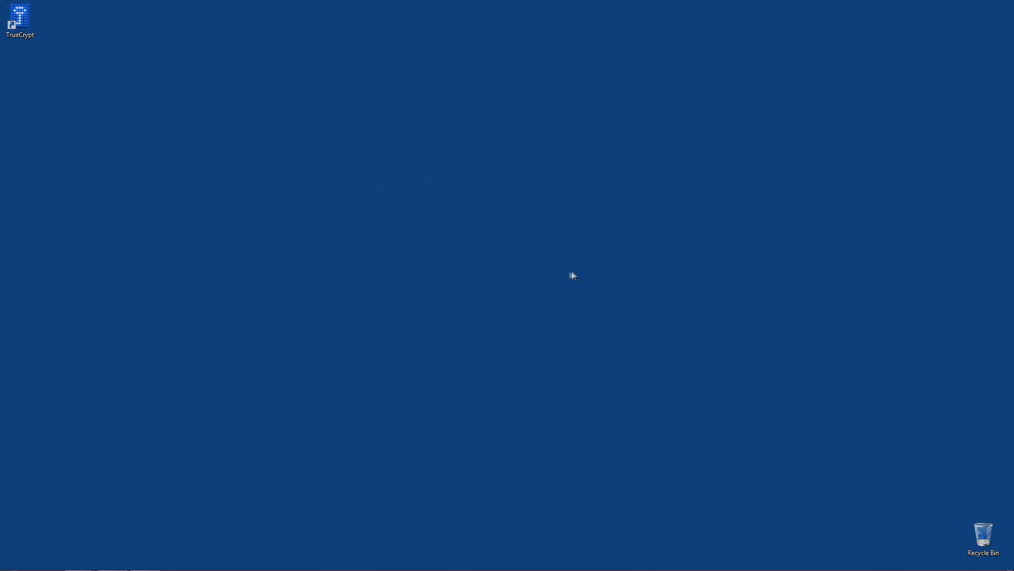
pyautogui.doubleClick(19, 18)
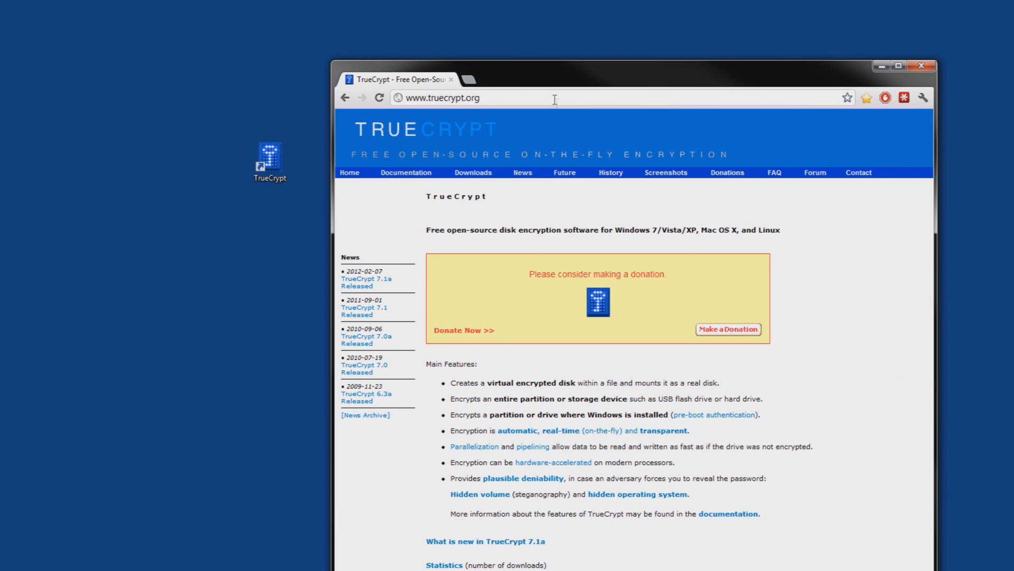
# - Close the Chrome window, leaving the desktop with the TrueCrypt shortcut
pyautogui.click(920, 65)
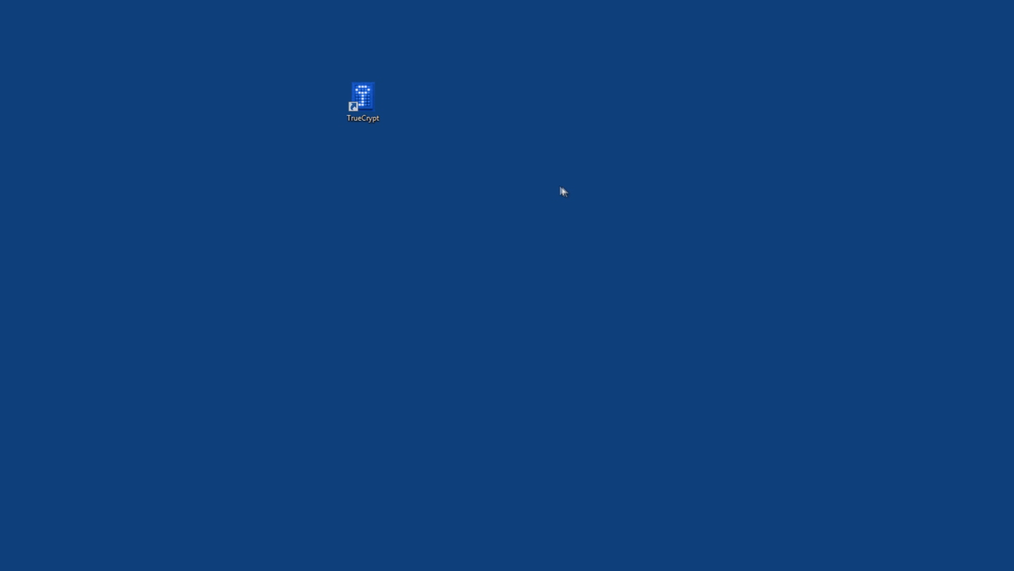
pyautogui.moveTo(554, 192)
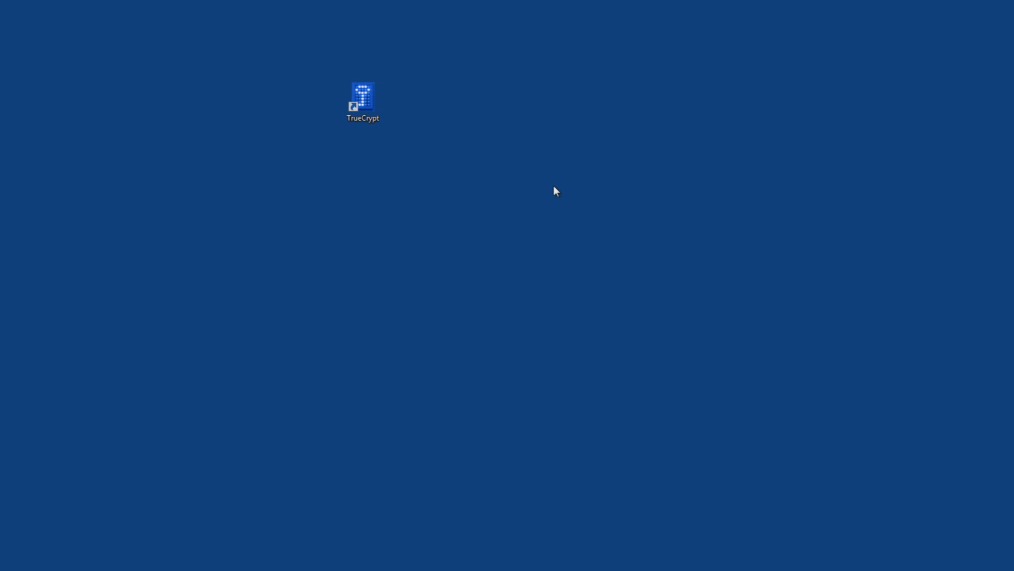
pyautogui.moveTo(427, 238)
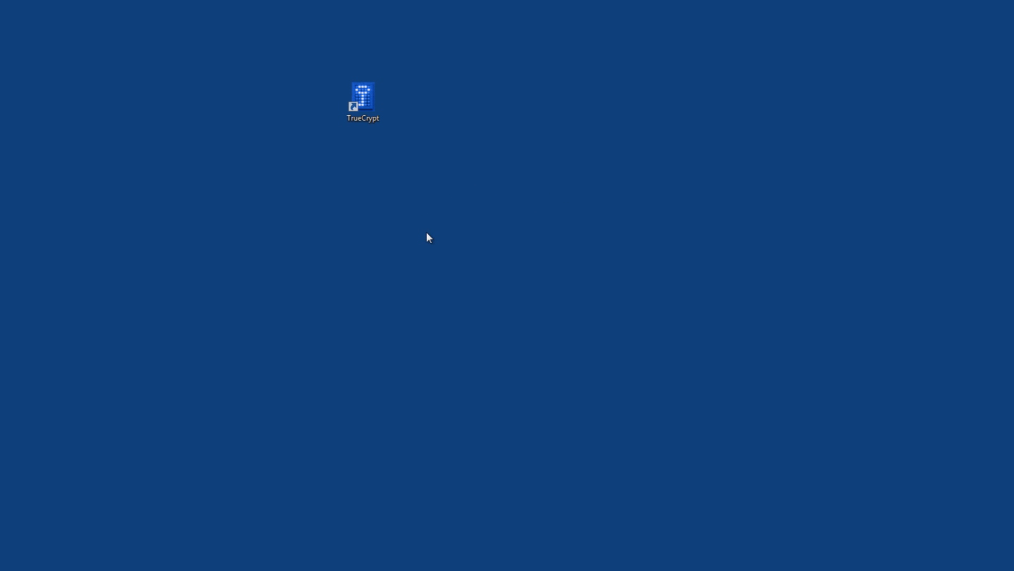
pyautogui.moveTo(530, 166)
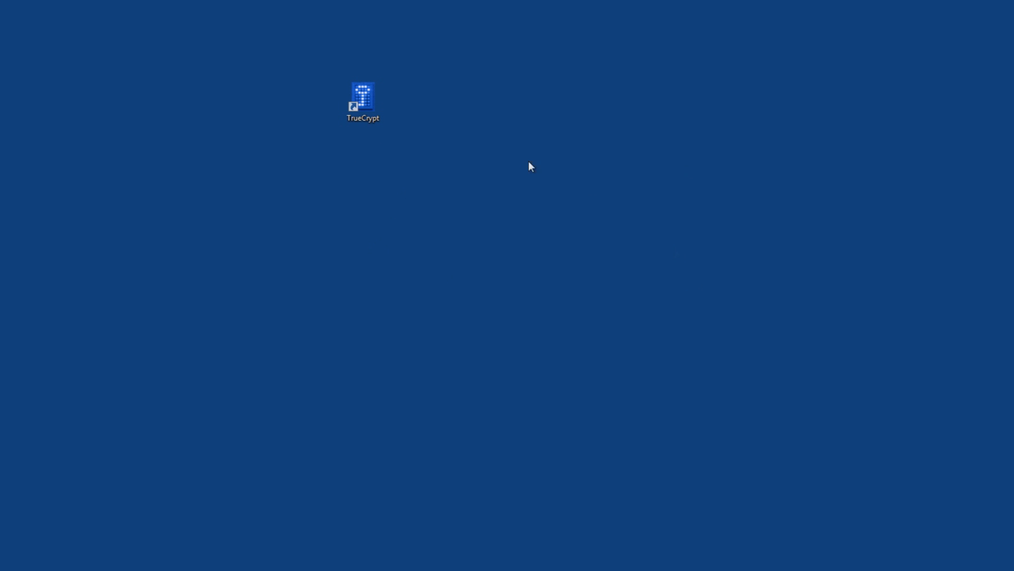
pyautogui.moveTo(363, 103)
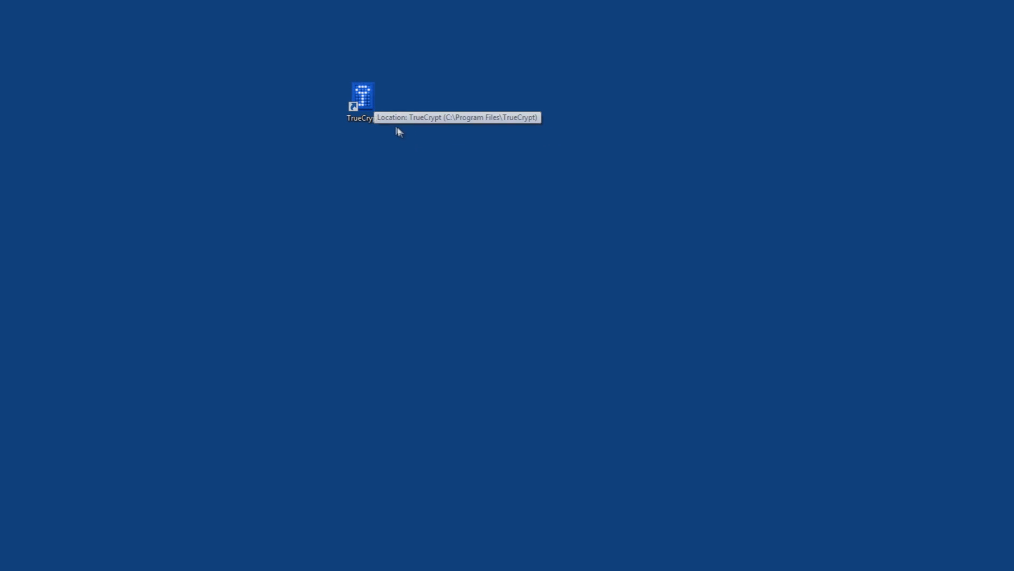
pyautogui.moveTo(555, 96)
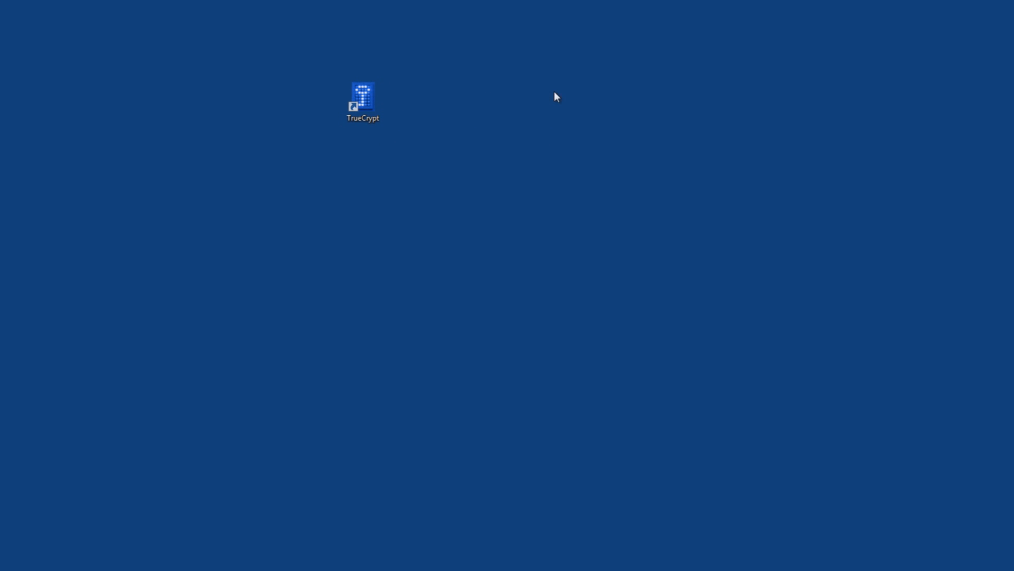
# - Launch TrueCrypt from its desktop shortcut to show the drive-letter list
pyautogui.doubleClick(363, 98)
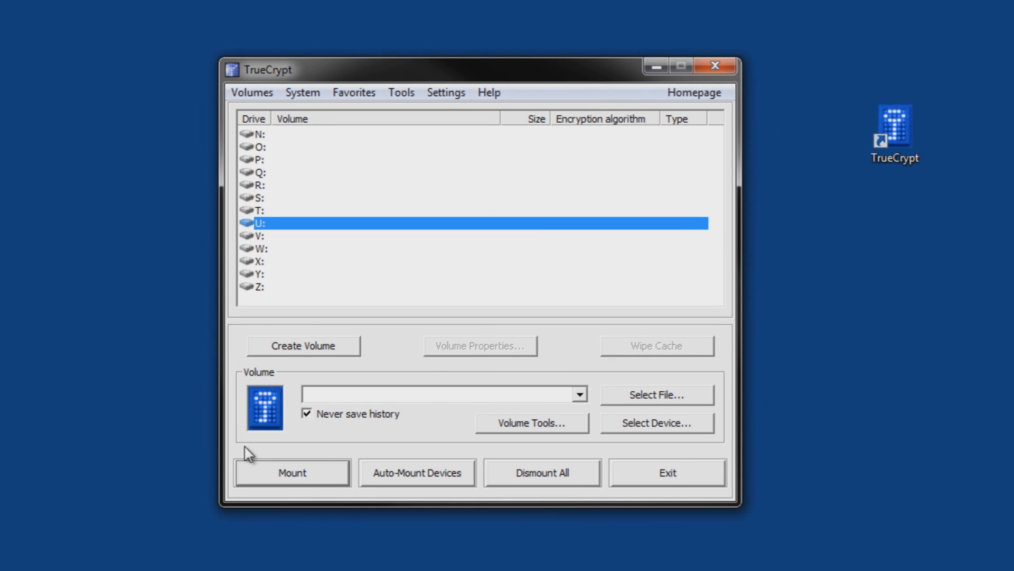
pyautogui.moveTo(220, 443)
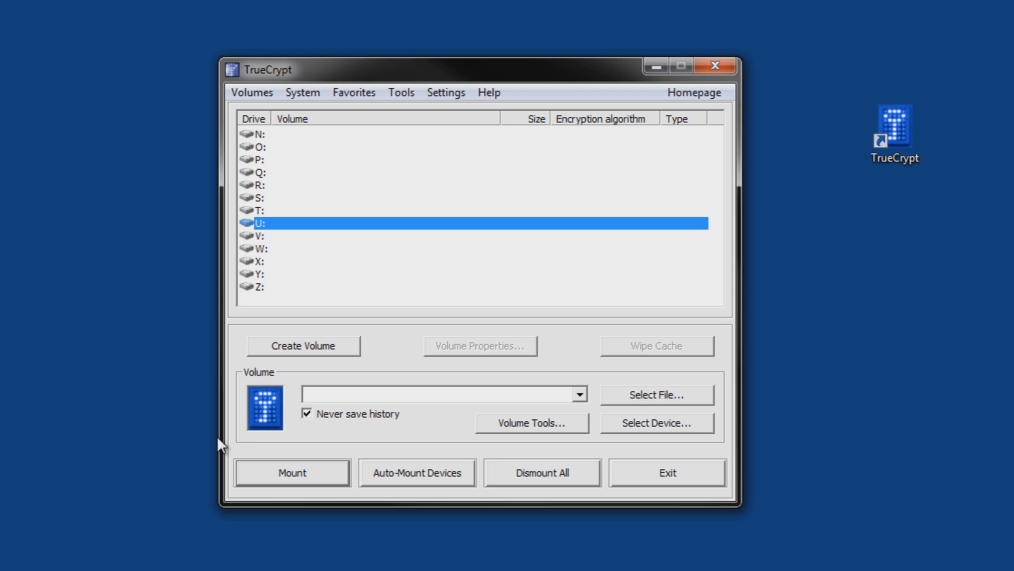
pyautogui.moveTo(401, 380)
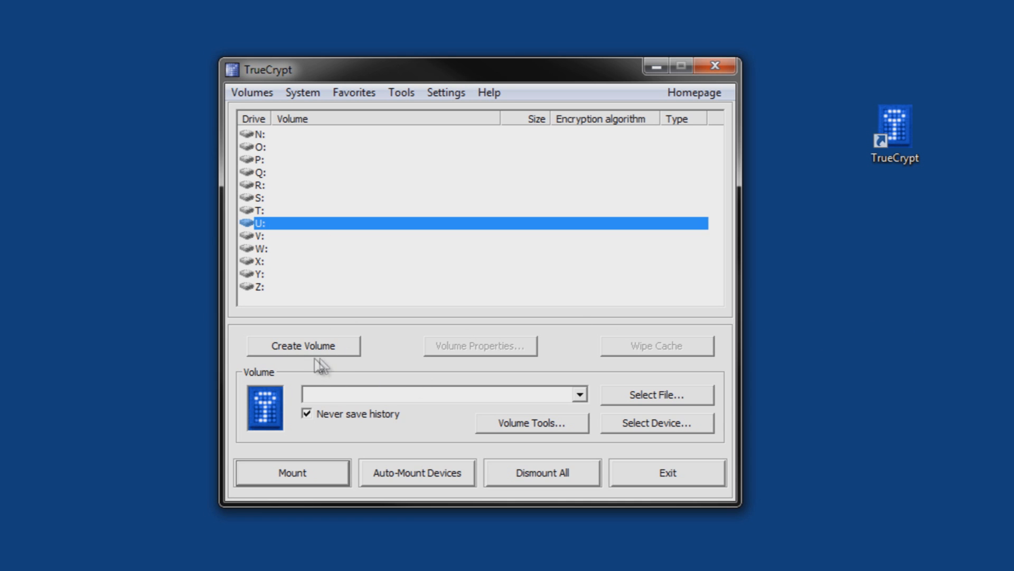
# - Start the Volume Creation Wizard with 'Create an encrypted file container' selected
pyautogui.click(301, 344)
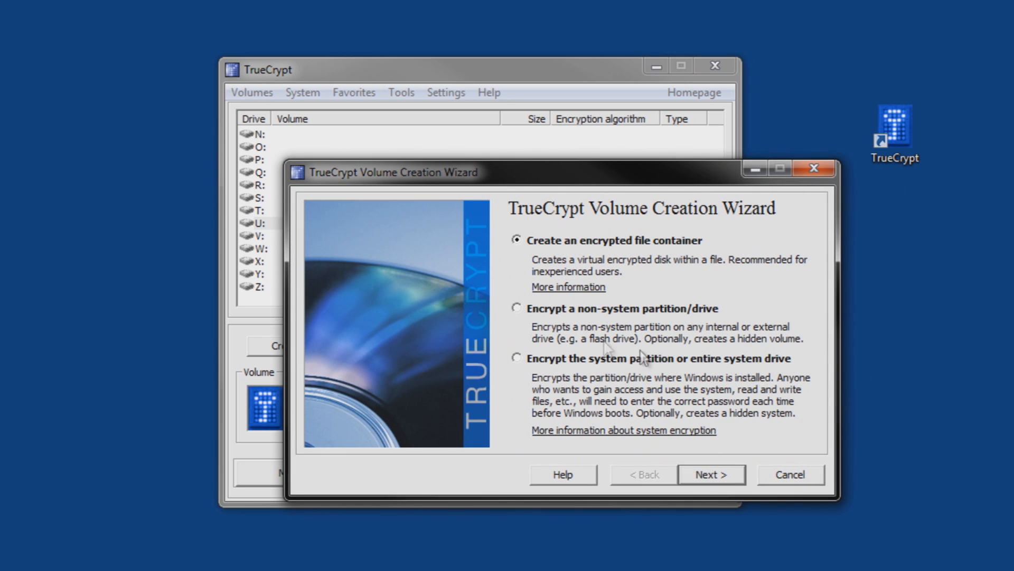
pyautogui.moveTo(543, 305)
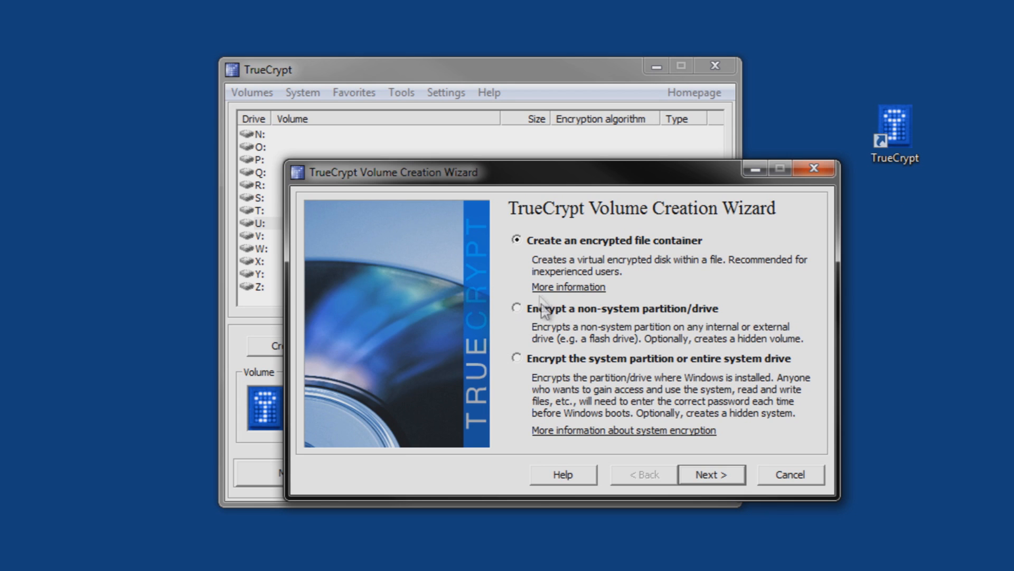
pyautogui.moveTo(550, 253)
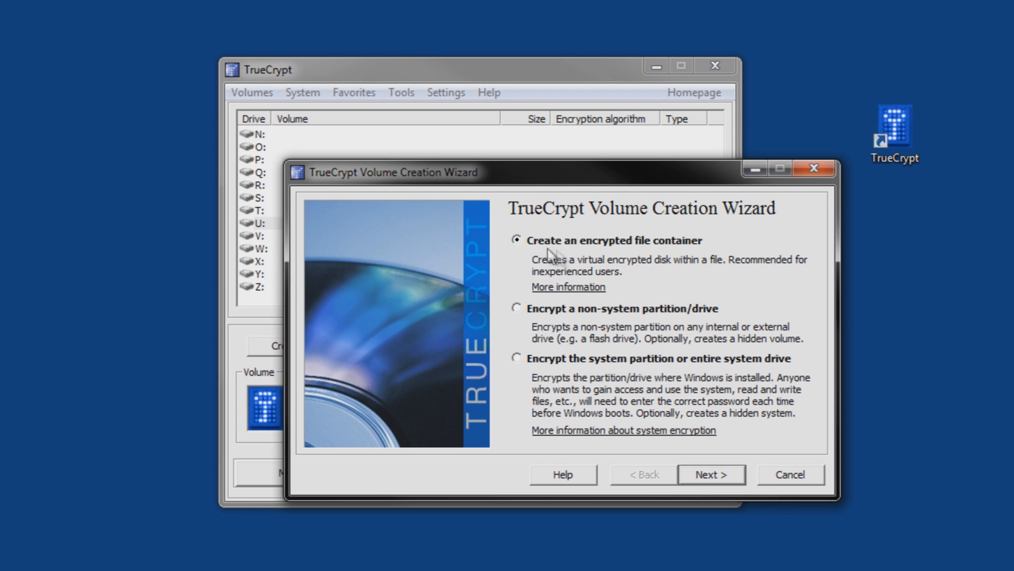
pyautogui.moveTo(543, 252)
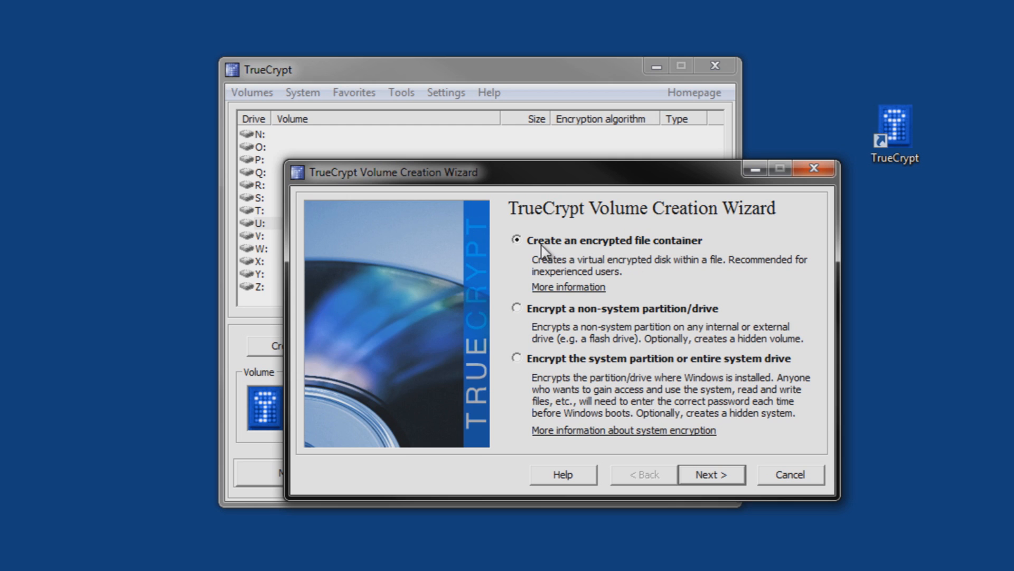
pyautogui.moveTo(684, 251)
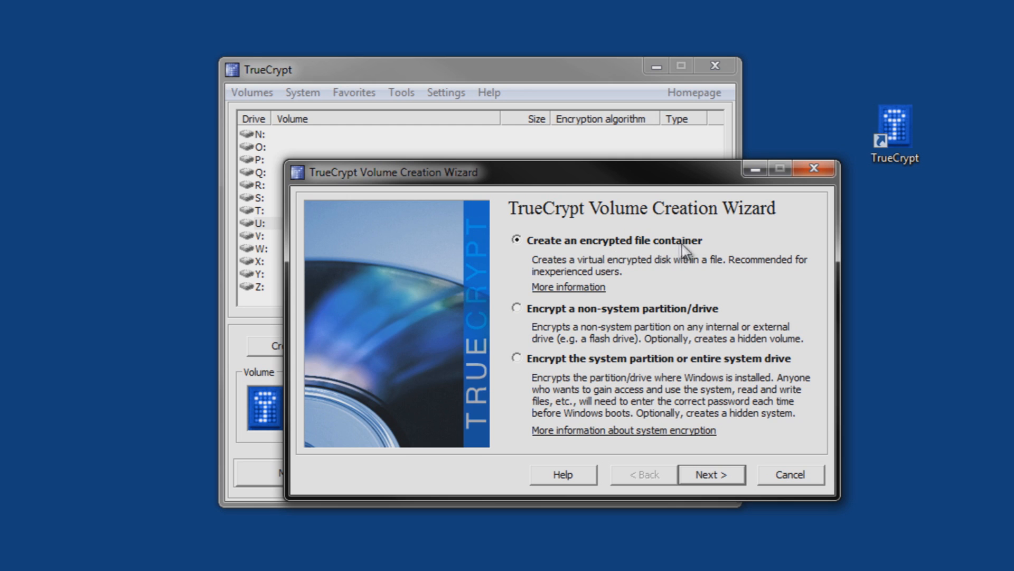
# - Choose a standard TrueCrypt volume (after toggling Hidden) and advance to Volume Location
pyautogui.click(710, 475)
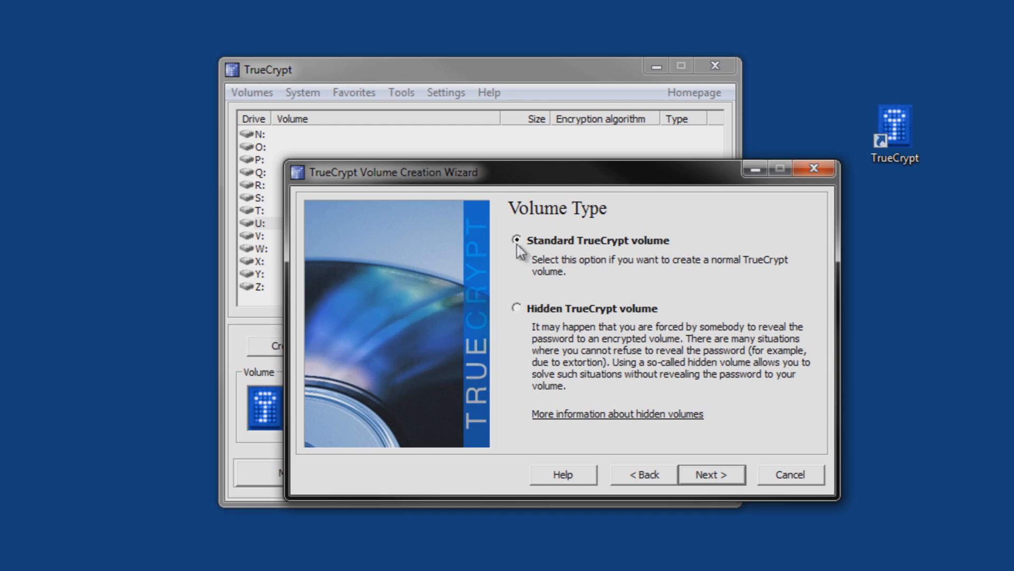
pyautogui.moveTo(548, 243)
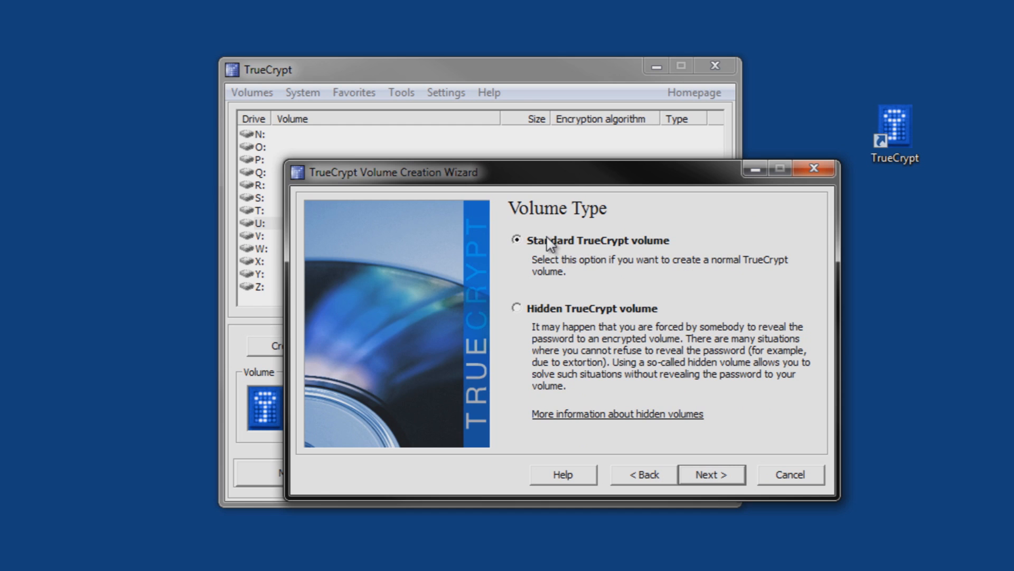
pyautogui.moveTo(657, 325)
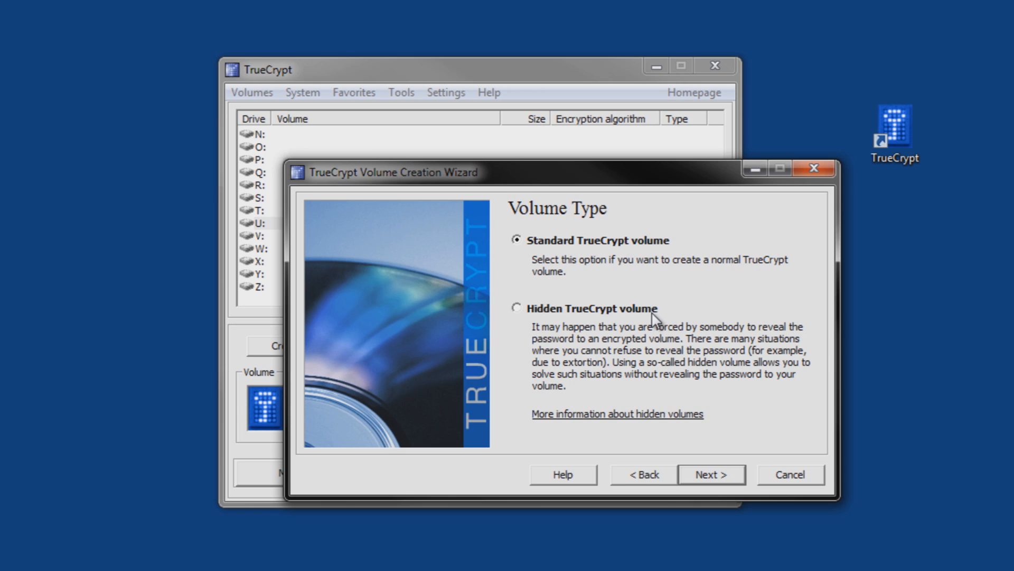
pyautogui.moveTo(658, 319)
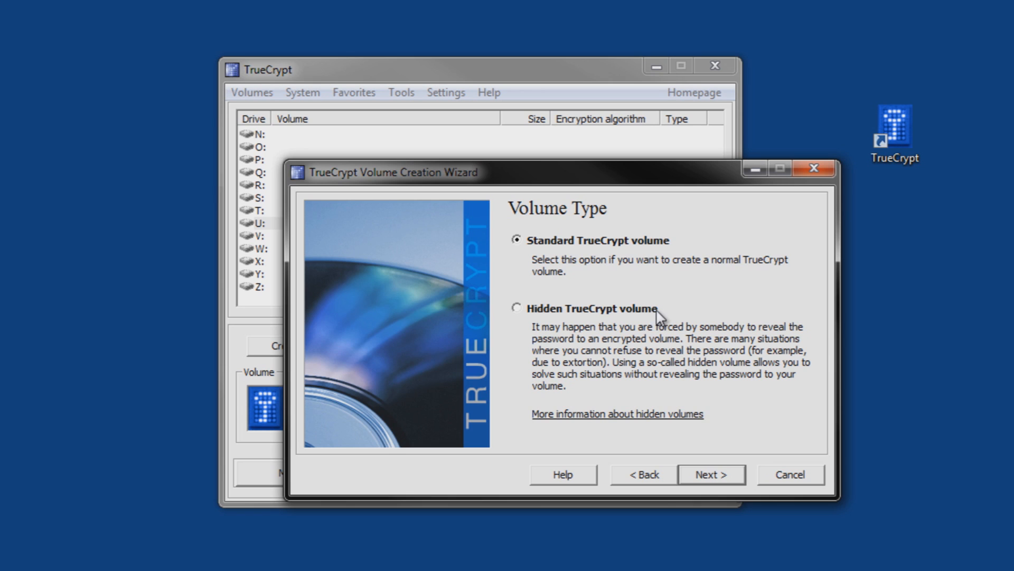
pyautogui.moveTo(647, 319)
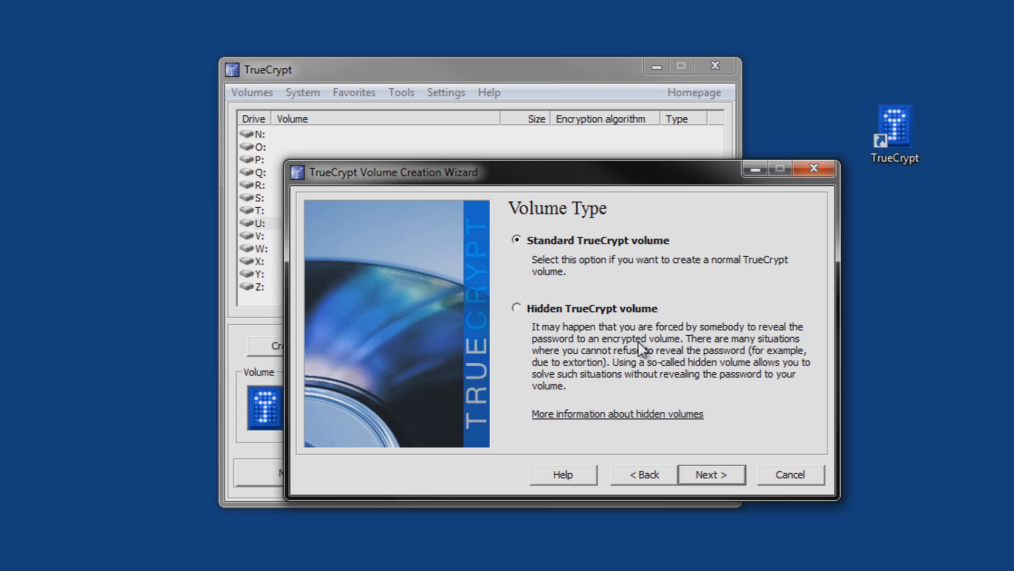
pyautogui.moveTo(641, 353)
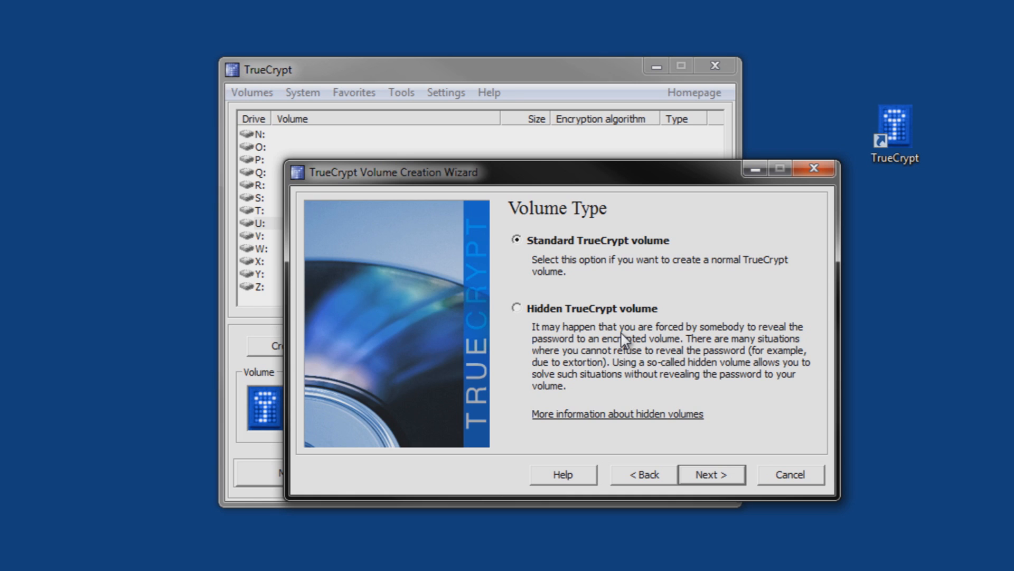
pyautogui.moveTo(627, 336)
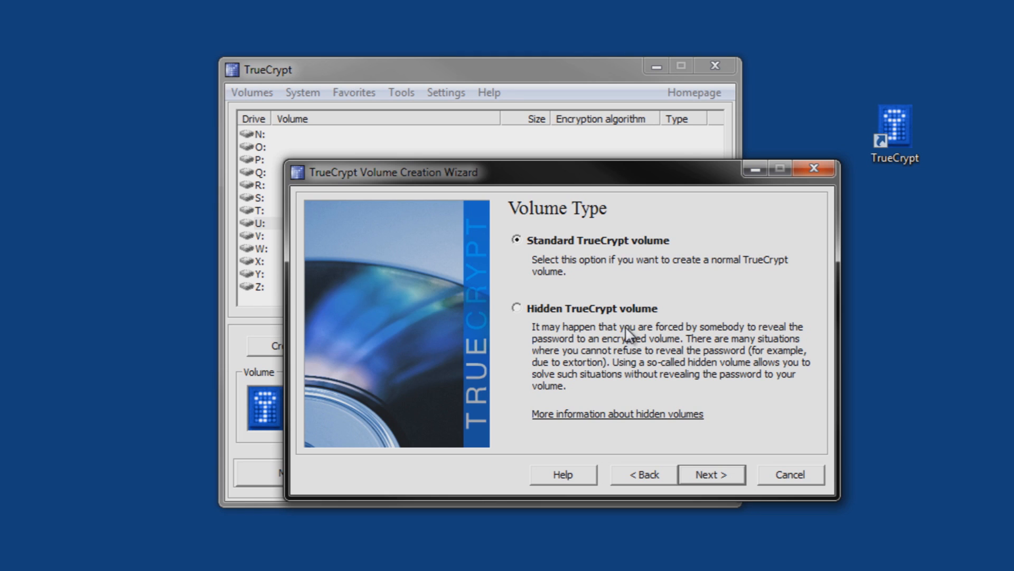
pyautogui.moveTo(562, 318)
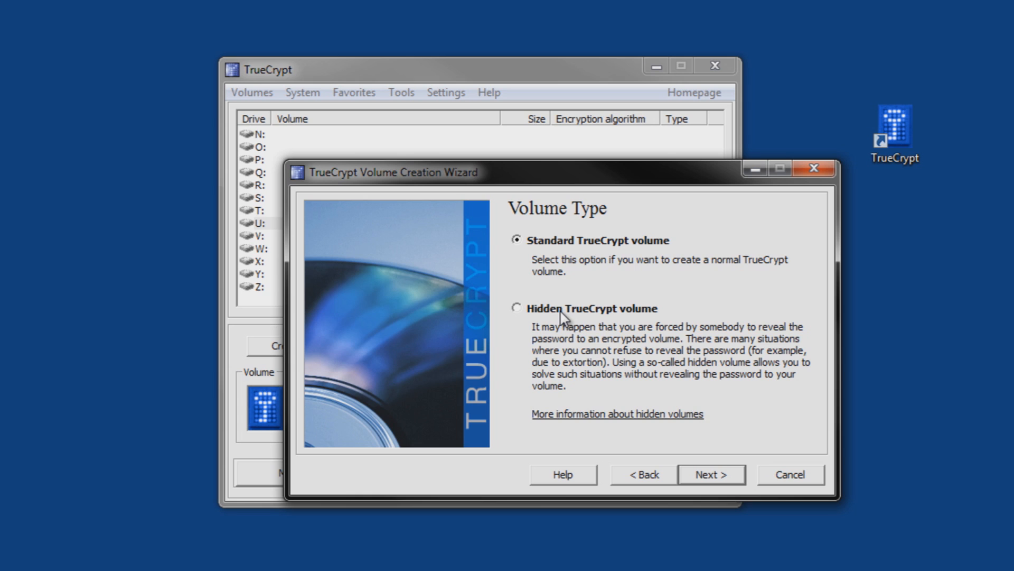
pyautogui.moveTo(598, 320)
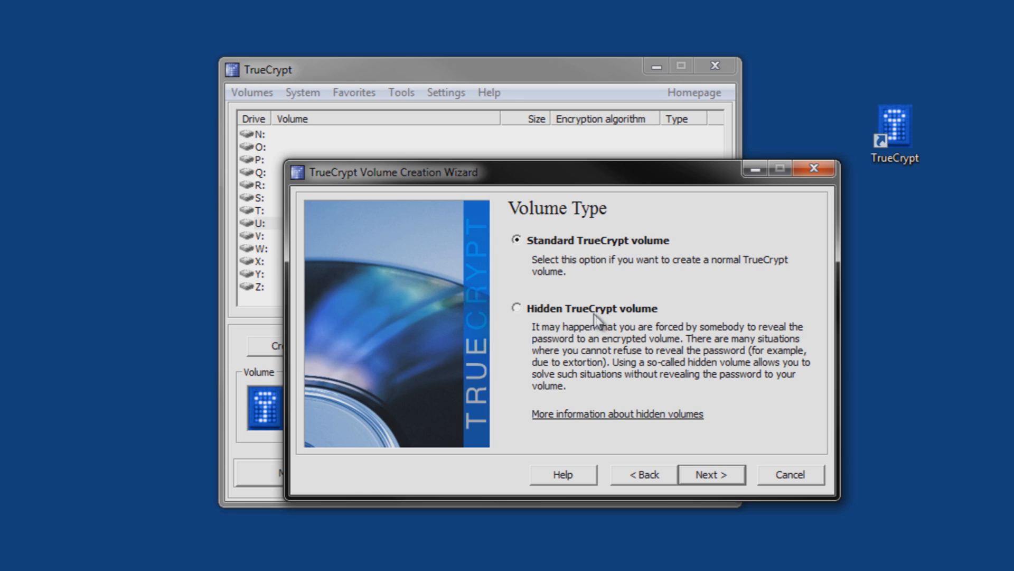
pyautogui.moveTo(538, 318)
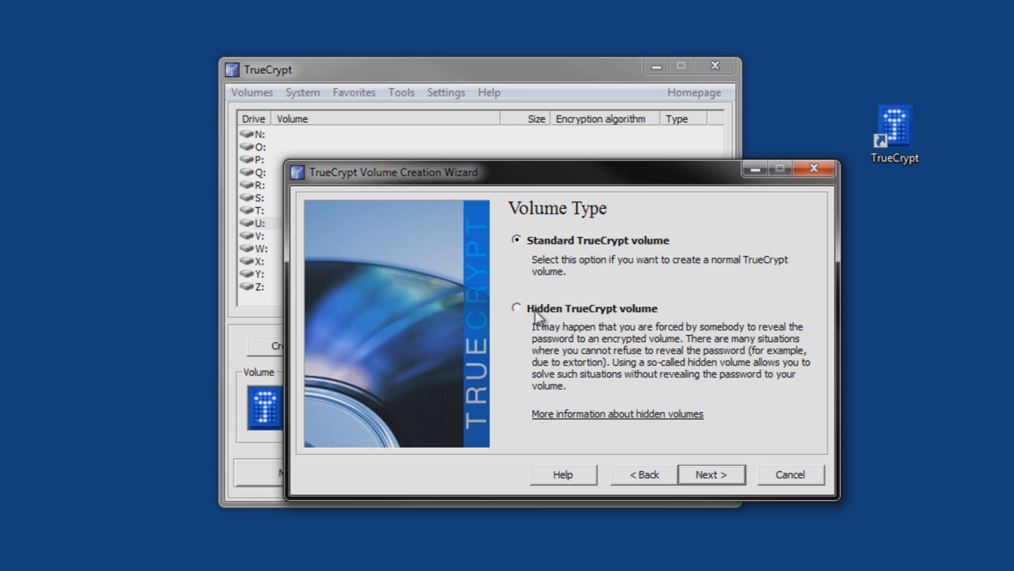
pyautogui.click(517, 307)
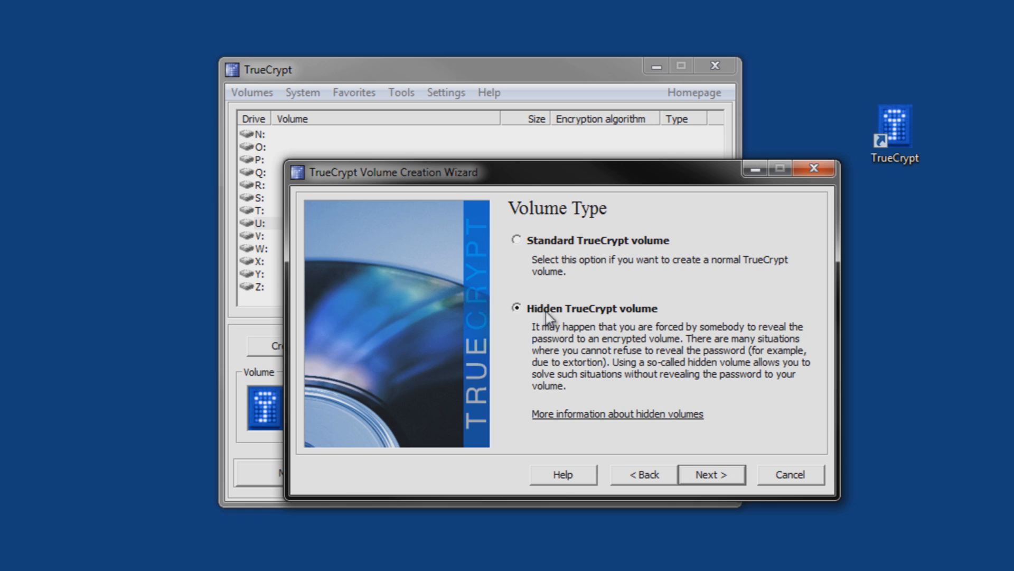
pyautogui.moveTo(619, 291)
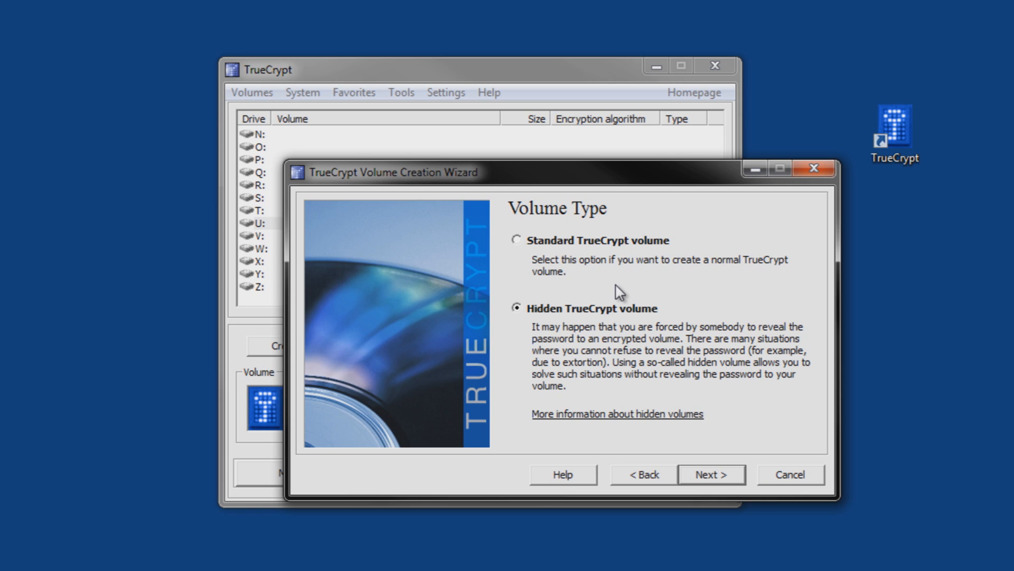
pyautogui.moveTo(595, 314)
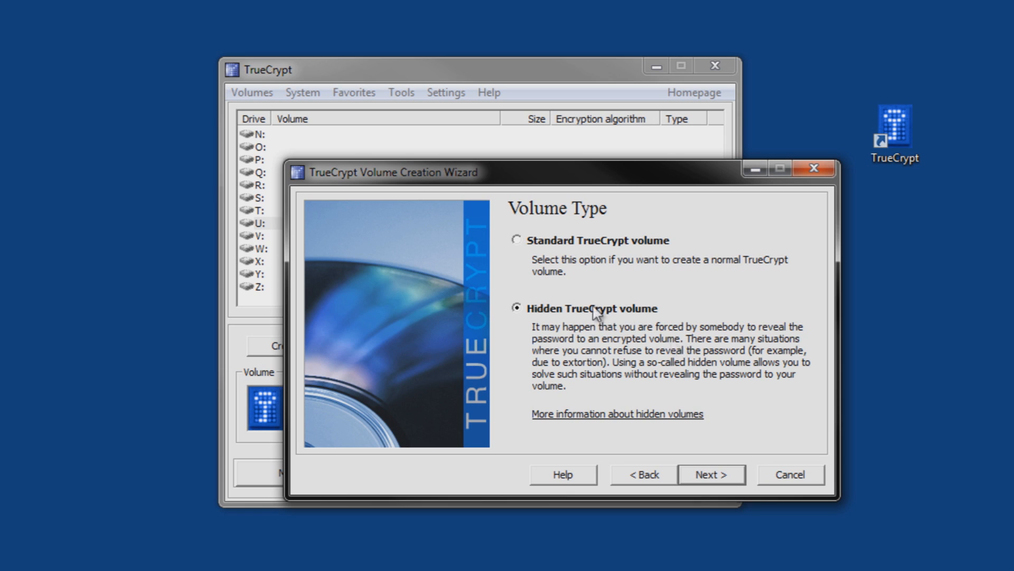
pyautogui.click(517, 240)
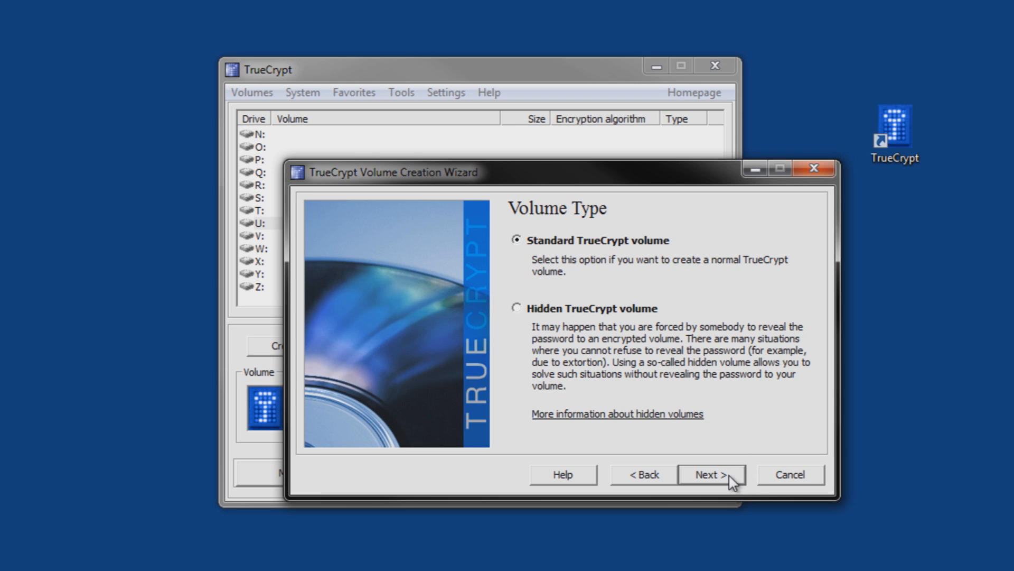
pyautogui.click(710, 474)
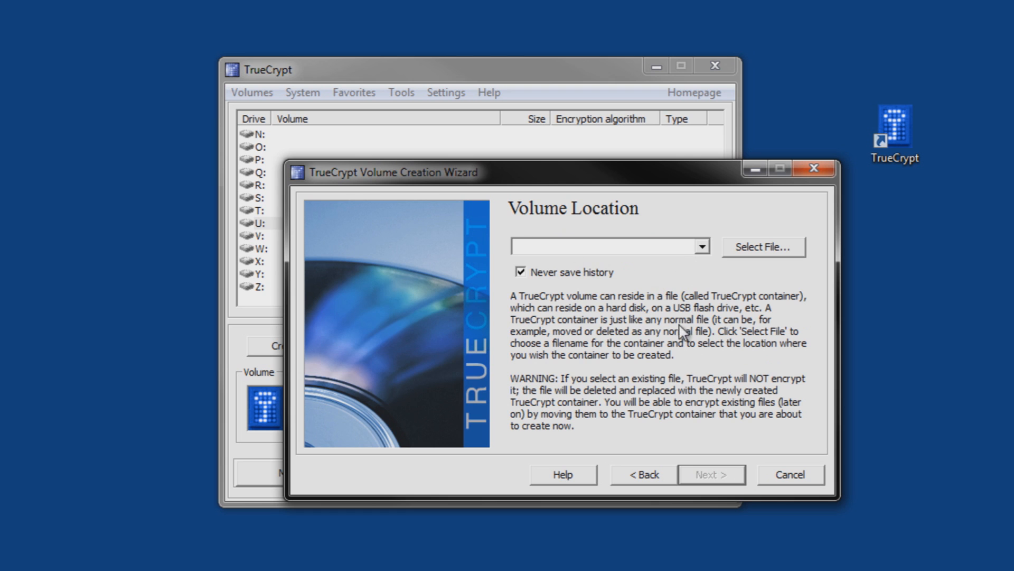
# - Name the container file 'MySecretStuff' on the Desktop via the Select File dialog
pyautogui.click(763, 246)
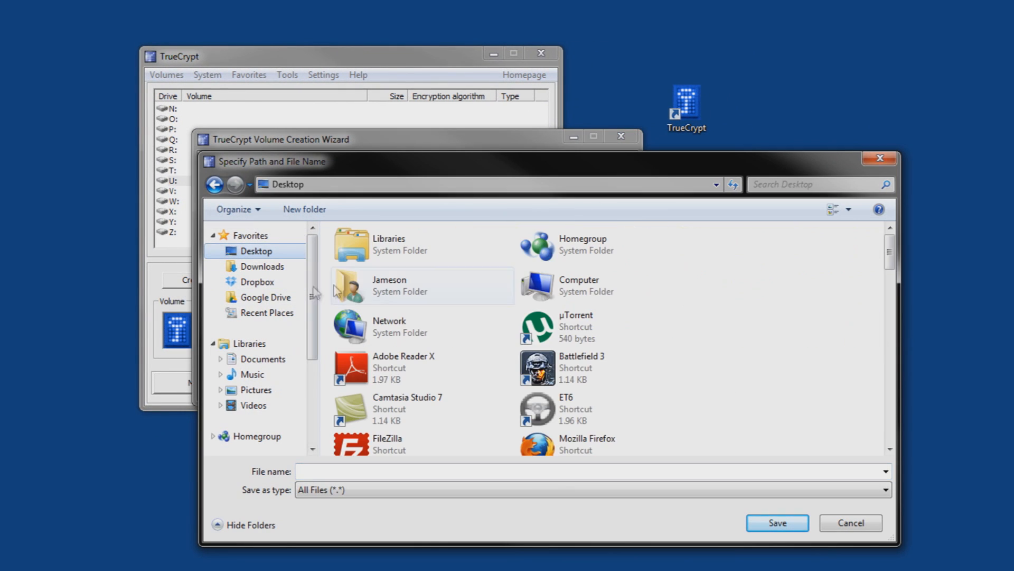
pyautogui.scroll(-3)
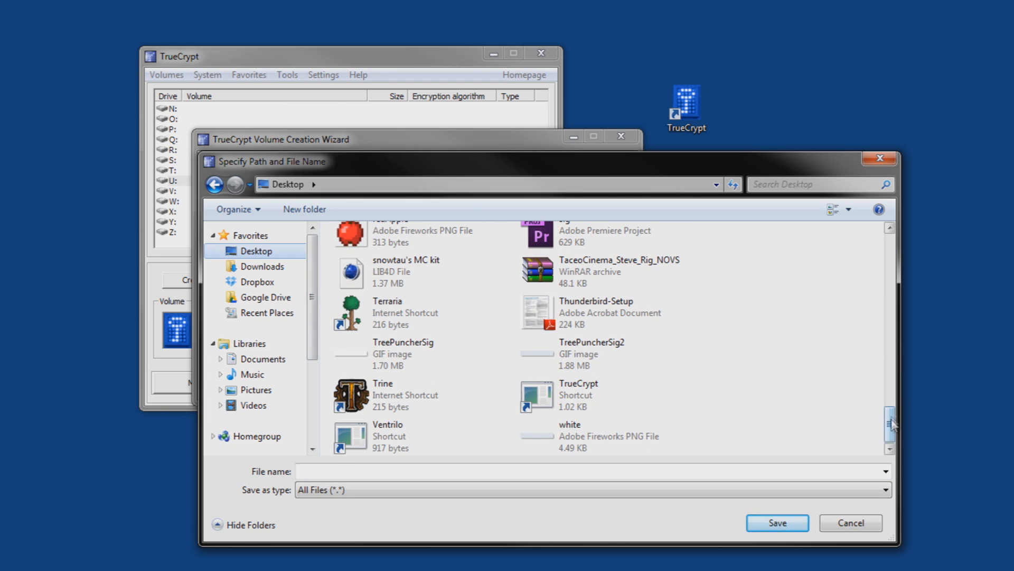
pyautogui.moveTo(730, 395)
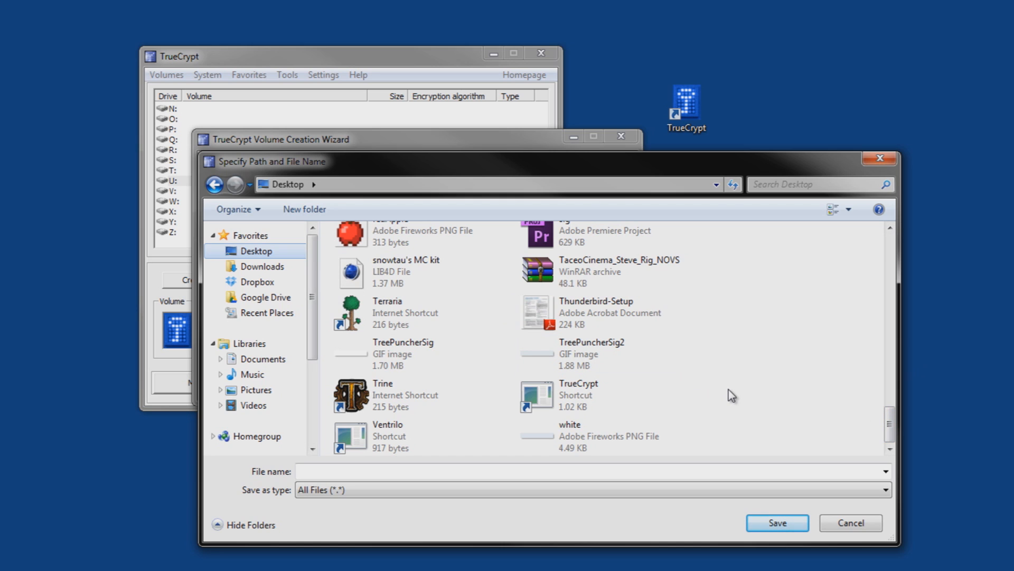
pyautogui.click(583, 471)
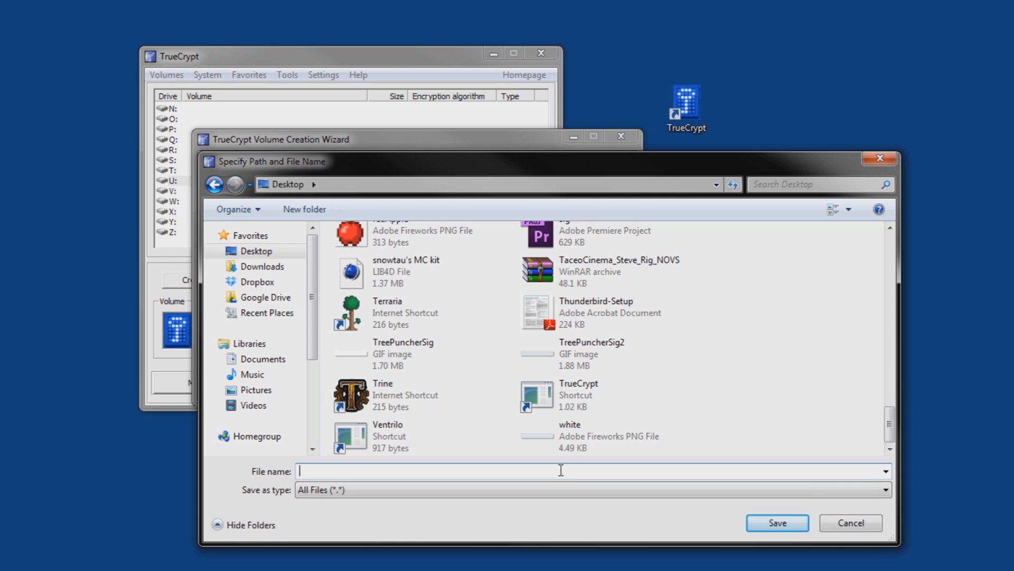
pyautogui.write('MySecret')
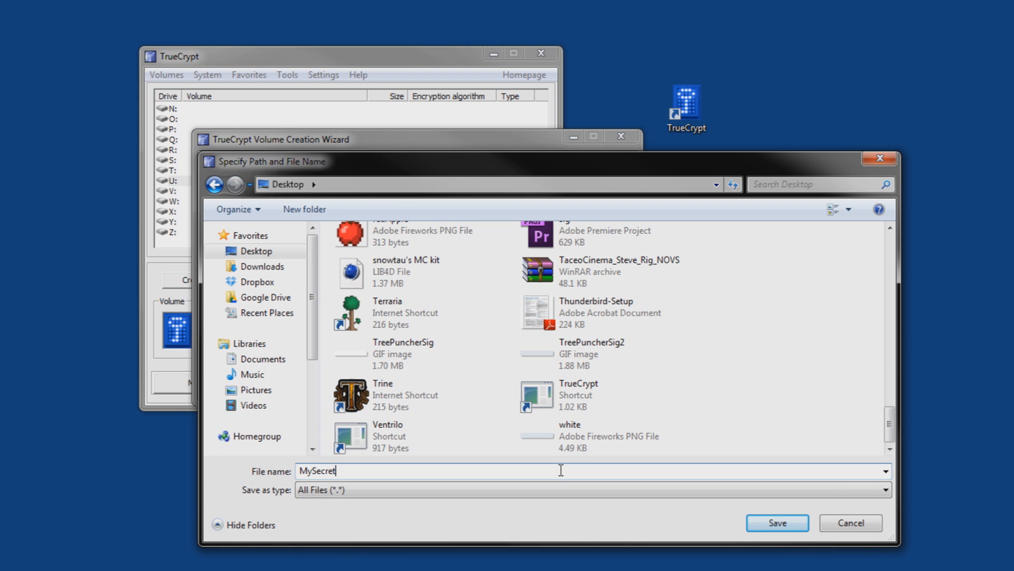
pyautogui.write('Stuff')
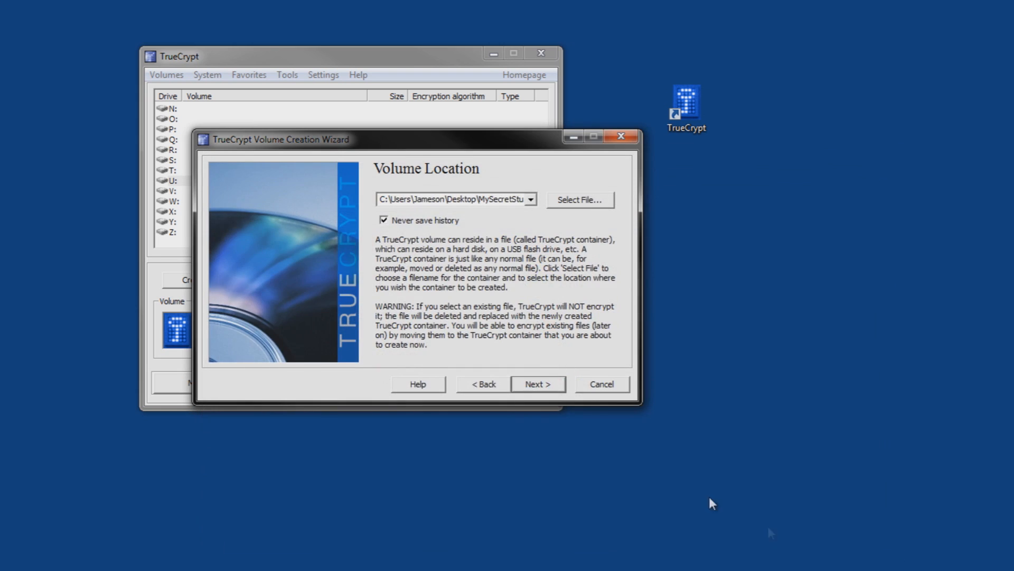
# - Keep AES encryption with RIPEMD-160 hashing and advance to Volume Size
pyautogui.click(537, 384)
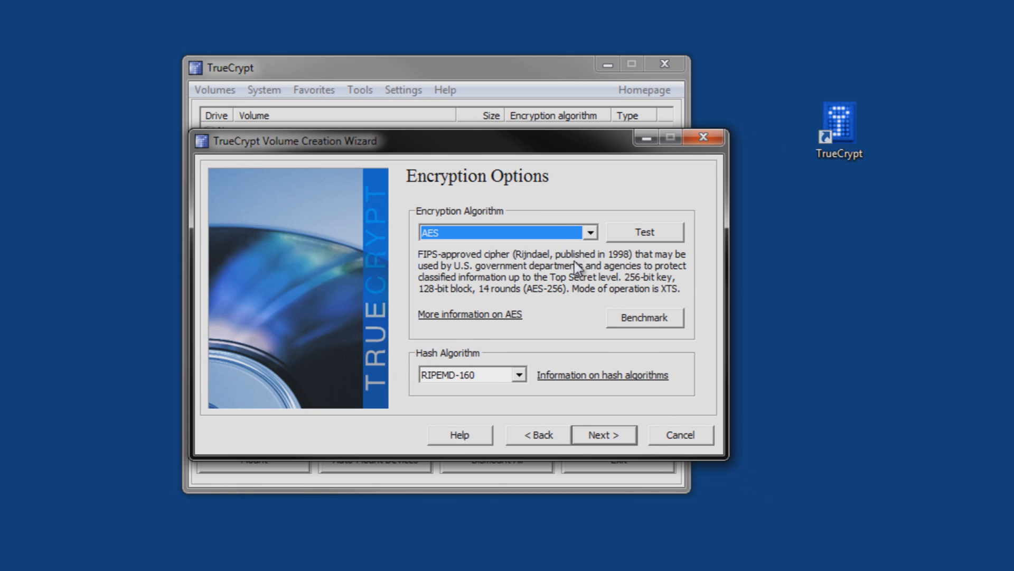
pyautogui.moveTo(766, 418)
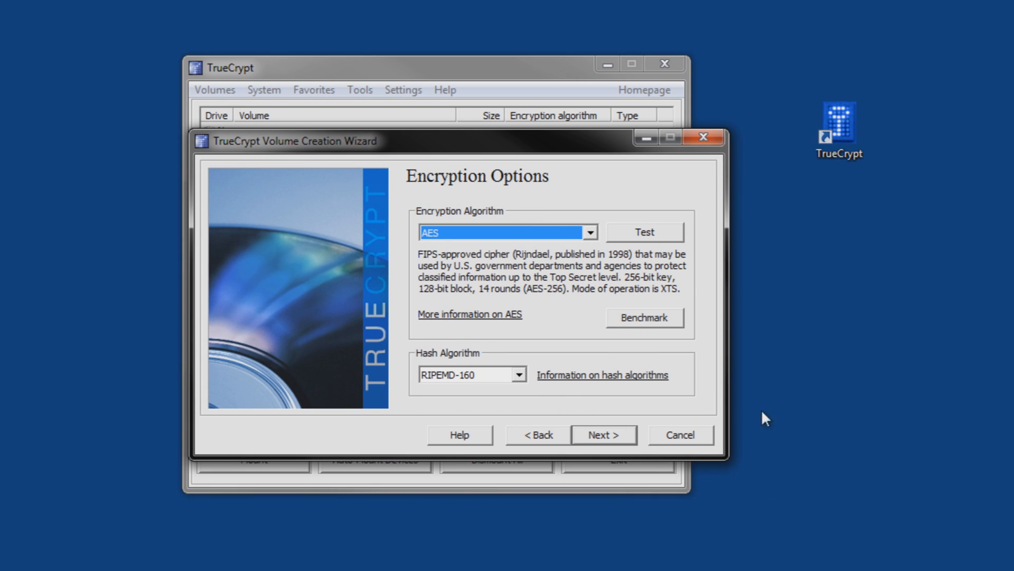
pyautogui.click(589, 231)
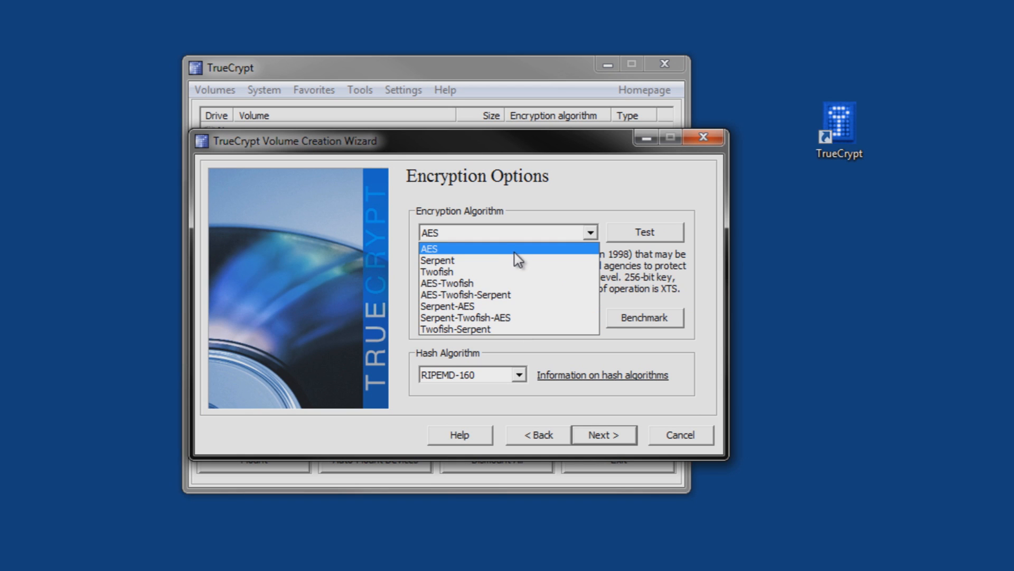
pyautogui.moveTo(507, 319)
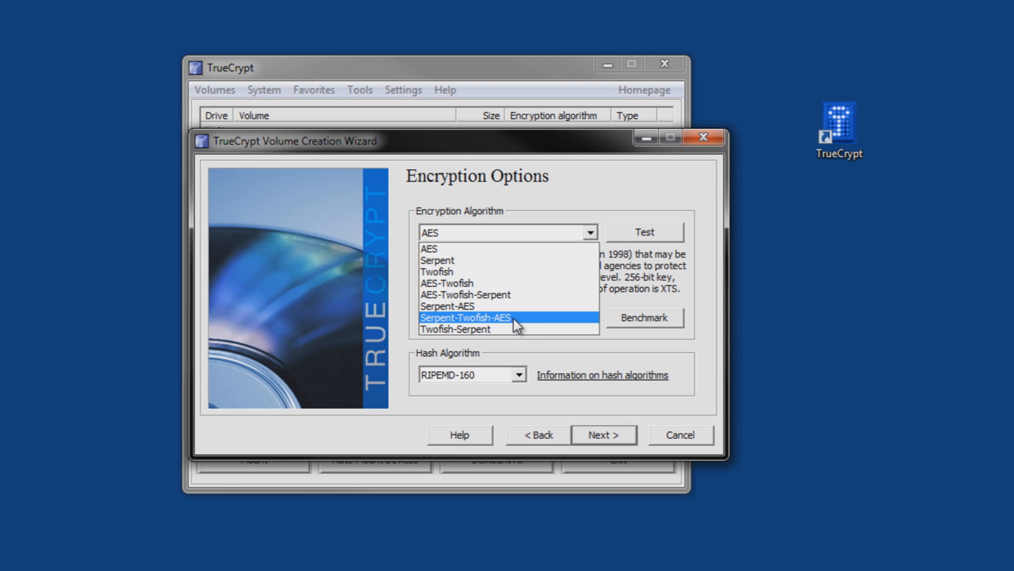
pyautogui.moveTo(460, 248)
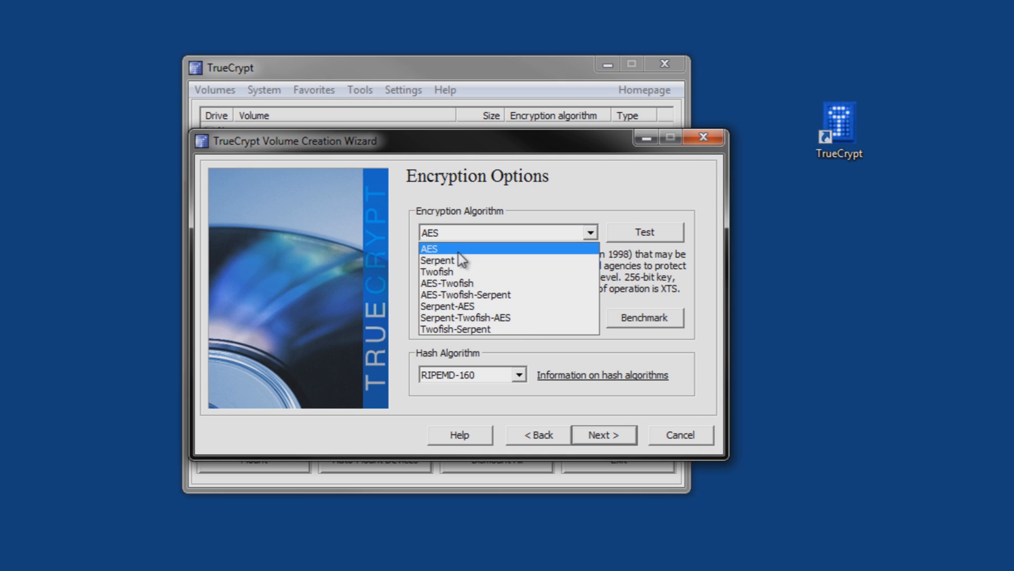
pyautogui.click(429, 248)
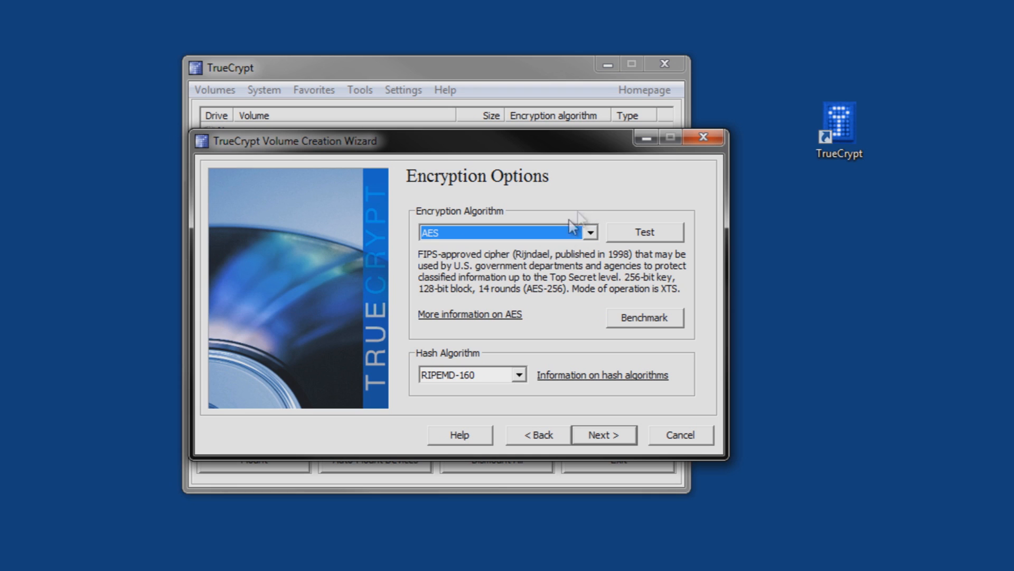
pyautogui.click(603, 434)
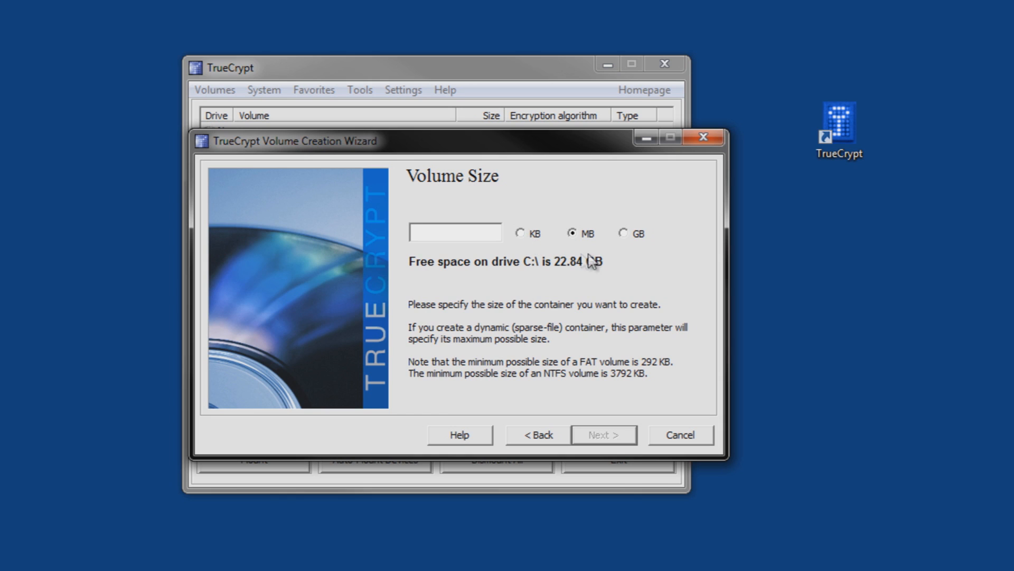
# - Try 40 GB, then change the container size value to 20 with the MB unit
pyautogui.click(623, 232)
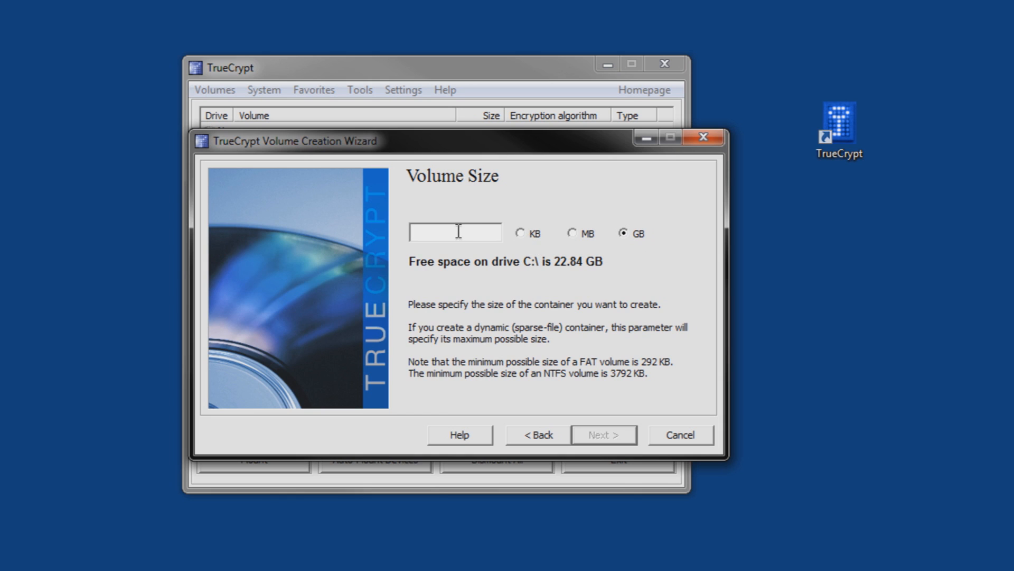
pyautogui.write('40')
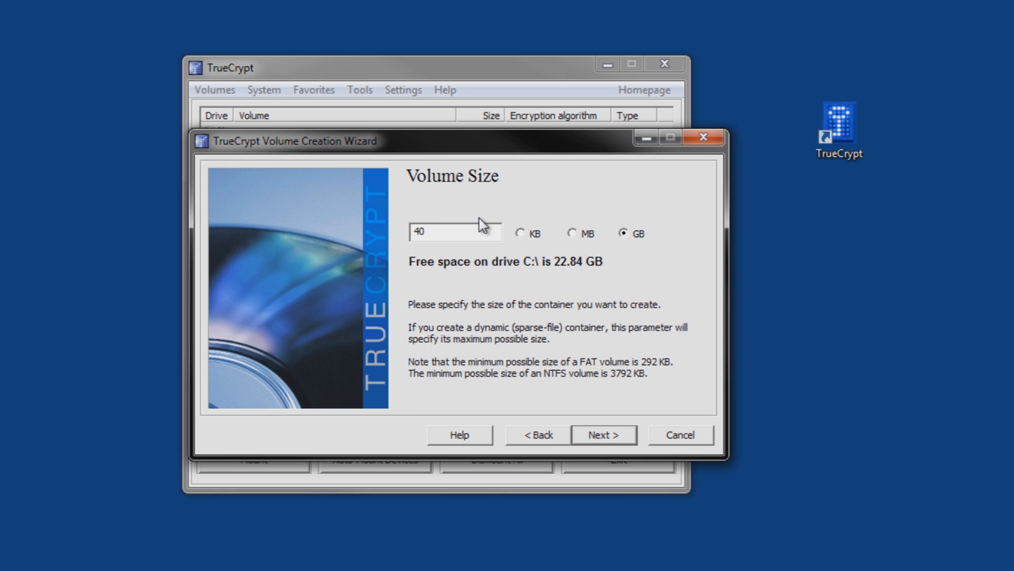
pyautogui.moveTo(518, 206)
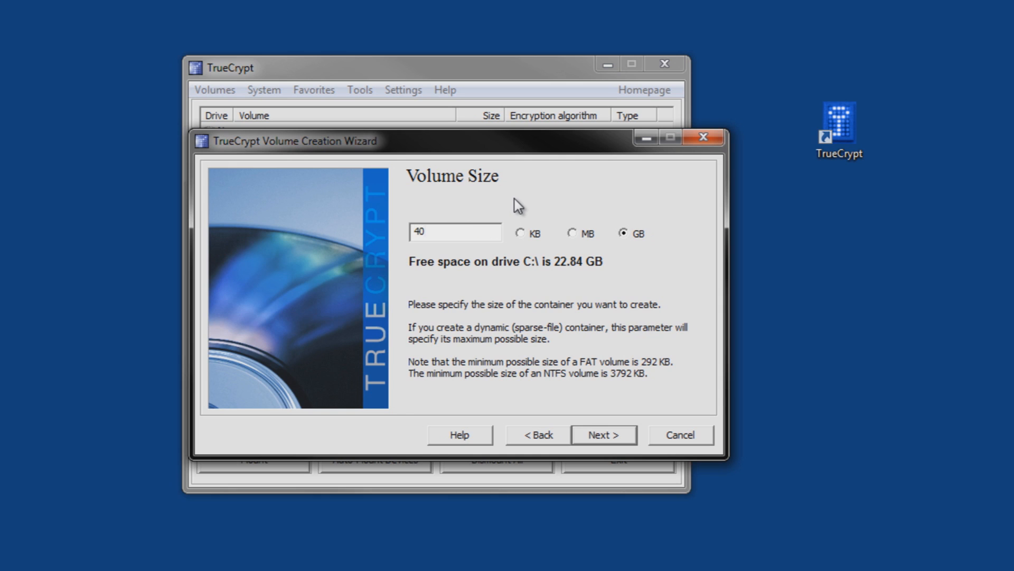
pyautogui.click(455, 232)
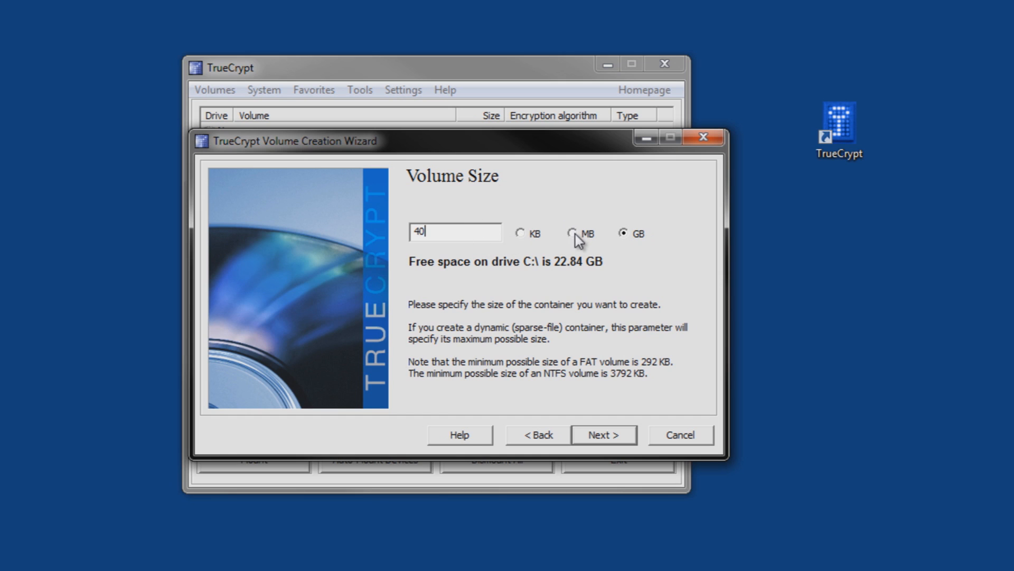
pyautogui.click(572, 234)
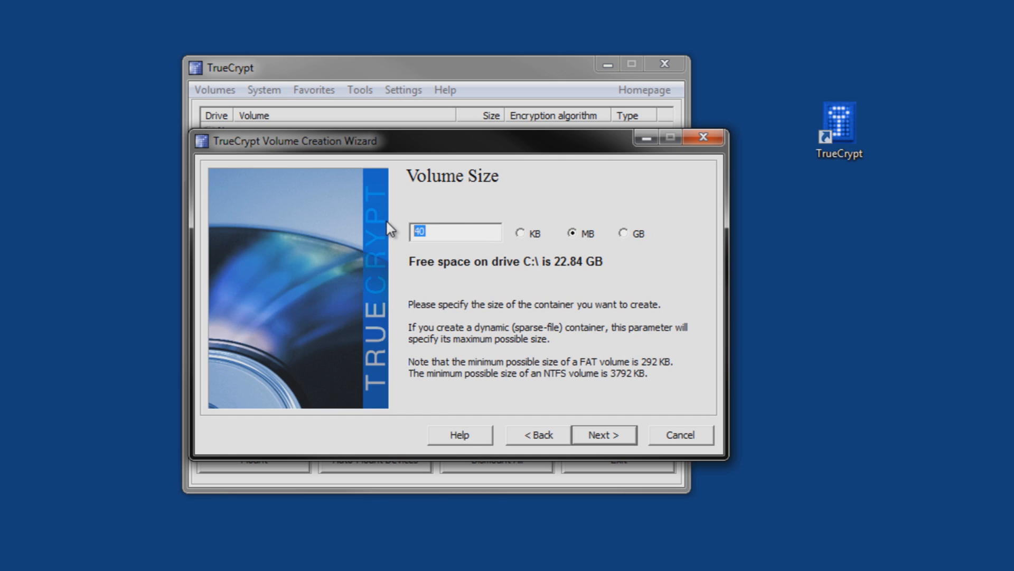
pyautogui.moveTo(393, 227)
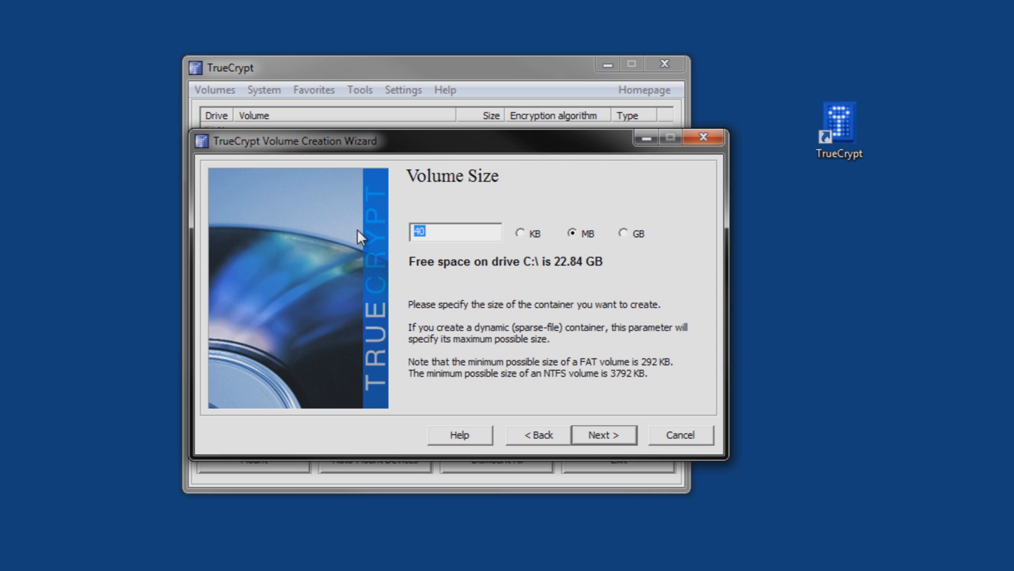
pyautogui.press('Delete')
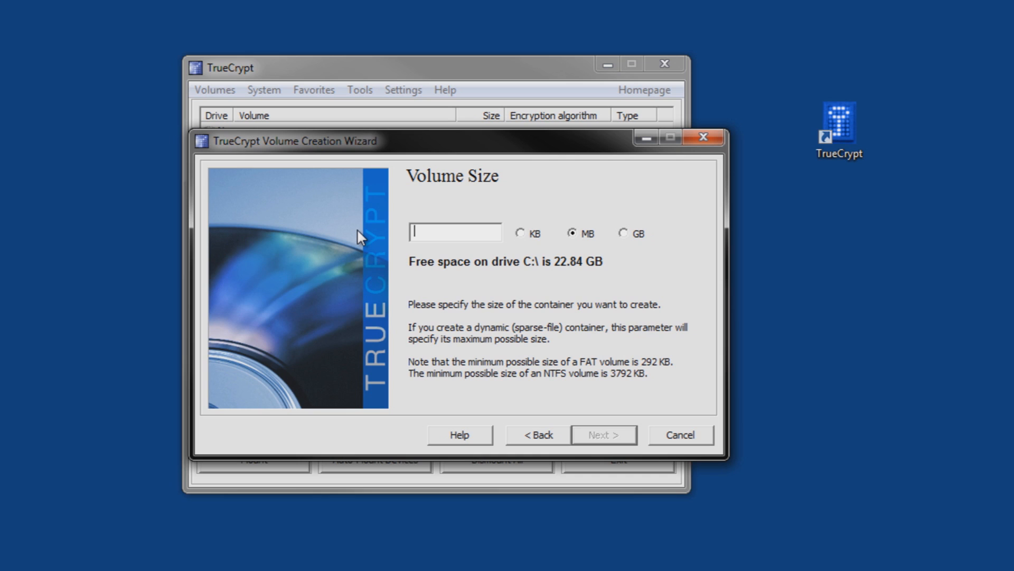
pyautogui.write('20')
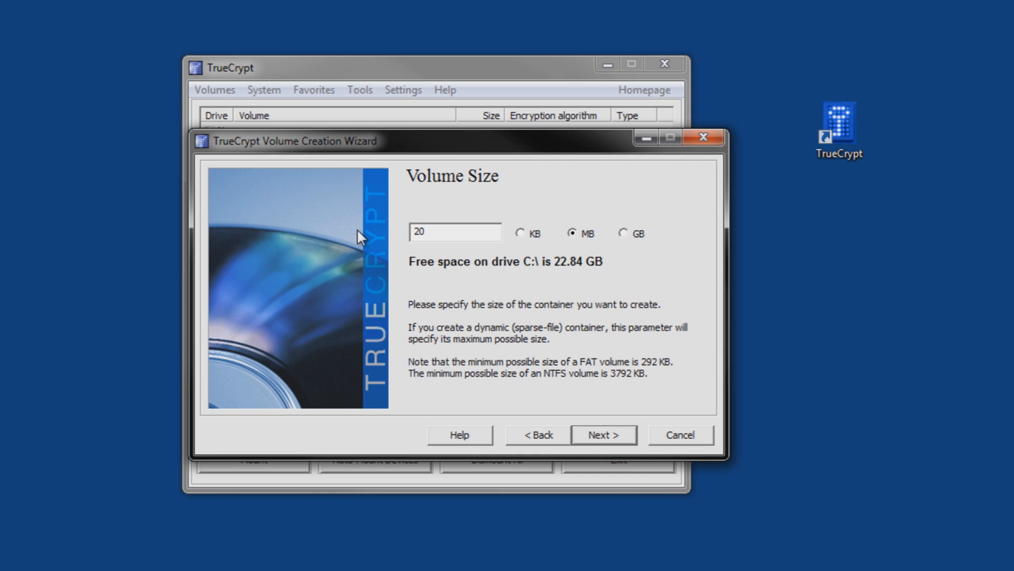
# - Settle on megabytes for the 20 MB size and advance to Volume Password
pyautogui.click(455, 233)
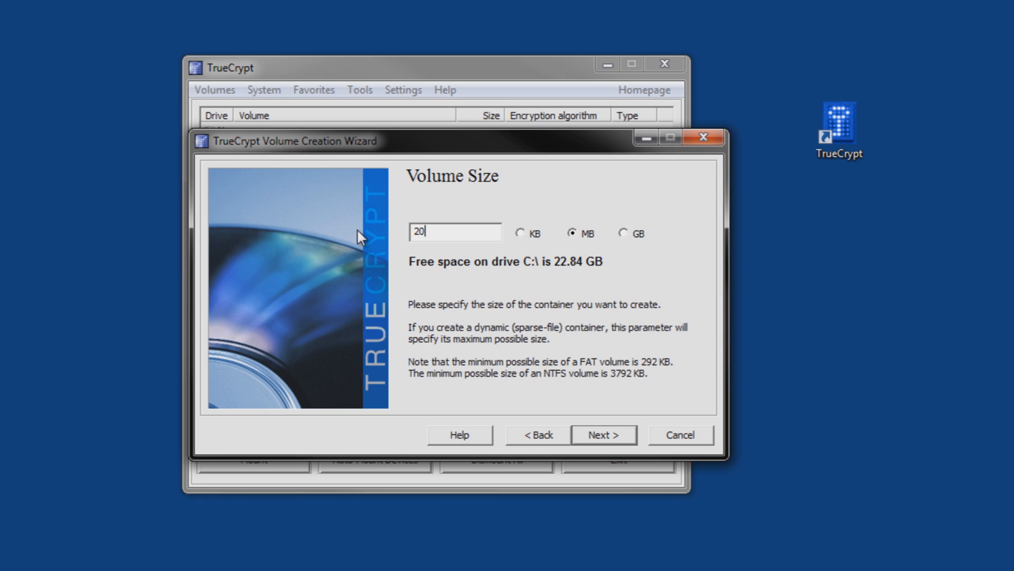
pyautogui.moveTo(375, 237)
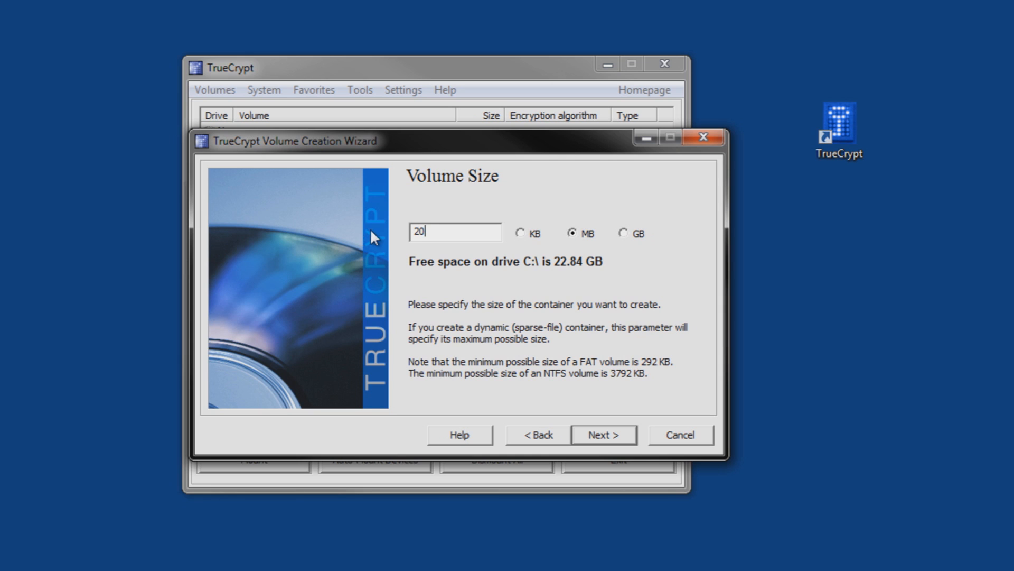
pyautogui.moveTo(468, 231)
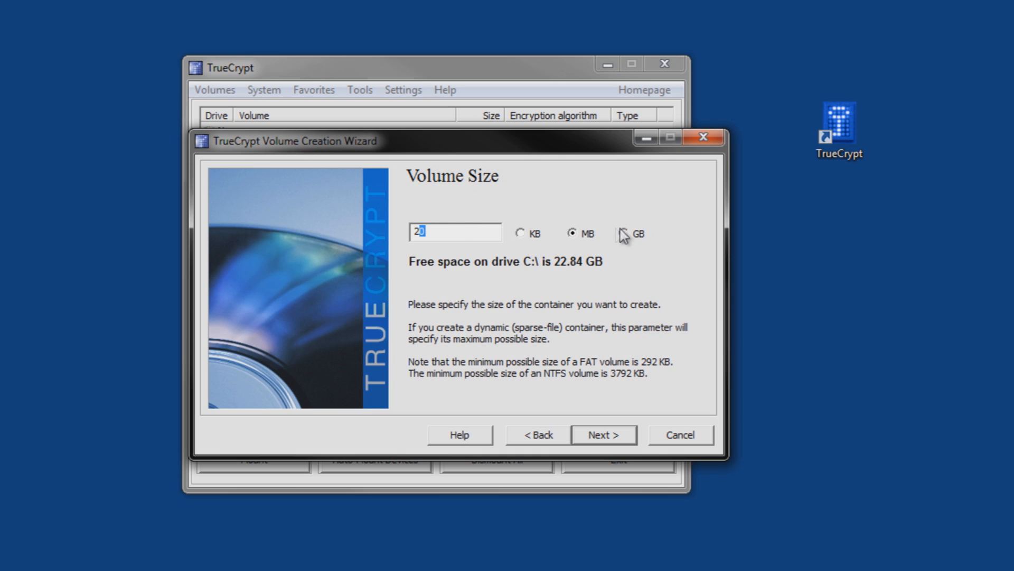
pyautogui.click(624, 233)
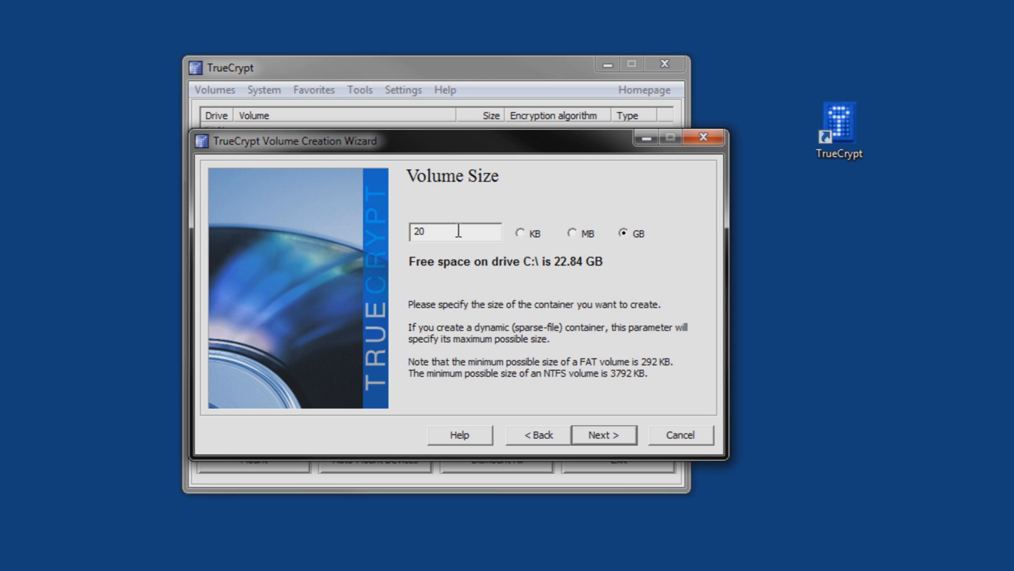
pyautogui.click(572, 232)
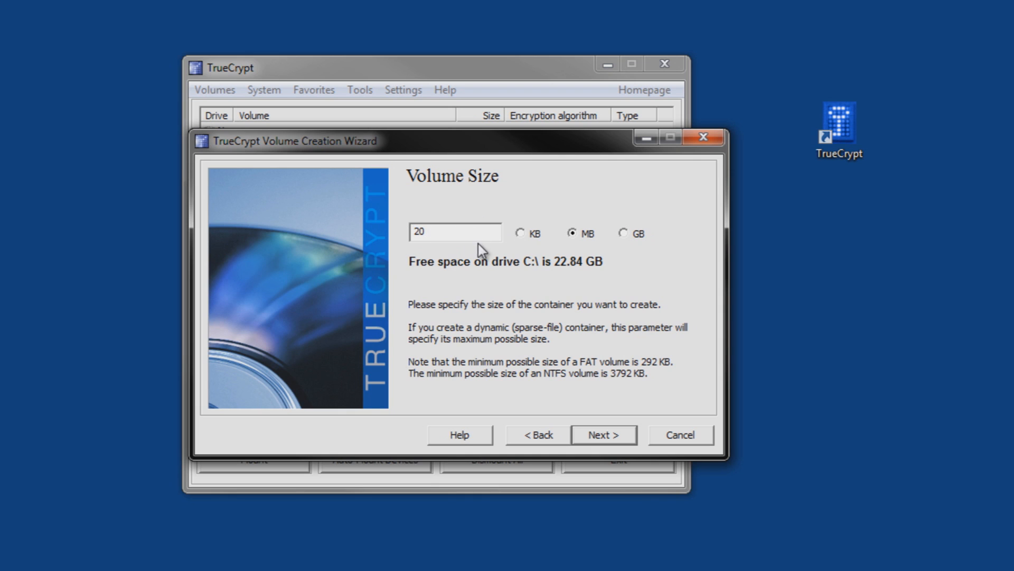
pyautogui.moveTo(575, 252)
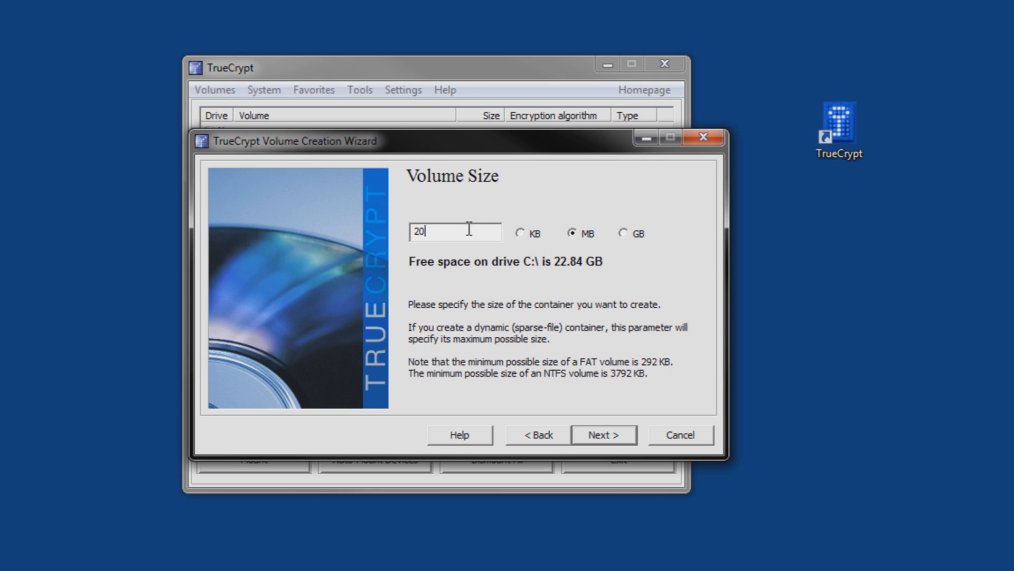
pyautogui.moveTo(455, 223)
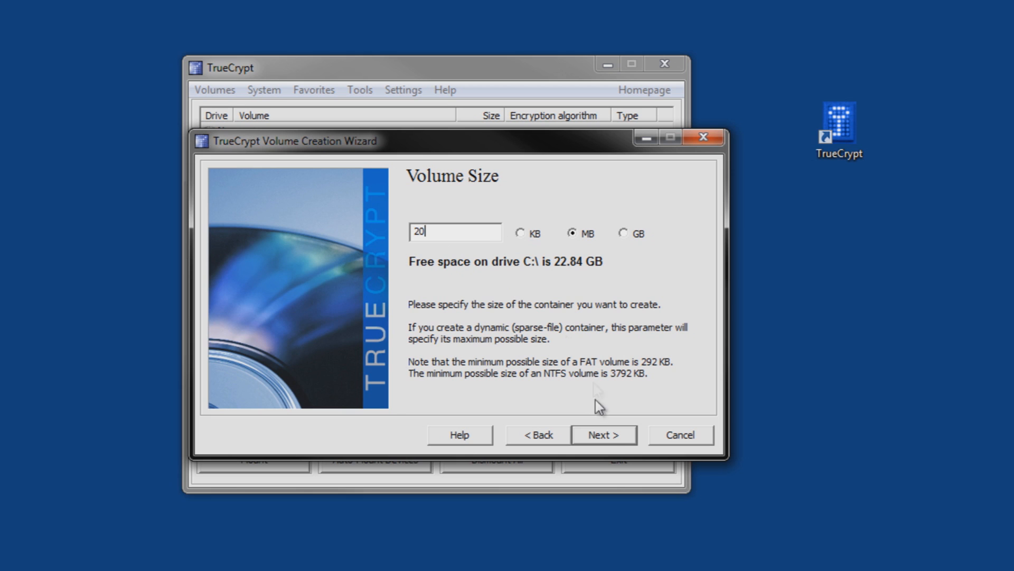
pyautogui.click(602, 434)
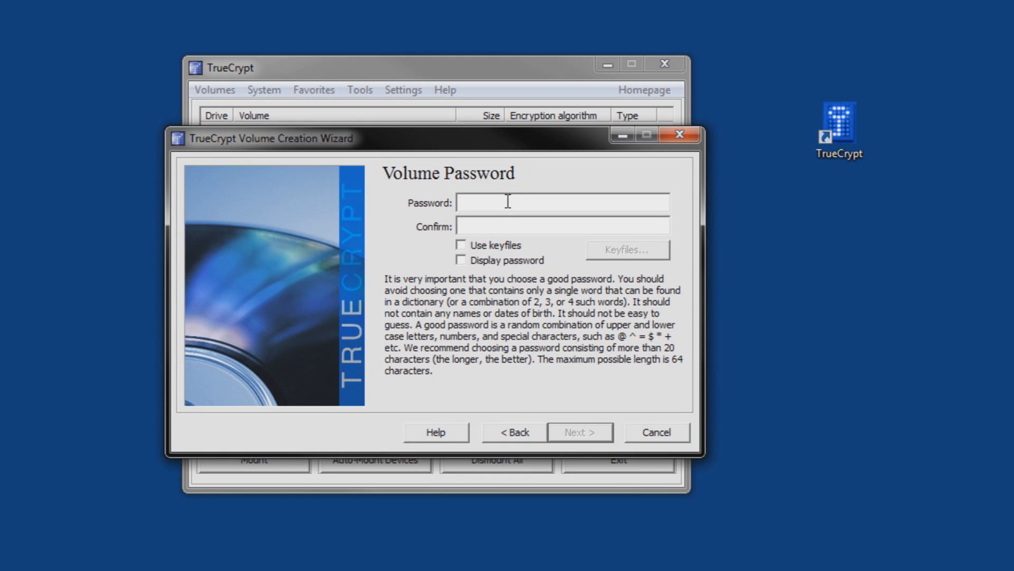
# - Enter the volume password and toggle 'Display password' to check it
pyautogui.write('****')
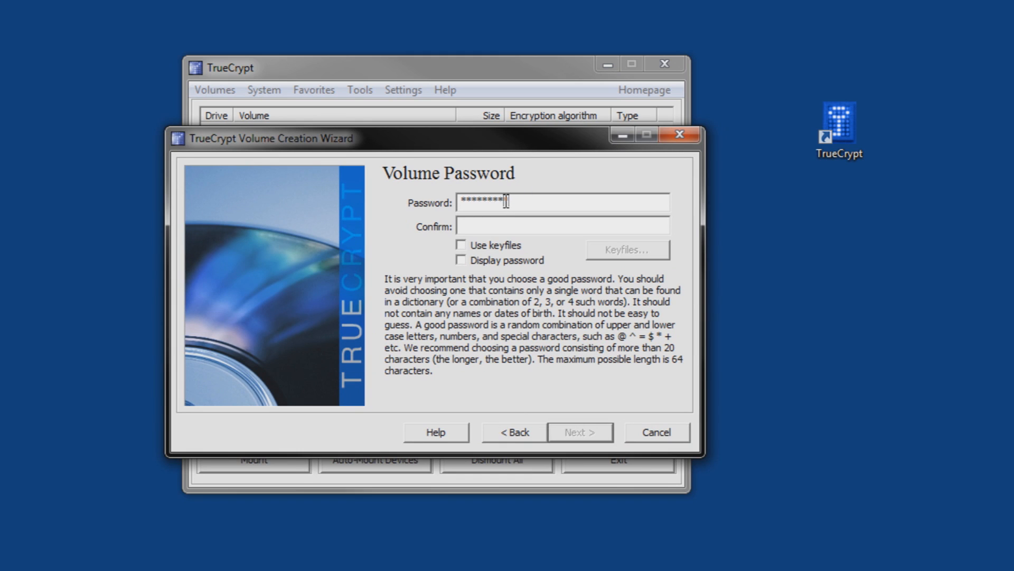
pyautogui.press('Ctrl+a')
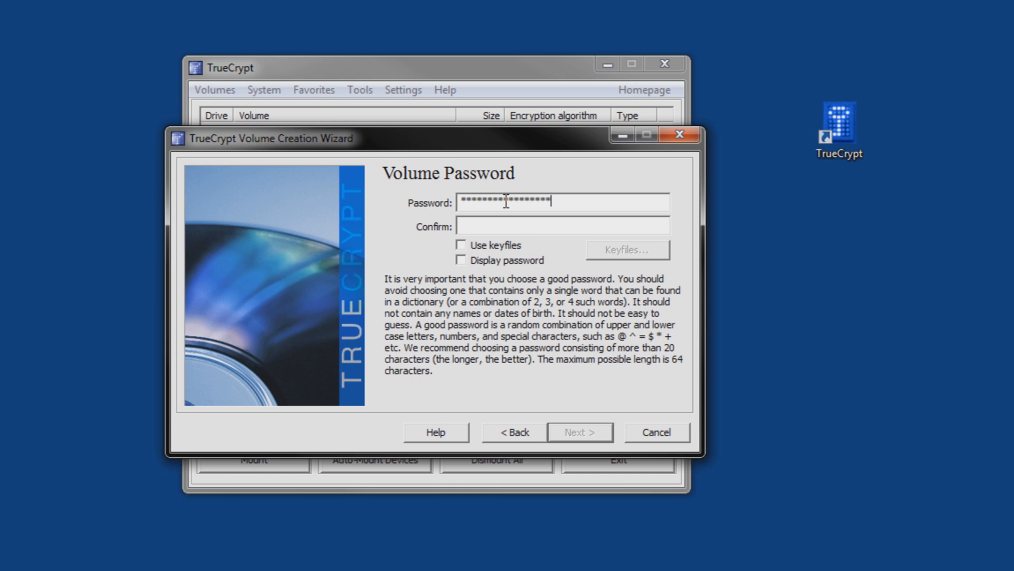
pyautogui.click(461, 260)
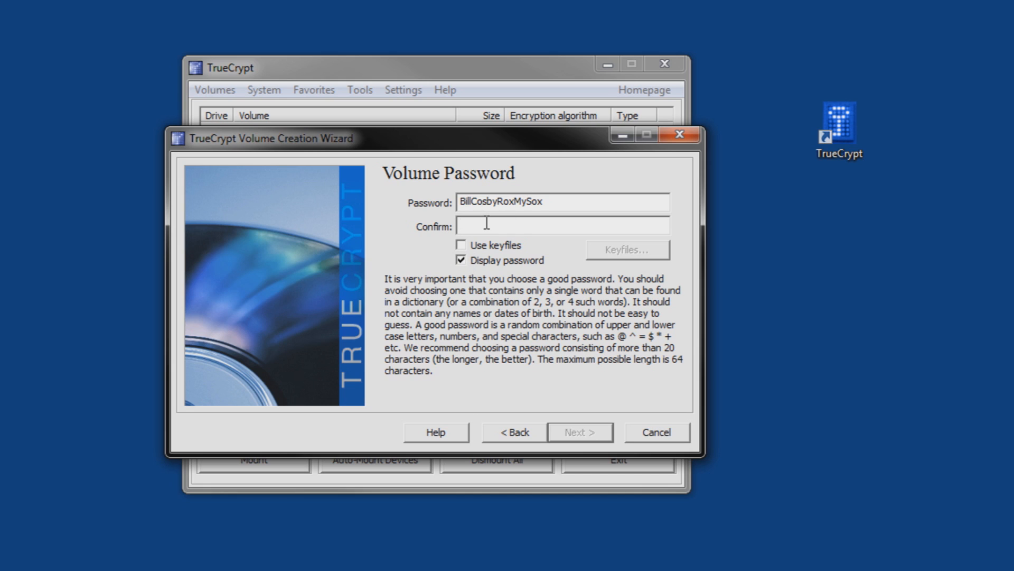
pyautogui.click(461, 260)
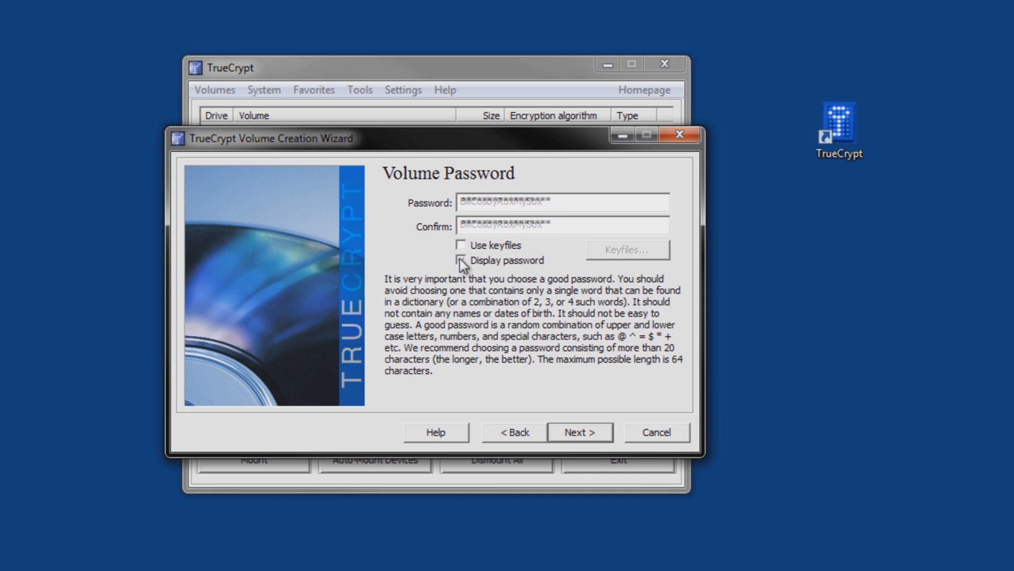
pyautogui.click(462, 260)
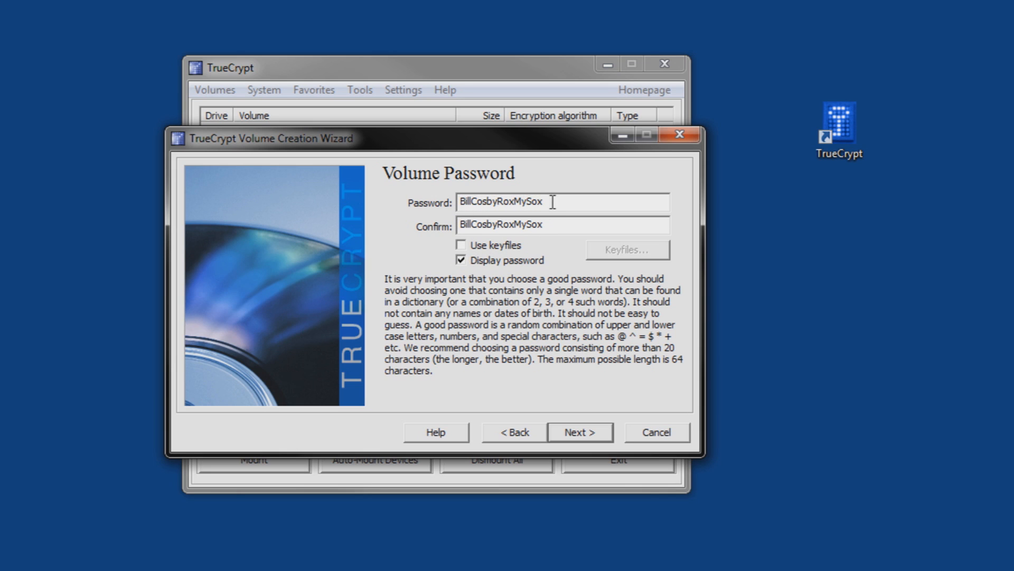
pyautogui.moveTo(637, 294)
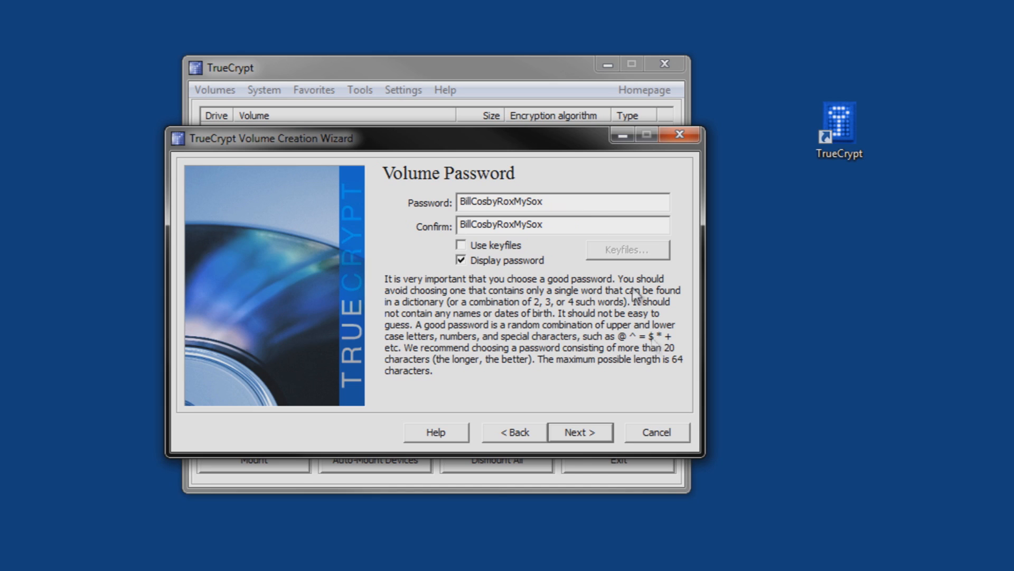
# - Complete the matching confirmation password and hide the characters again
pyautogui.write('=')
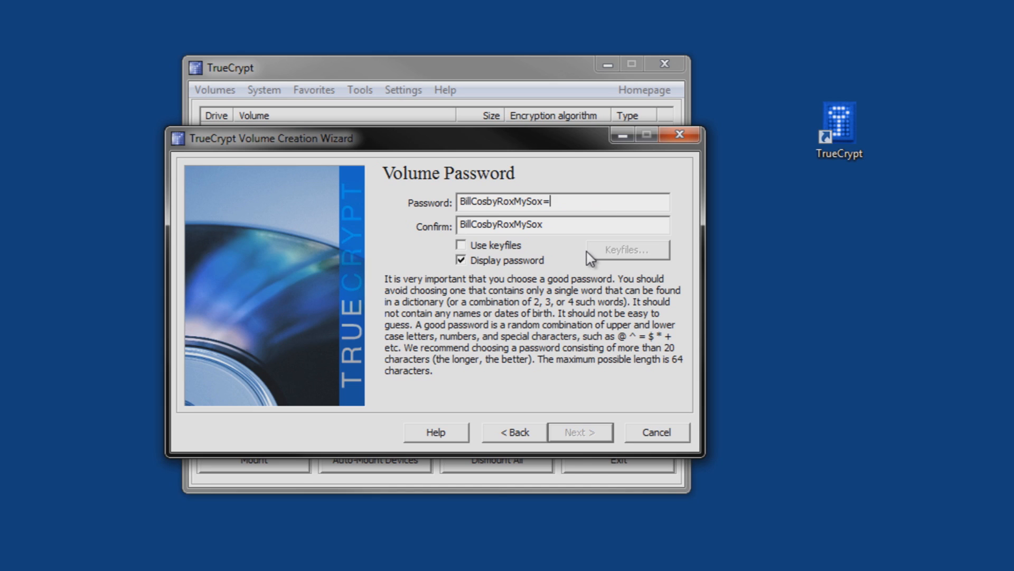
pyautogui.write('&6')
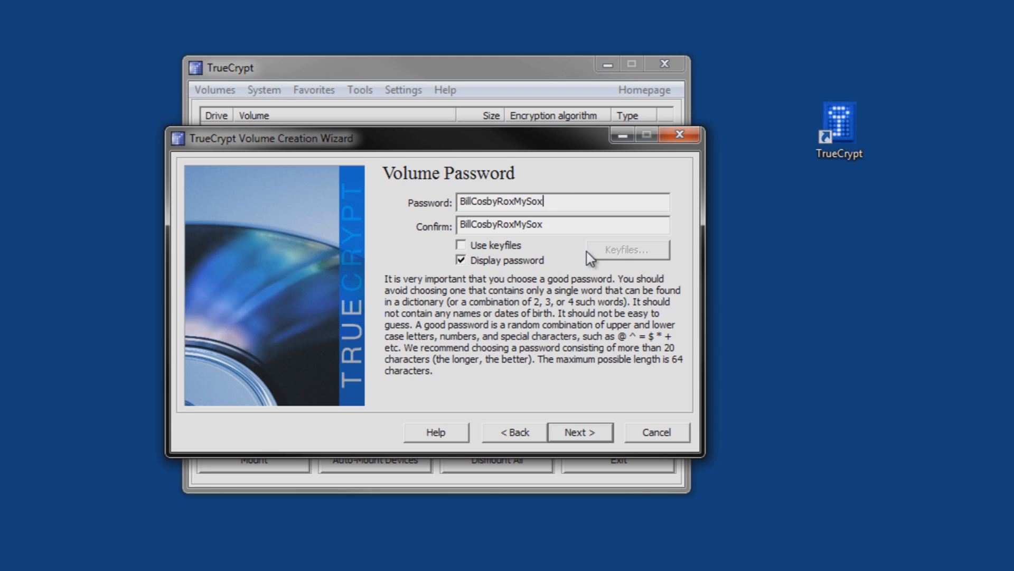
pyautogui.moveTo(581, 311)
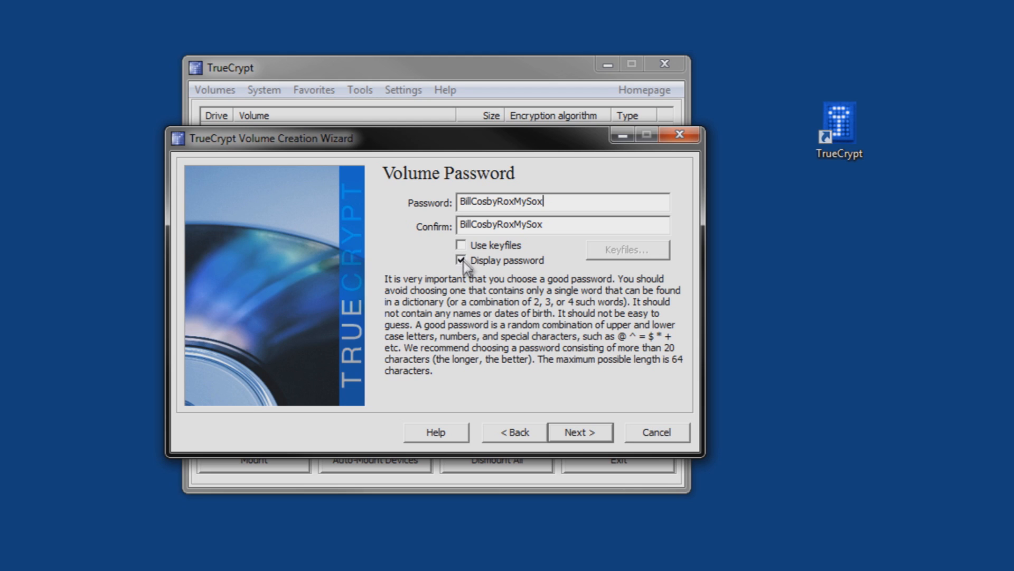
pyautogui.click(461, 260)
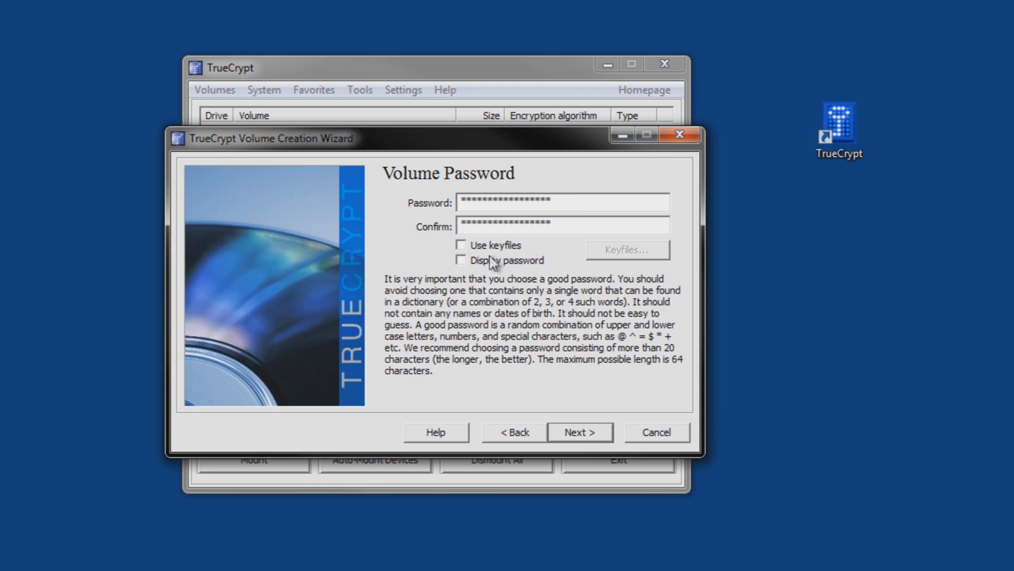
# - Enable 'Use keyfiles' and bring up the empty Keyfiles dialog
pyautogui.click(462, 245)
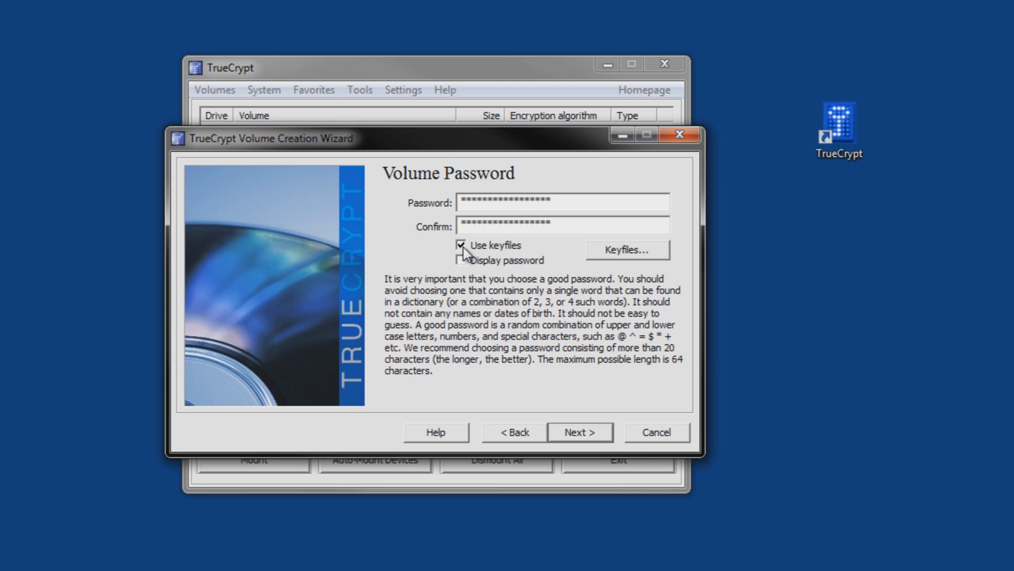
pyautogui.click(624, 249)
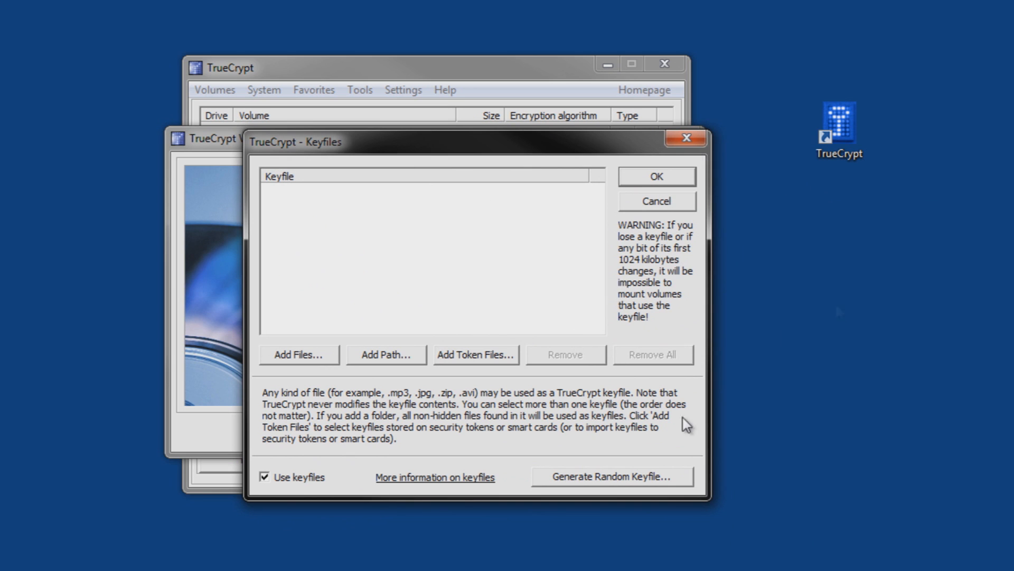
pyautogui.moveTo(576, 443)
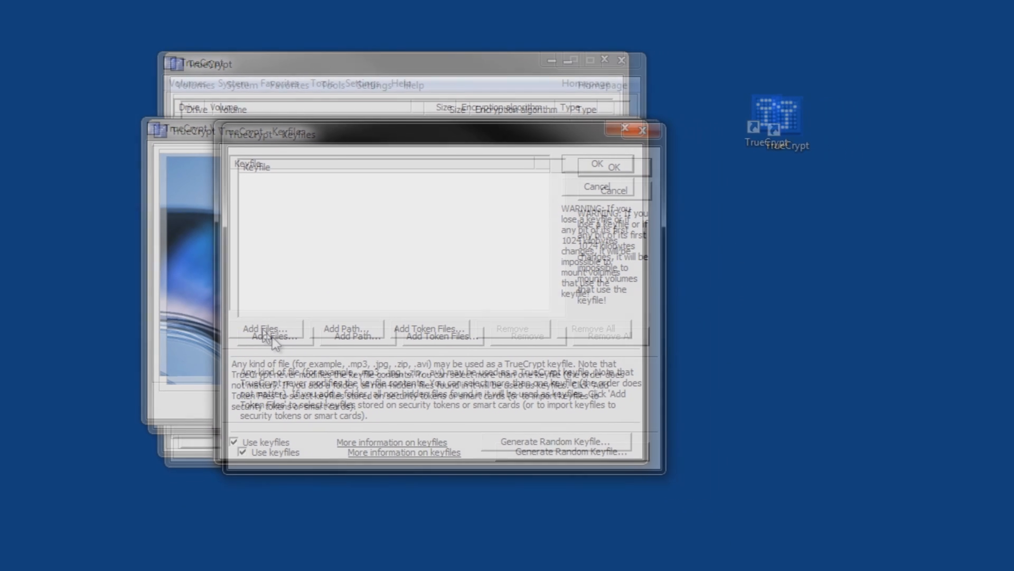
# - Add lolwut, wut and wutwut from My Pictures as the three keyfiles
pyautogui.click(265, 328)
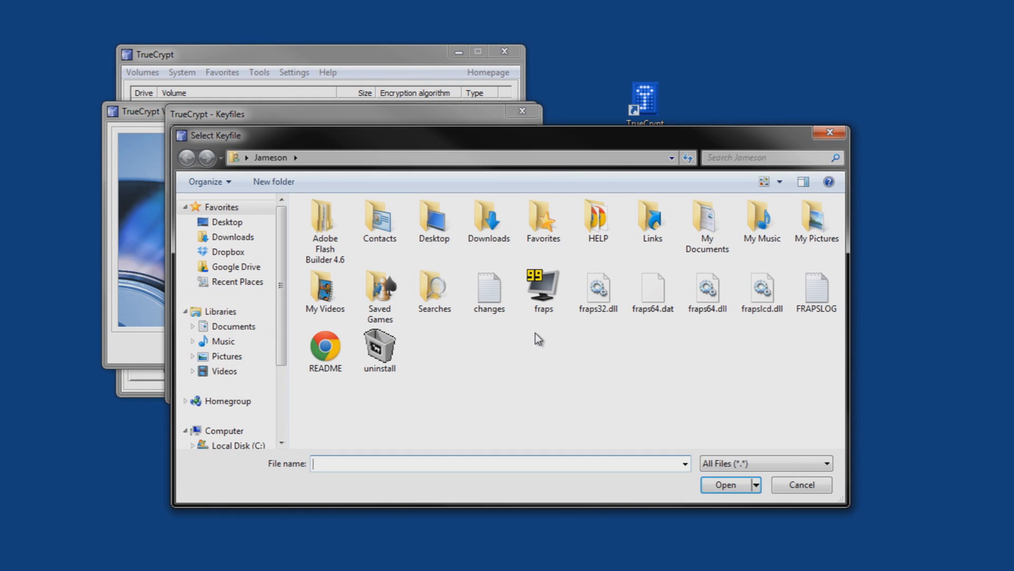
pyautogui.doubleClick(817, 219)
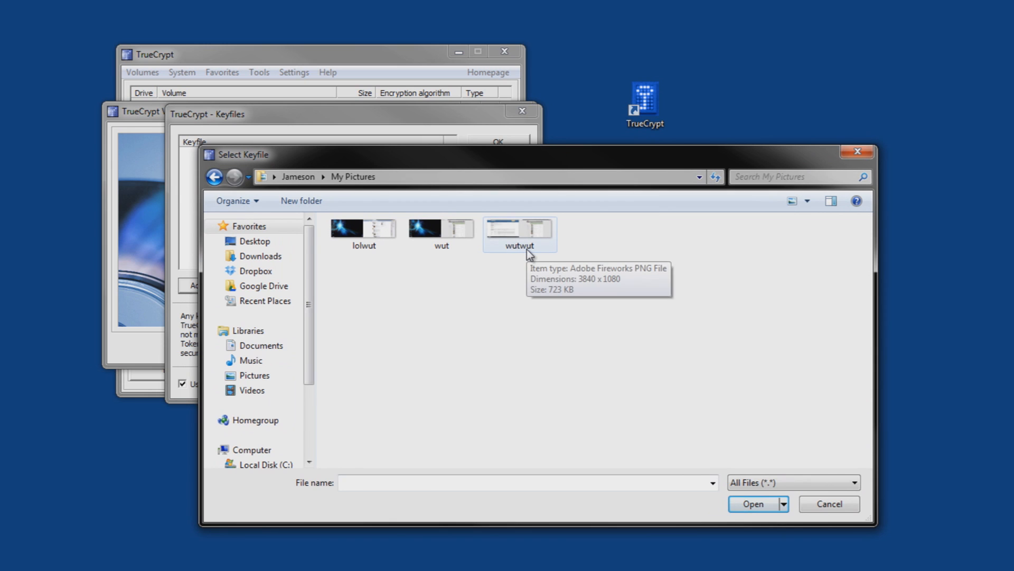
pyautogui.moveTo(704, 344)
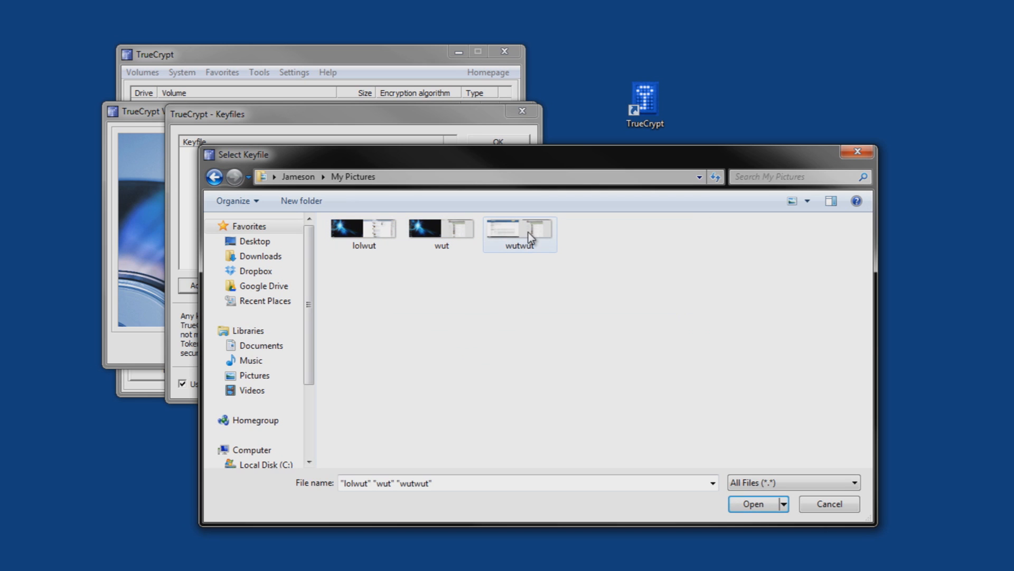
pyautogui.click(520, 234)
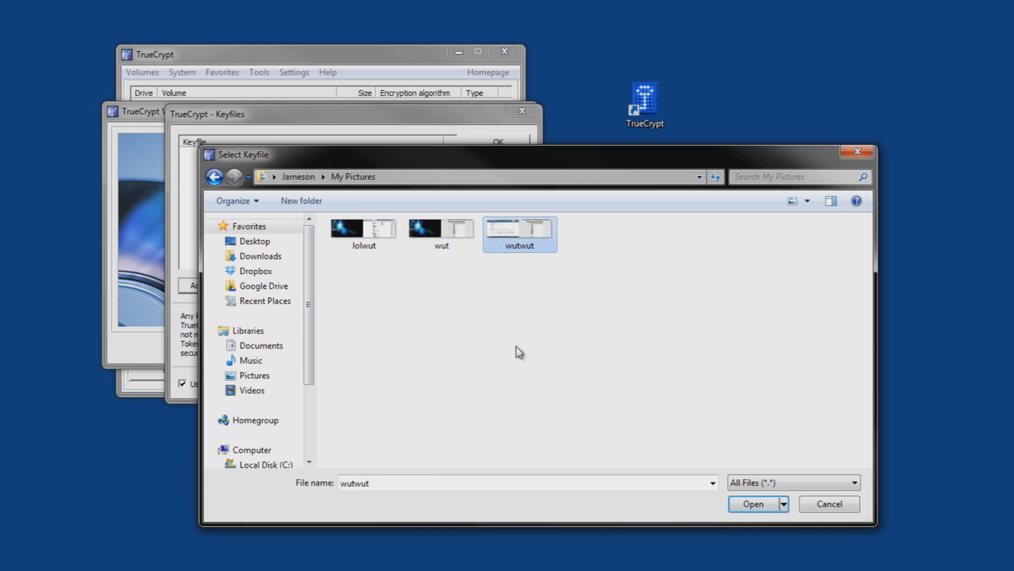
pyautogui.click(442, 229)
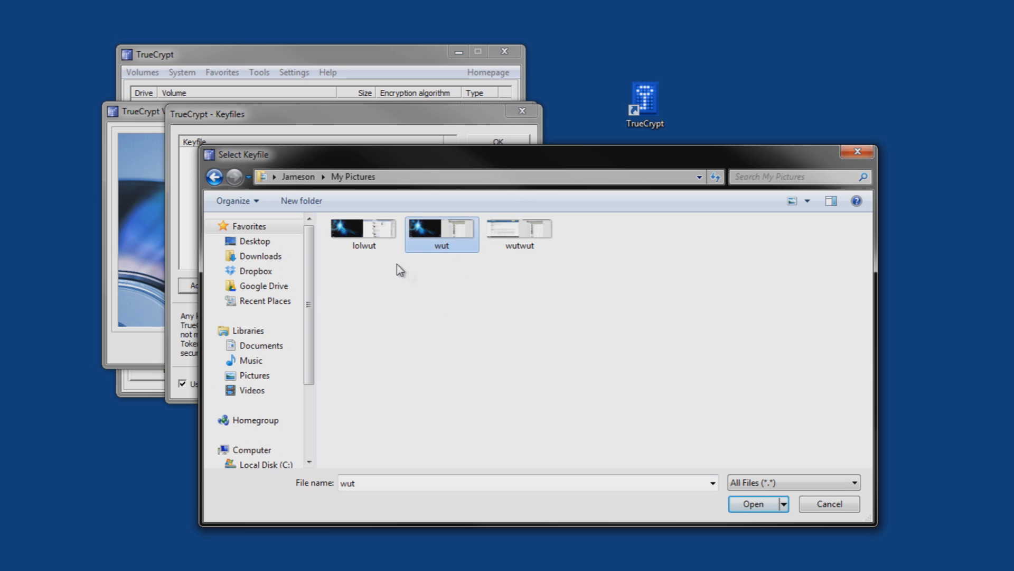
pyautogui.click(364, 228)
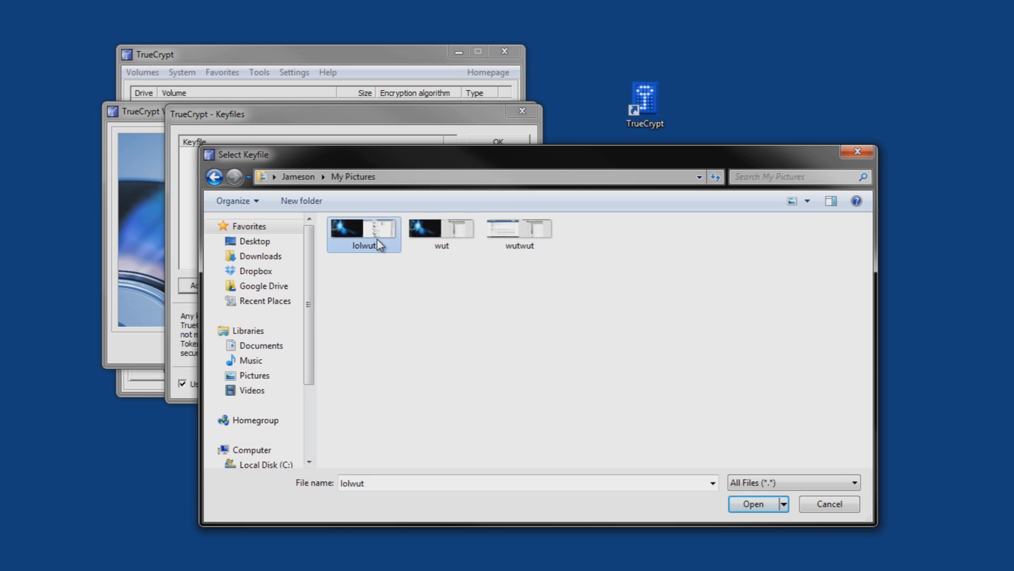
pyautogui.moveTo(385, 247)
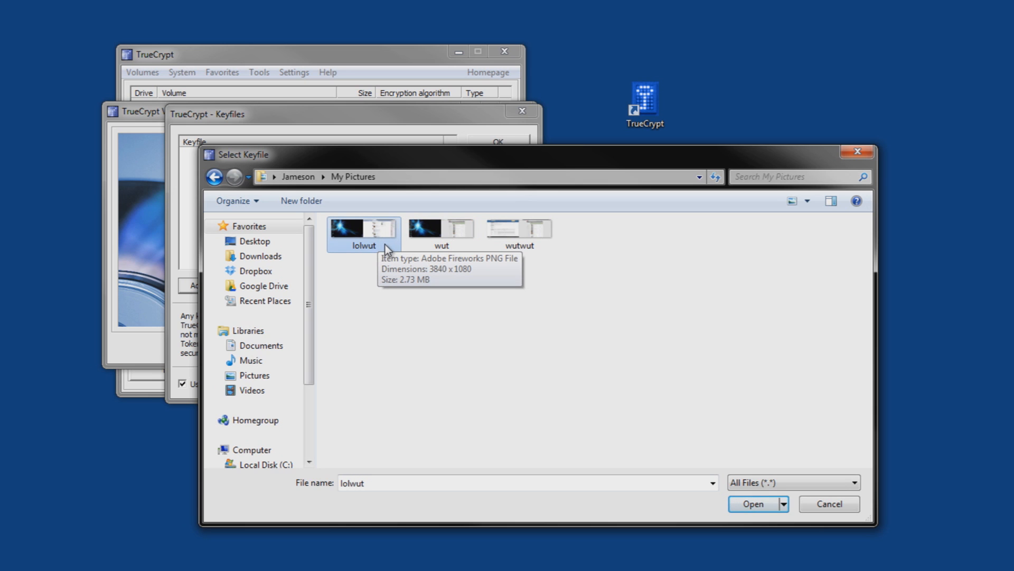
pyautogui.moveTo(640, 316)
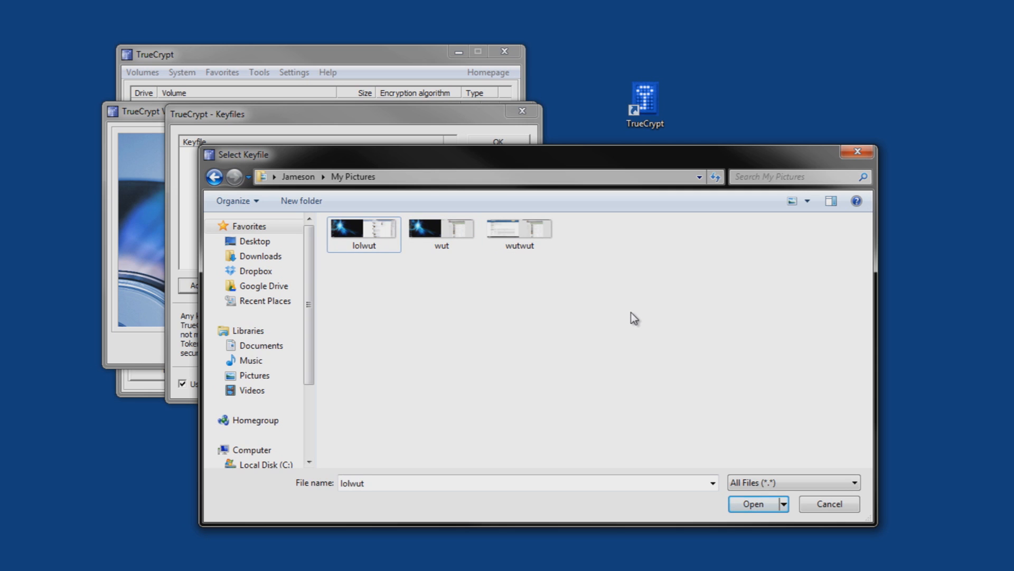
pyautogui.moveTo(730, 318)
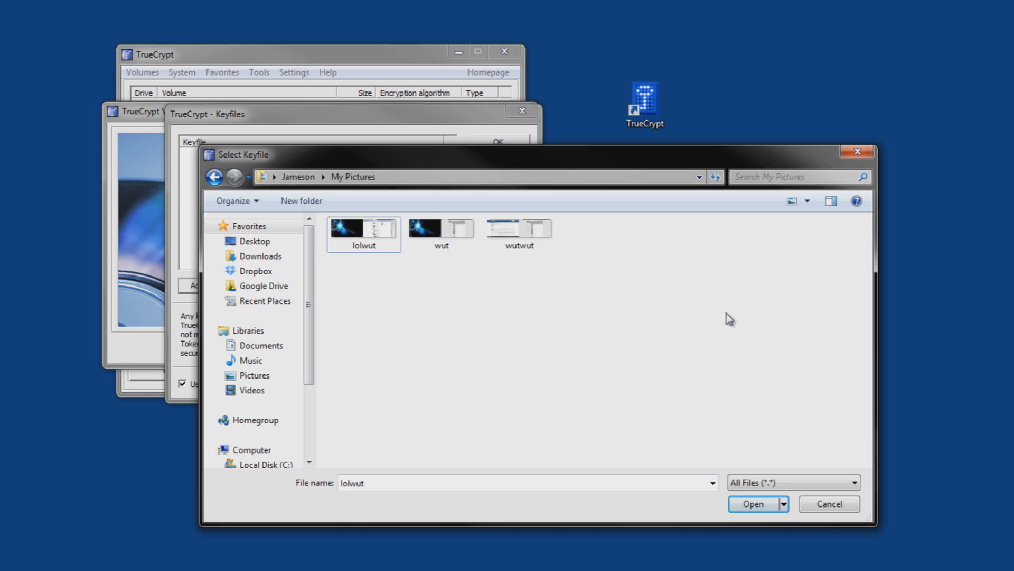
pyautogui.moveTo(427, 240); pyautogui.dragTo(728, 310)
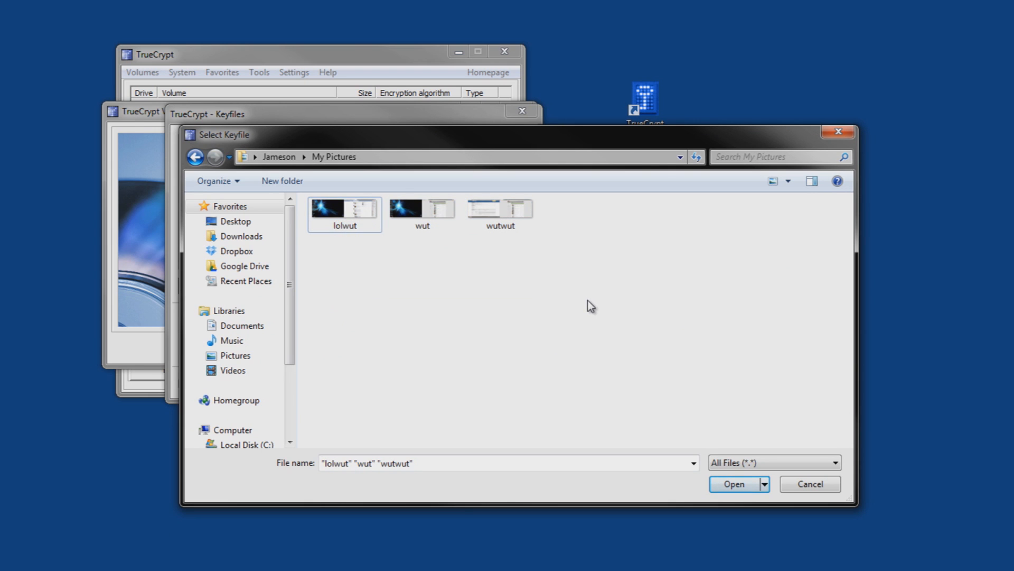
pyautogui.moveTo(540, 253)
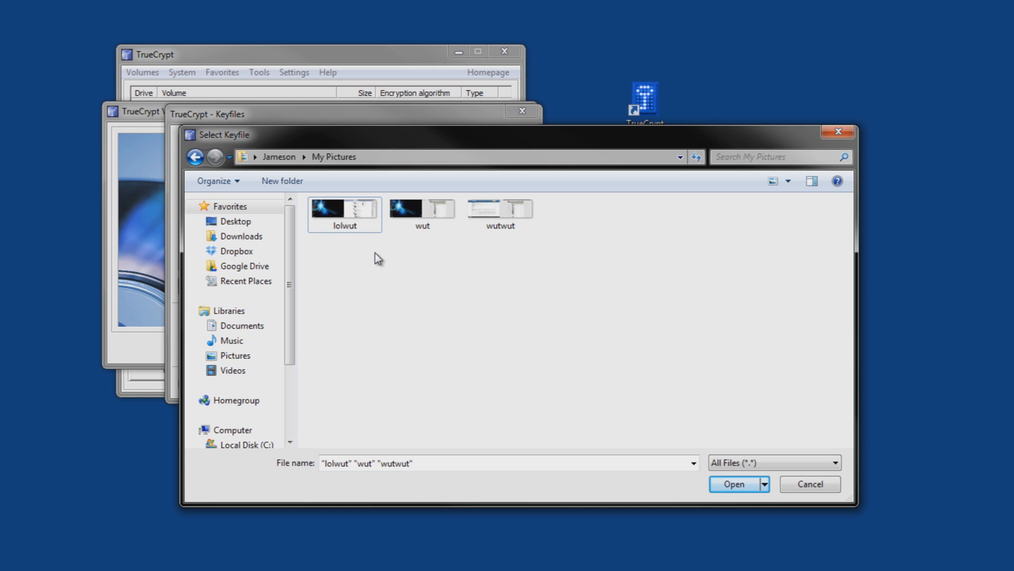
pyautogui.moveTo(542, 246)
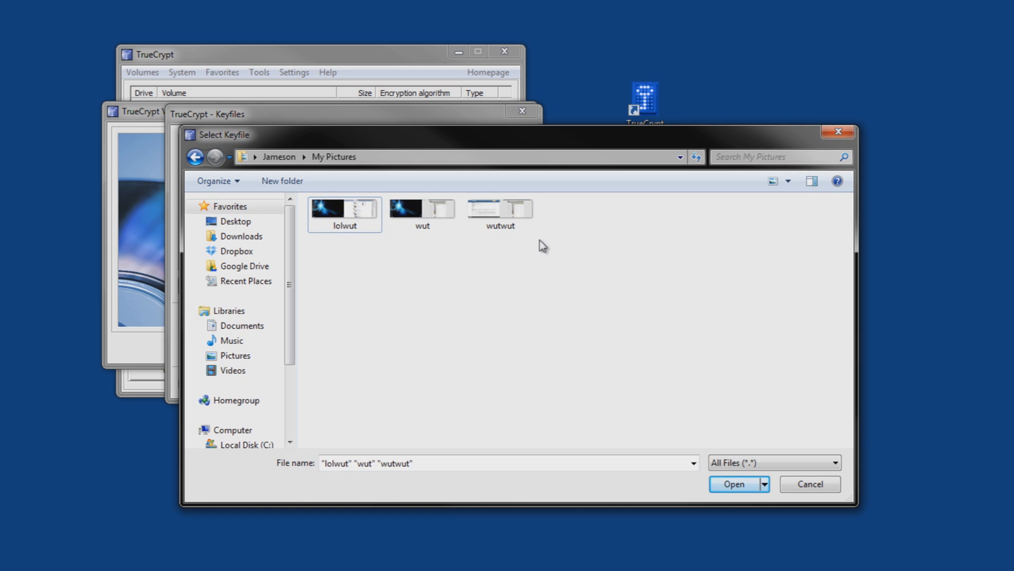
pyautogui.moveTo(537, 249)
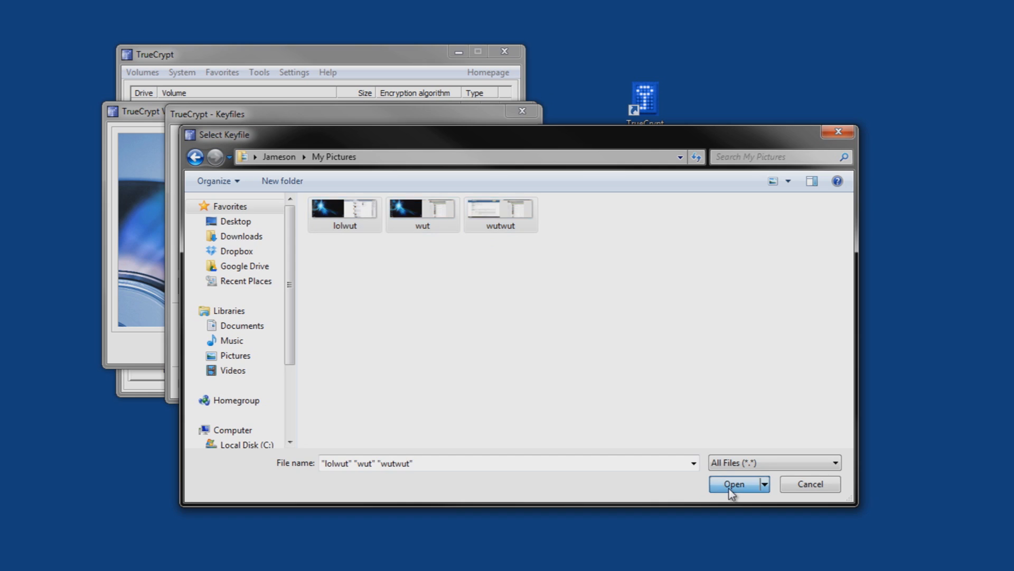
pyautogui.click(733, 483)
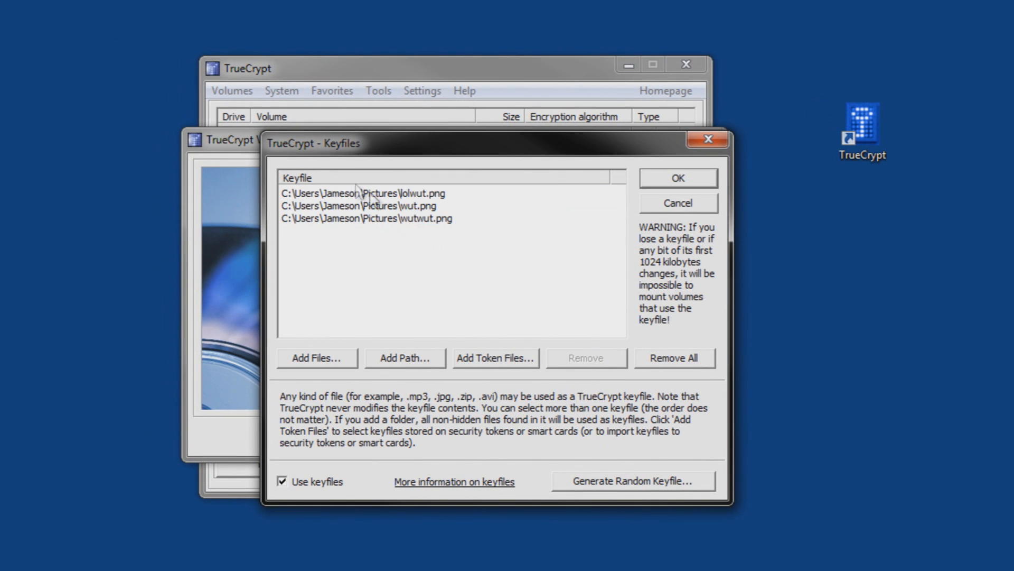
pyautogui.moveTo(434, 223)
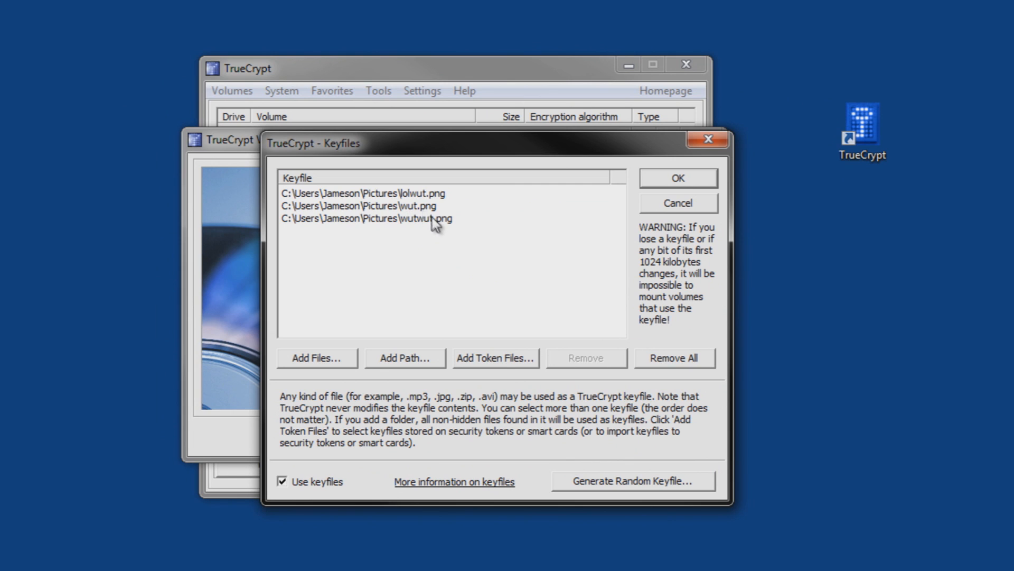
pyautogui.moveTo(437, 214)
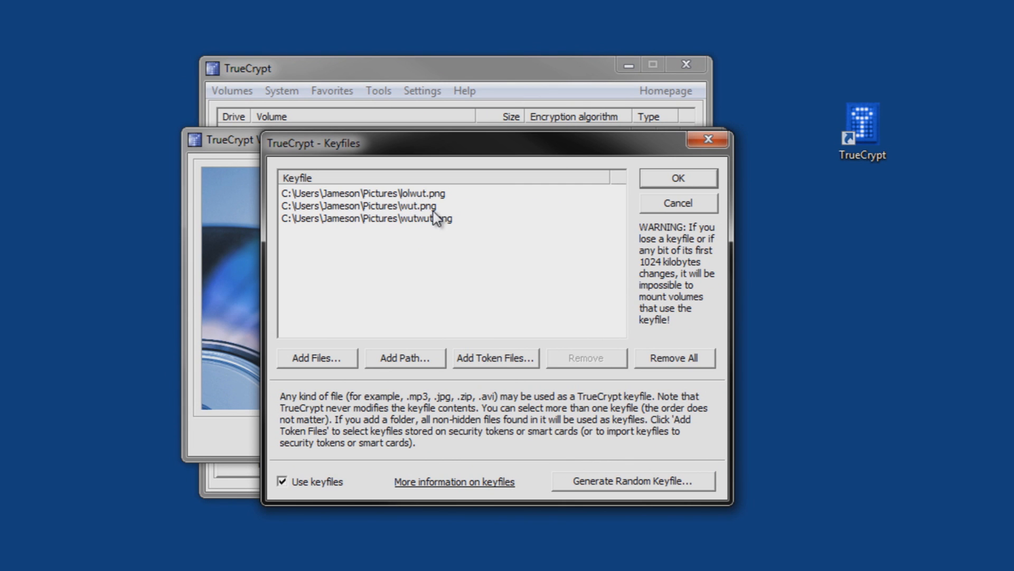
pyautogui.moveTo(402, 220)
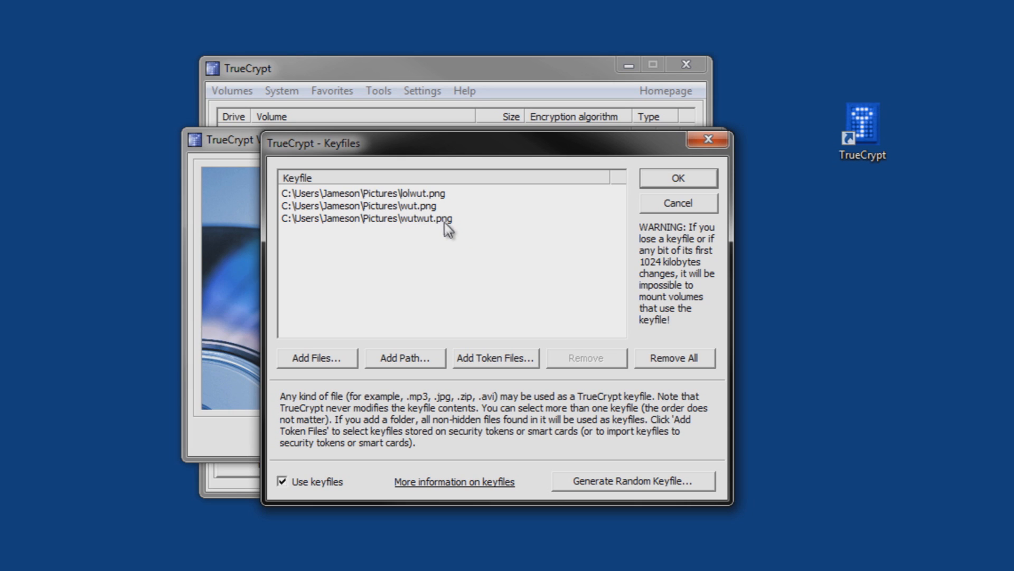
pyautogui.moveTo(431, 228)
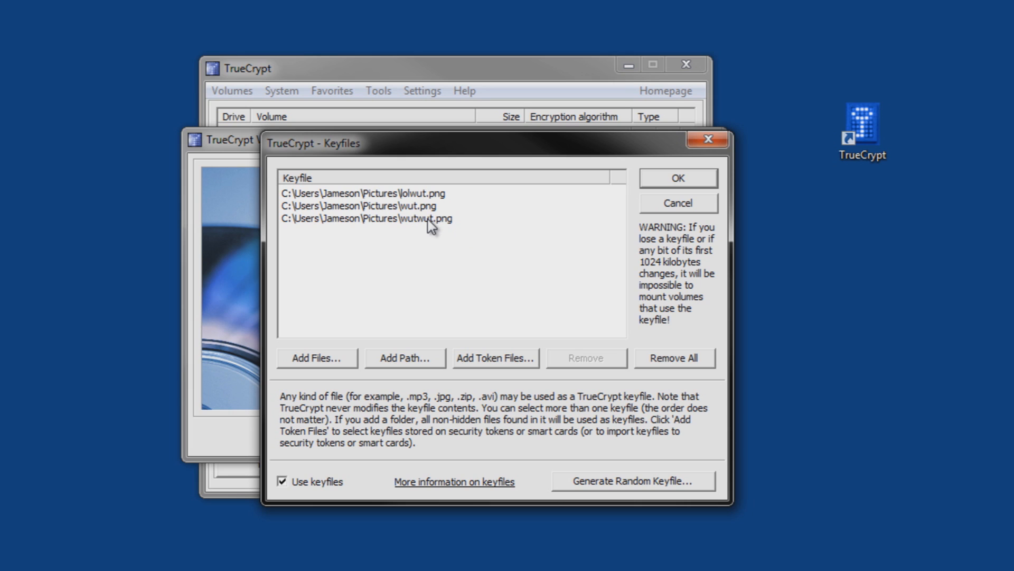
pyautogui.moveTo(437, 253)
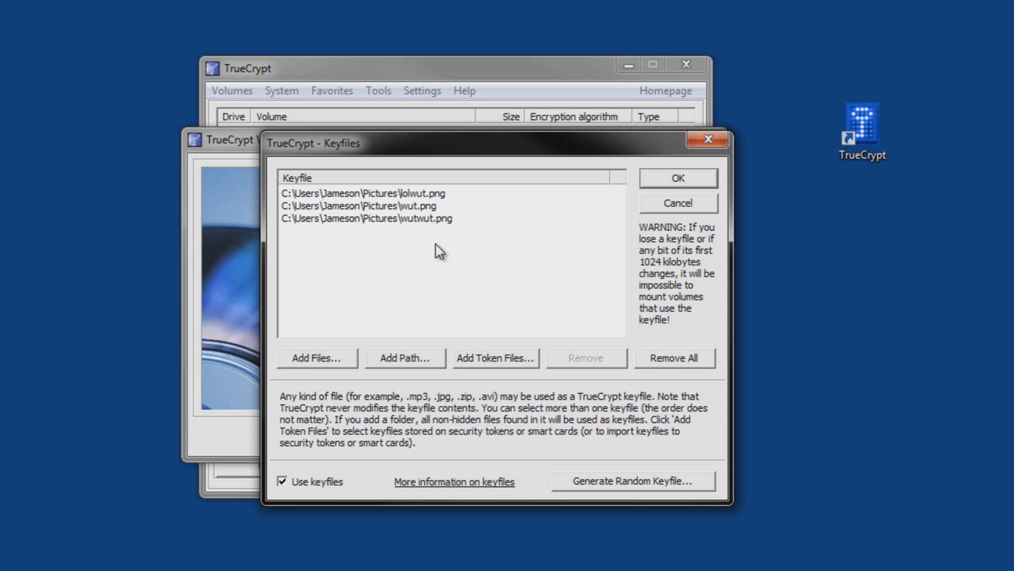
pyautogui.moveTo(429, 248)
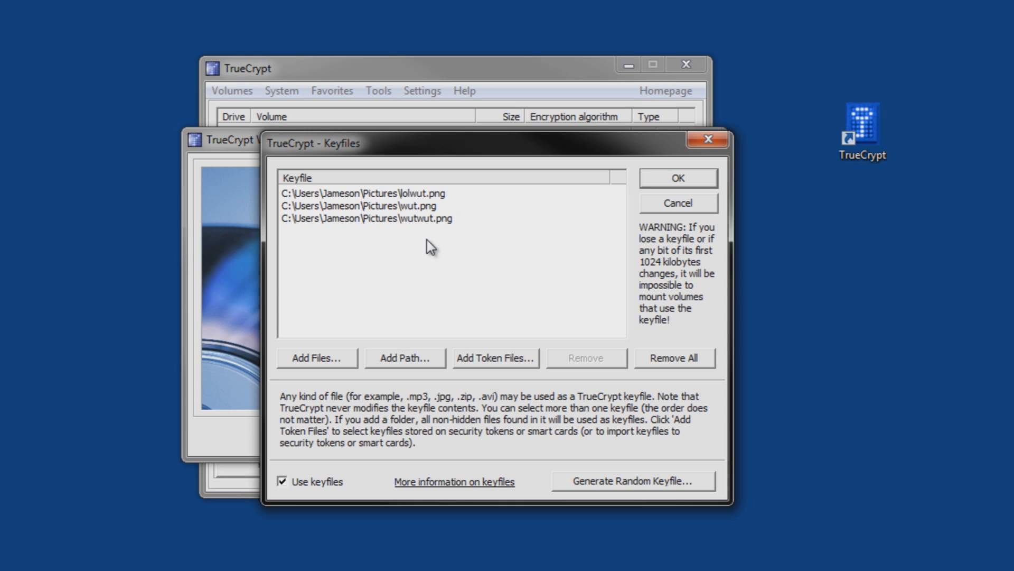
pyautogui.moveTo(796, 195)
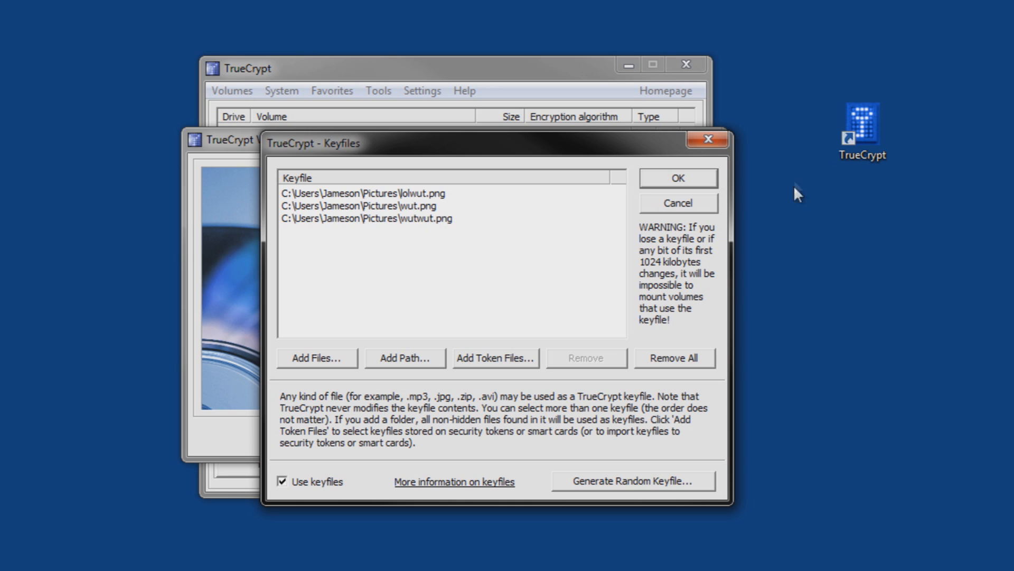
pyautogui.moveTo(583, 232)
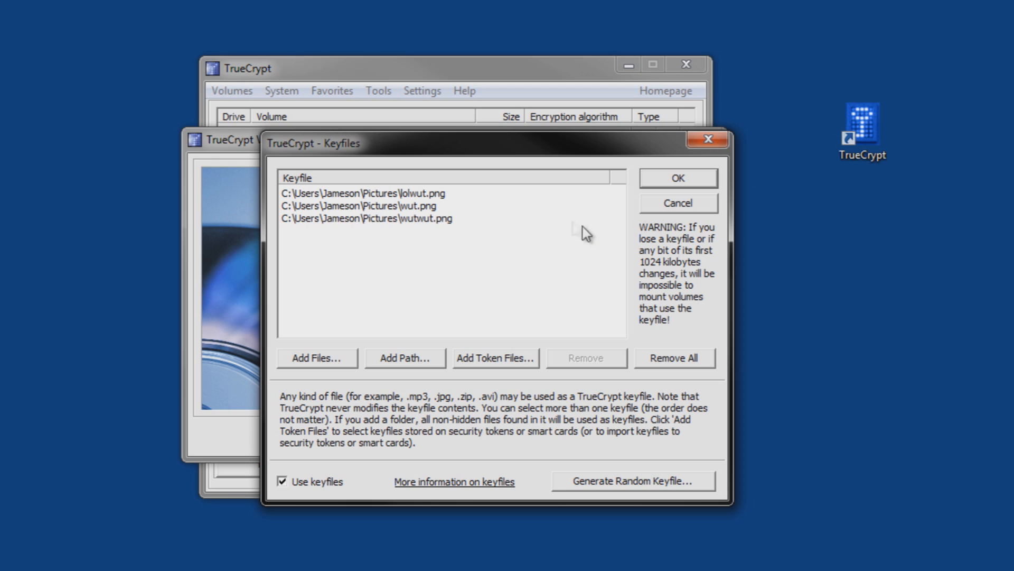
pyautogui.moveTo(422, 236)
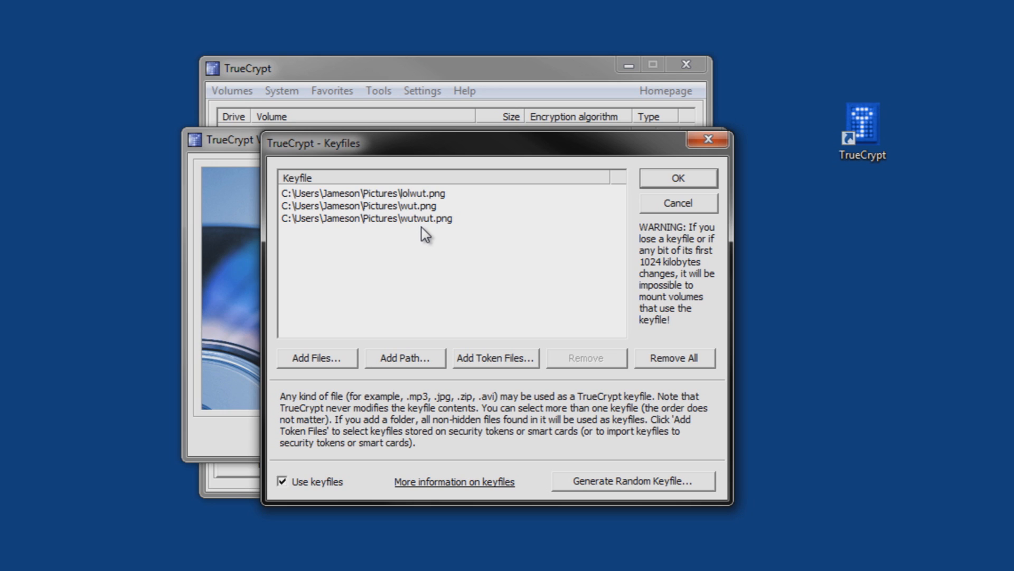
pyautogui.moveTo(503, 264)
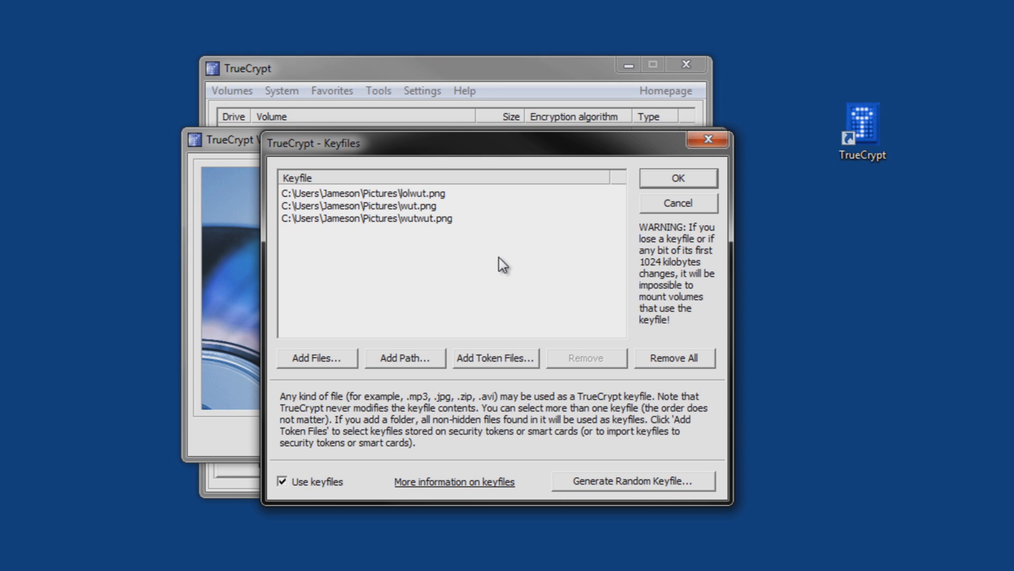
pyautogui.moveTo(398, 250)
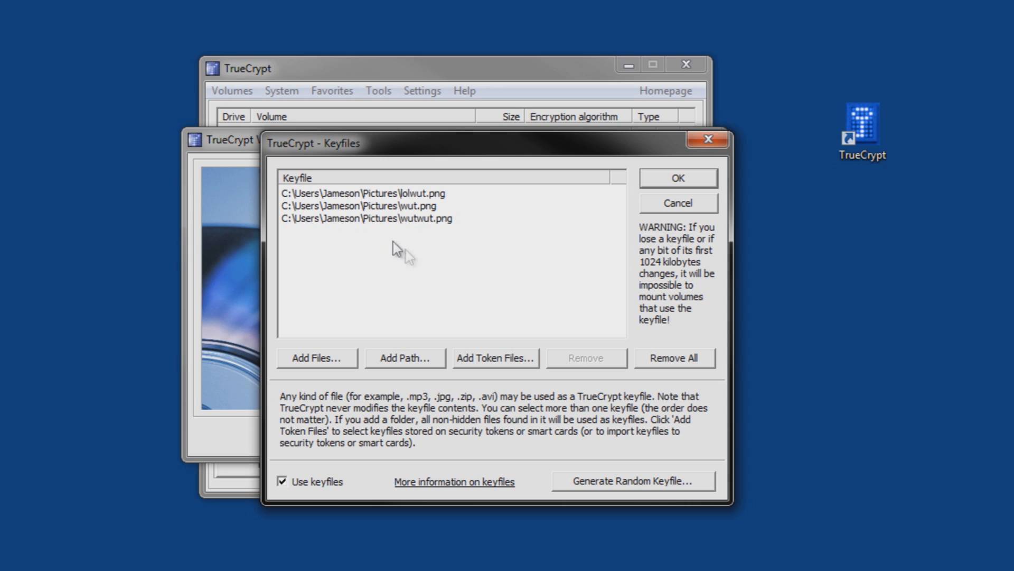
# - Accept the three keyfiles and continue past the Volume Password page
pyautogui.click(677, 178)
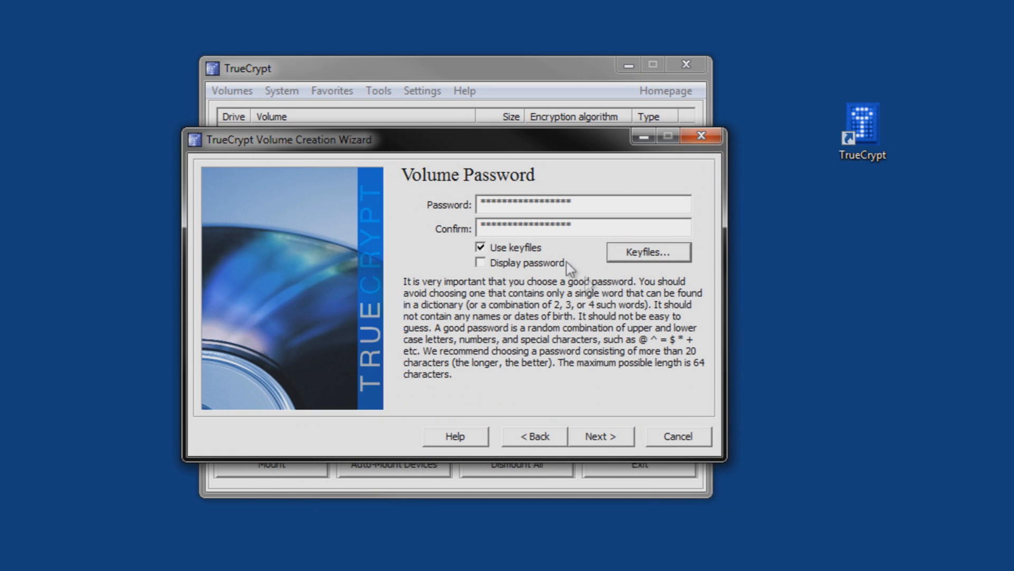
pyautogui.moveTo(646, 273)
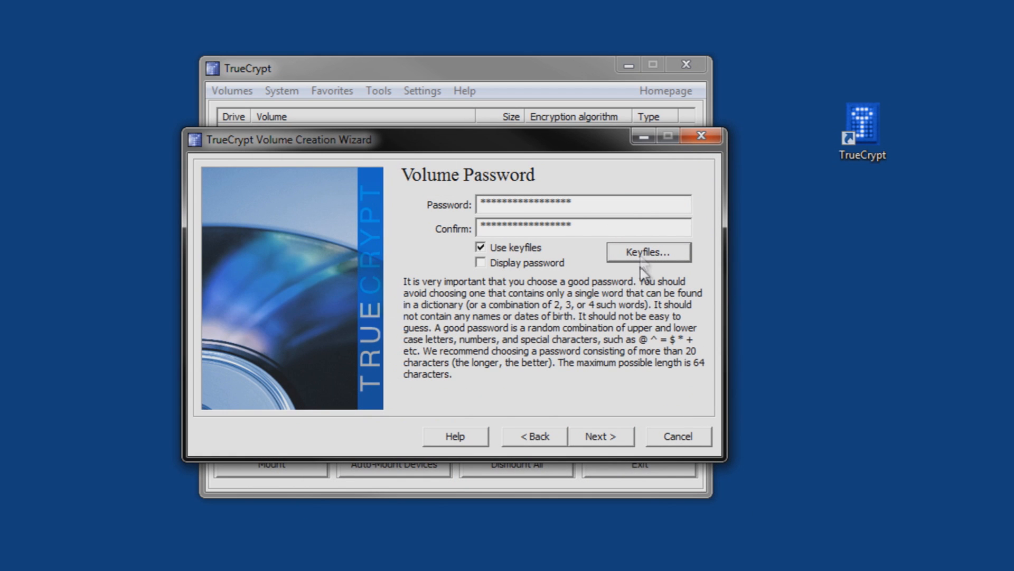
pyautogui.moveTo(611, 439)
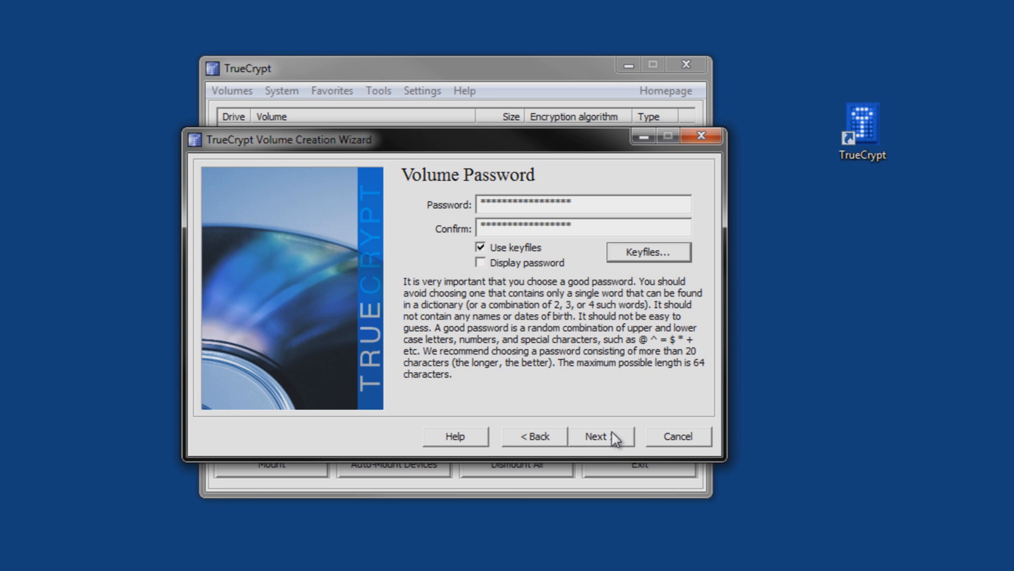
pyautogui.moveTo(619, 381)
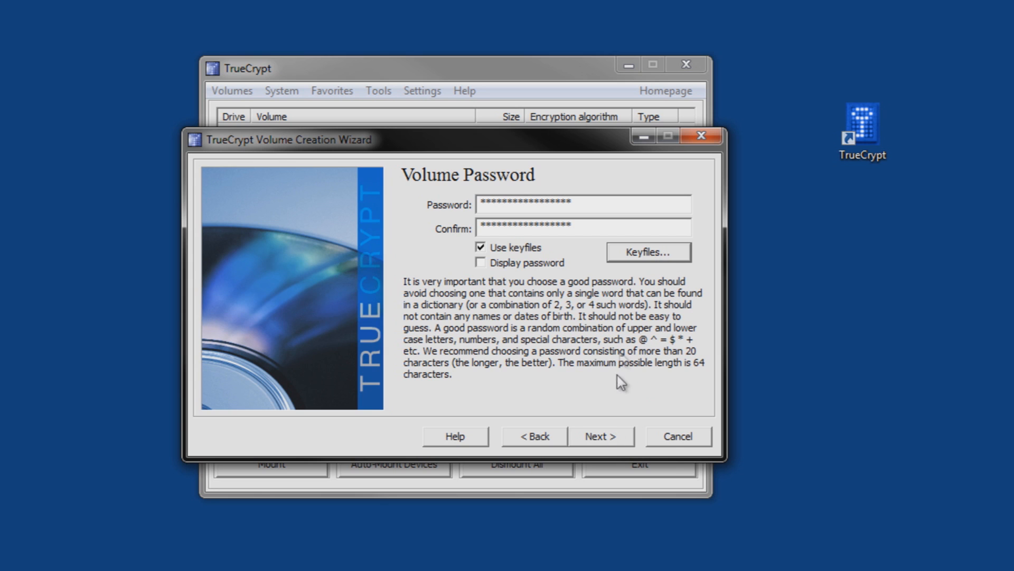
pyautogui.moveTo(609, 443)
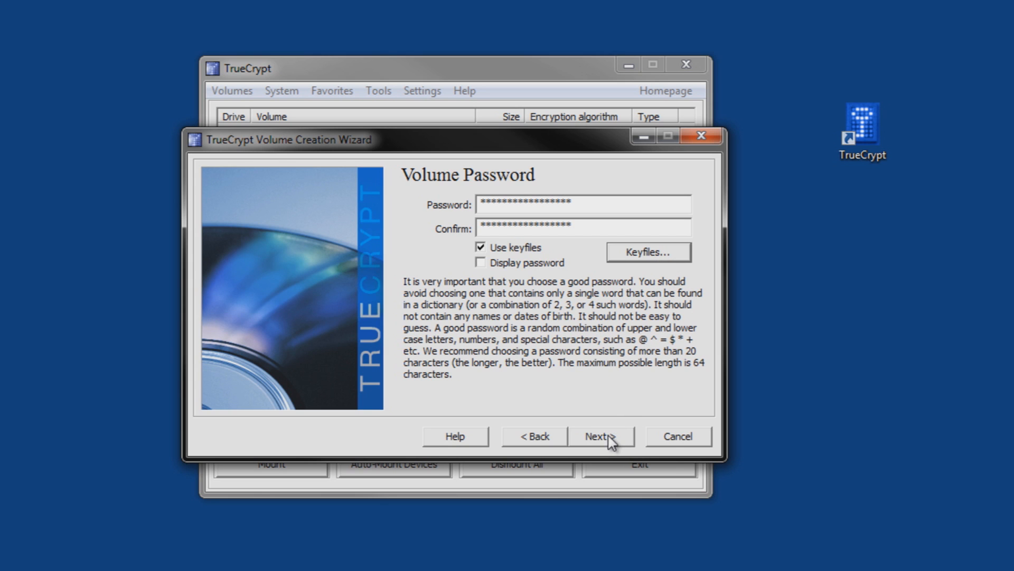
pyautogui.click(598, 435)
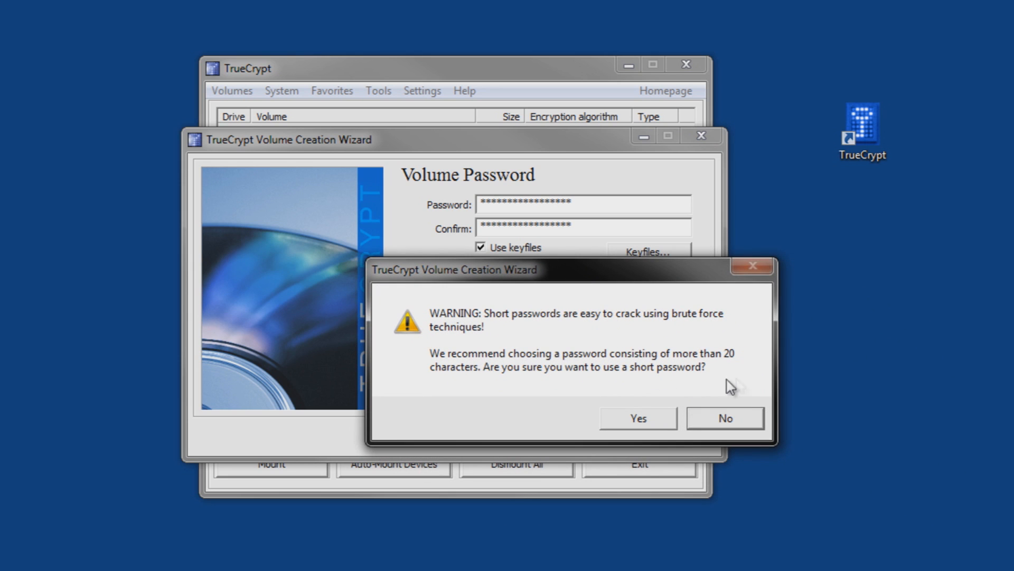
pyautogui.moveTo(679, 404)
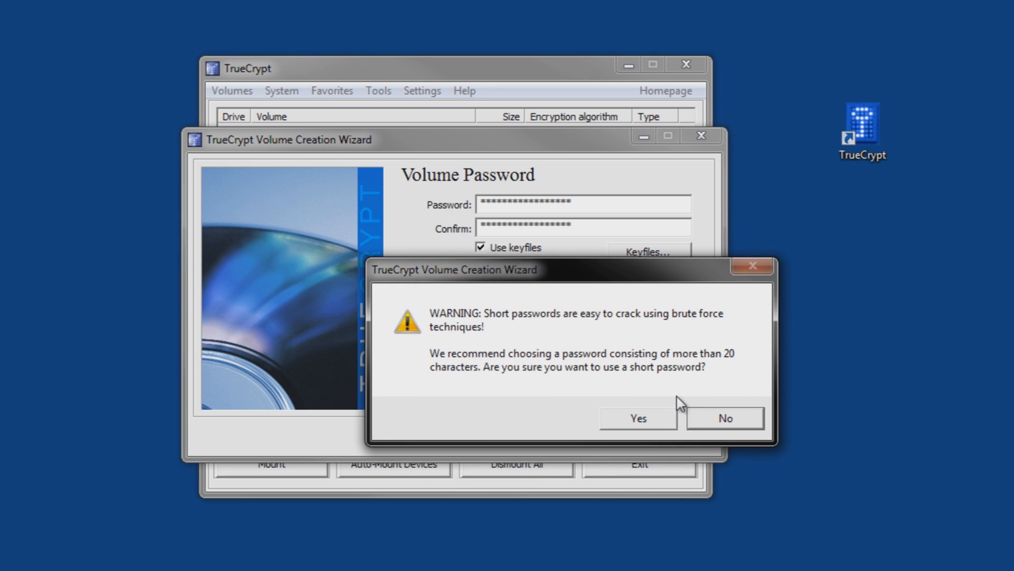
pyautogui.moveTo(670, 407)
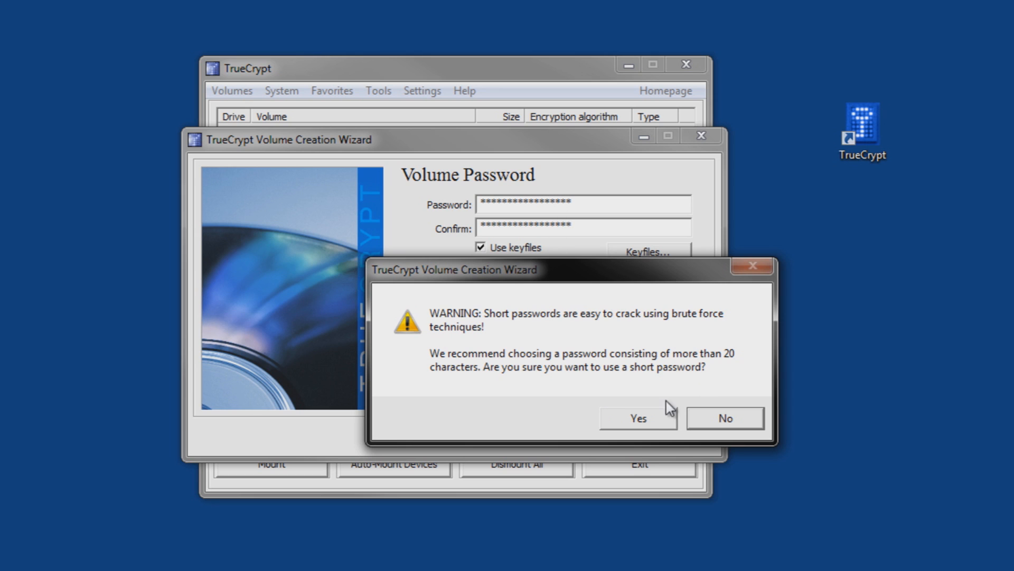
# - Proceed with the short password and keep FAT as the volume's filesystem
pyautogui.click(637, 417)
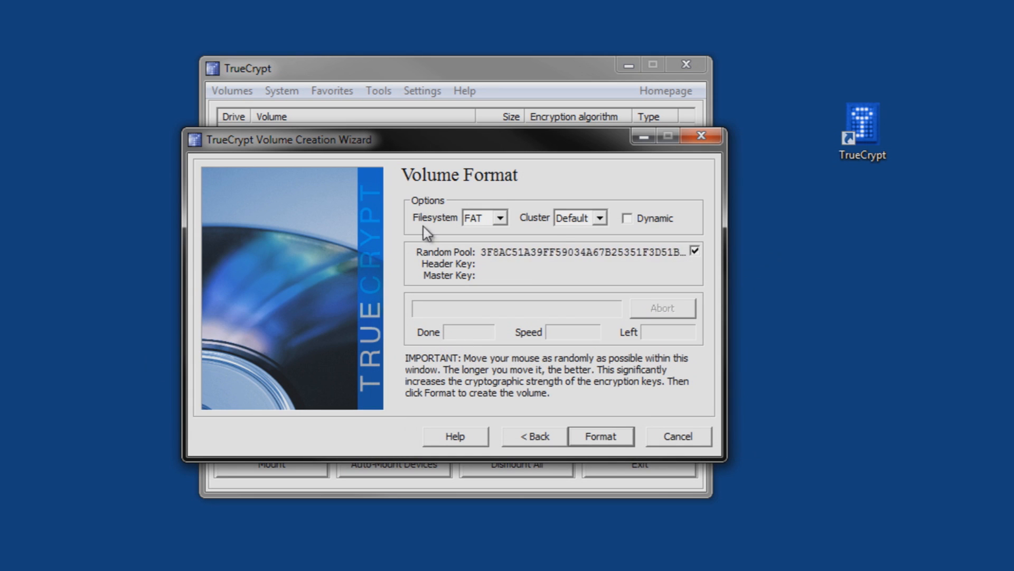
pyautogui.moveTo(498, 226)
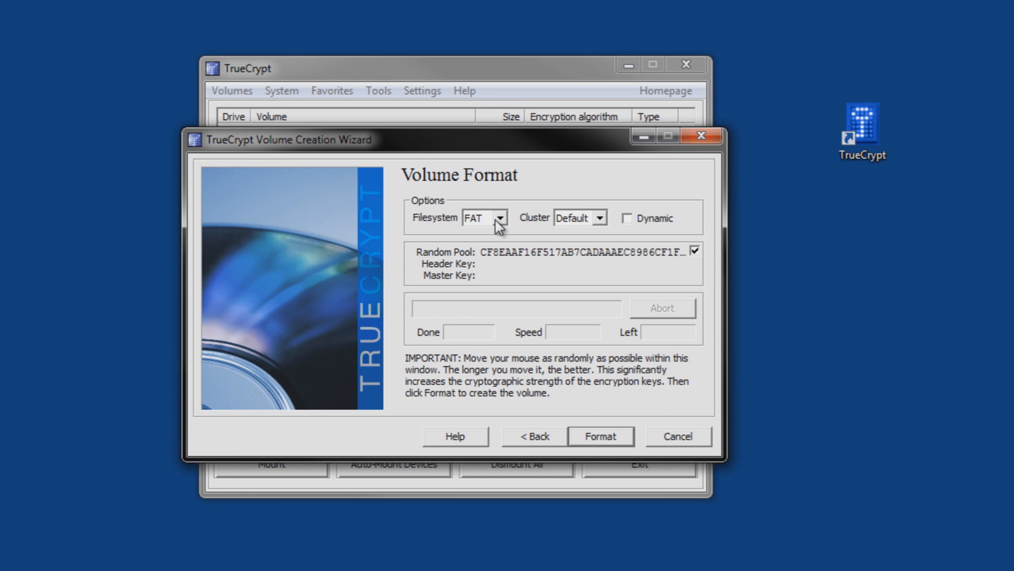
pyautogui.moveTo(468, 230)
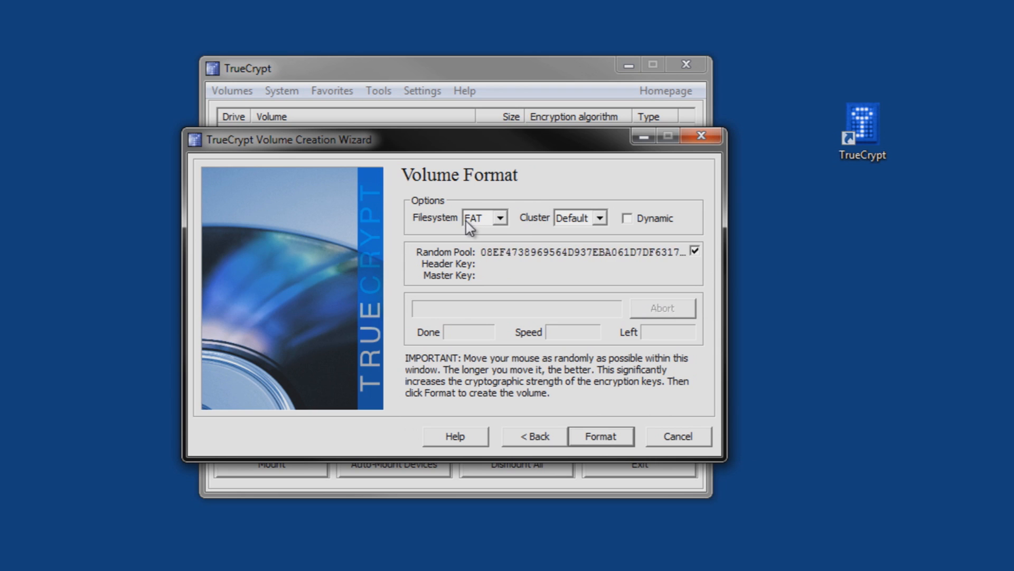
pyautogui.click(504, 217)
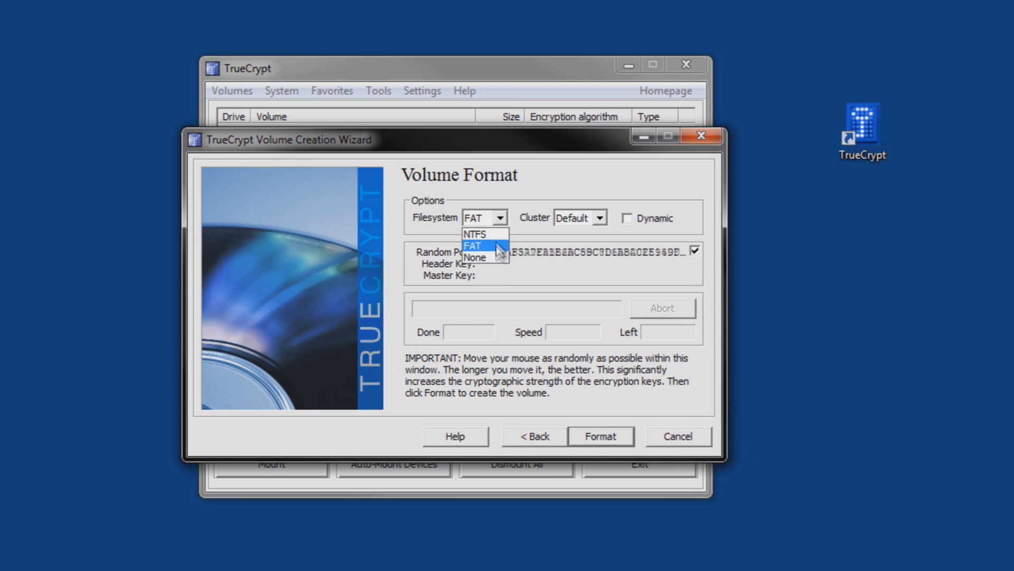
pyautogui.moveTo(475, 234)
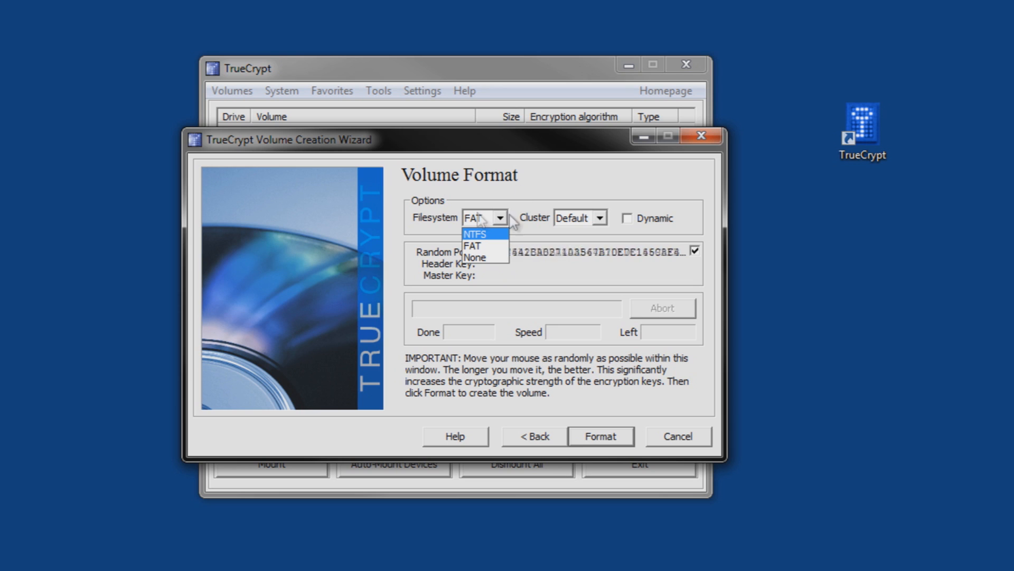
pyautogui.moveTo(548, 180)
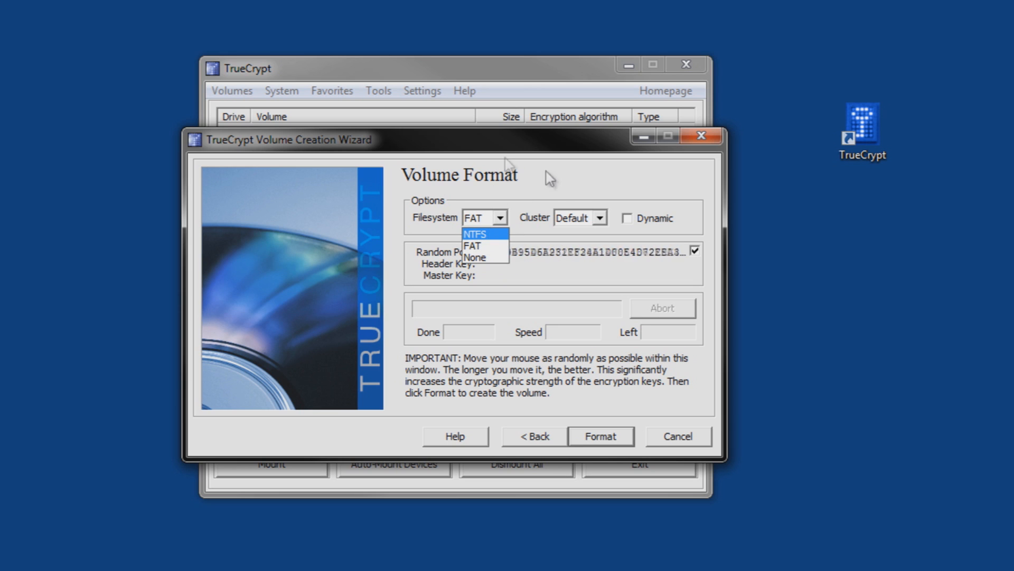
pyautogui.click(472, 246)
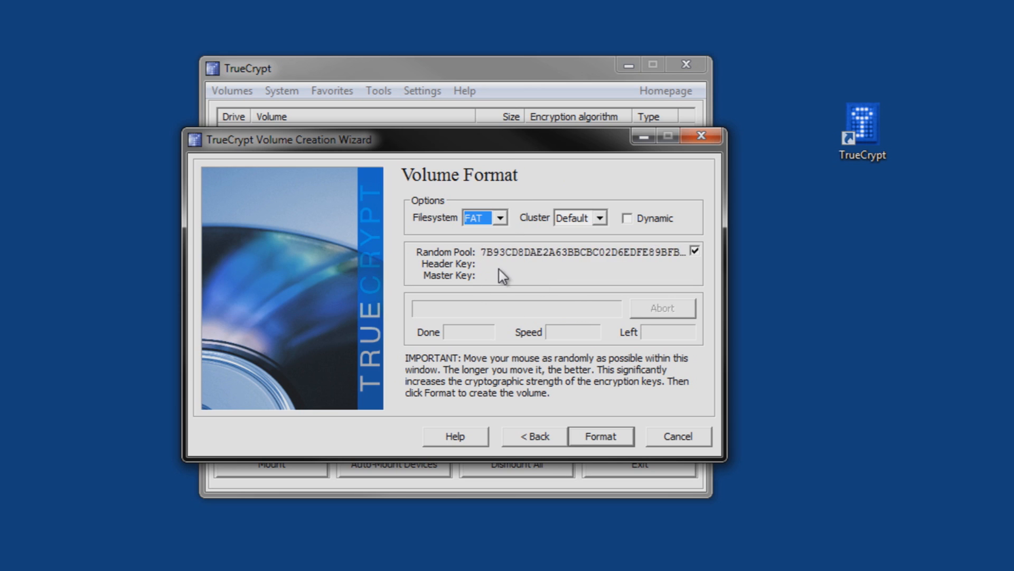
pyautogui.moveTo(518, 269)
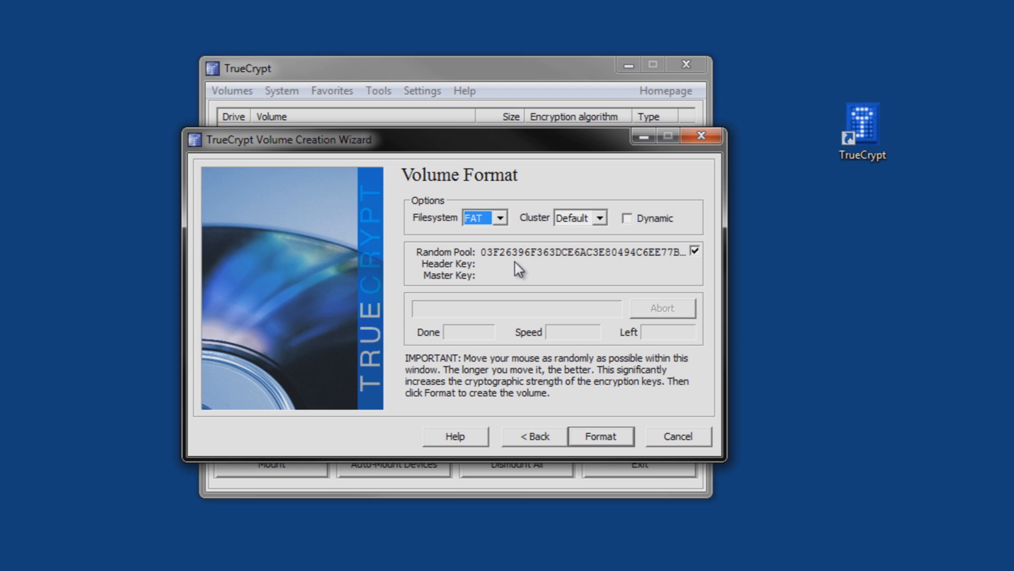
pyautogui.moveTo(516, 268)
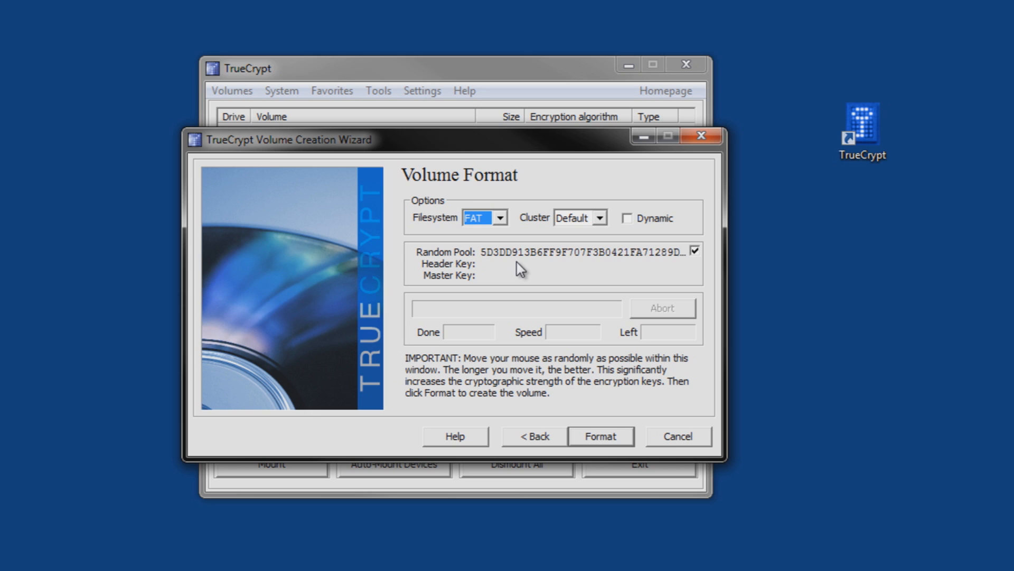
pyautogui.moveTo(420, 328)
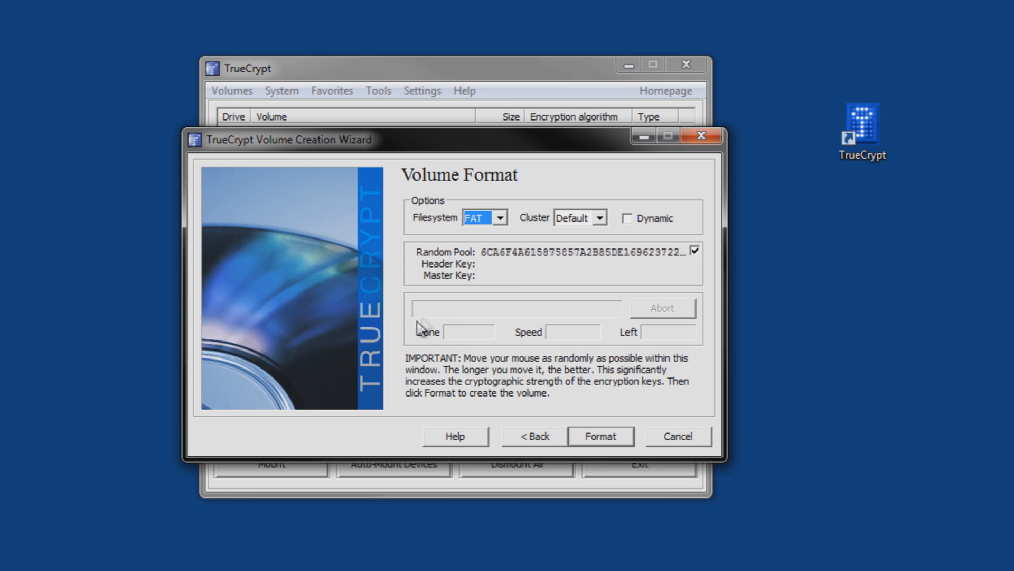
pyautogui.moveTo(472, 307)
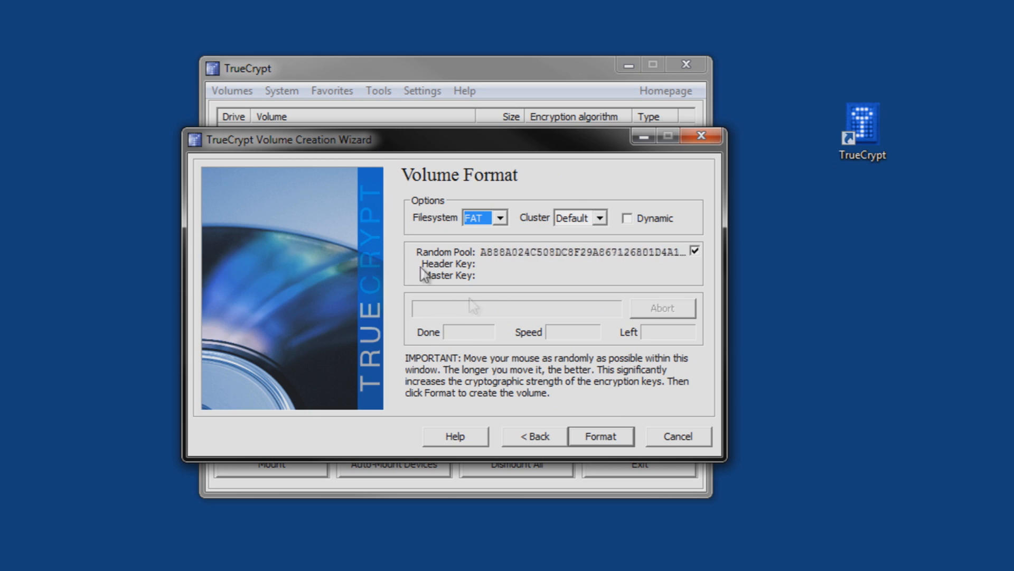
pyautogui.moveTo(537, 281)
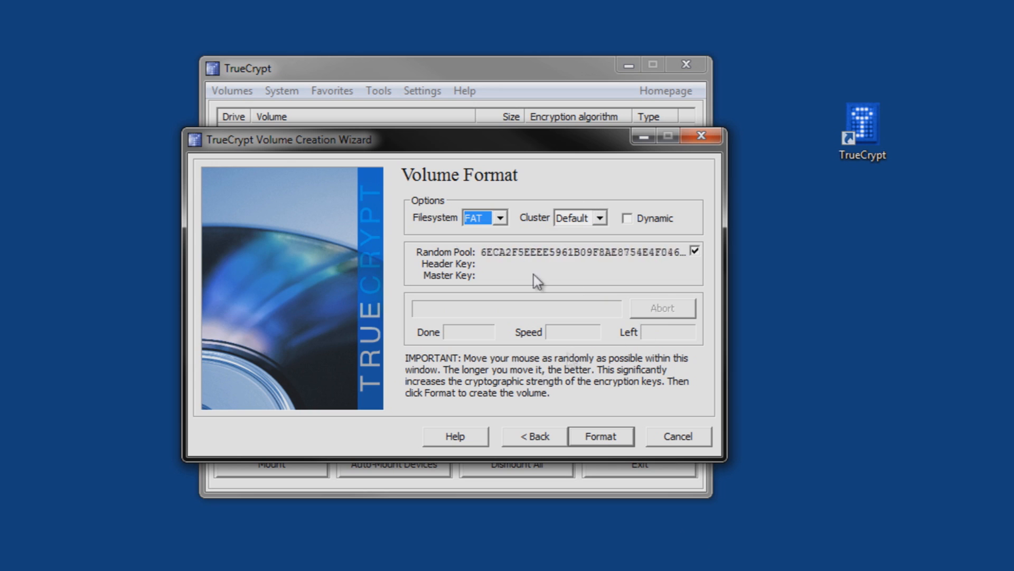
pyautogui.moveTo(611, 323)
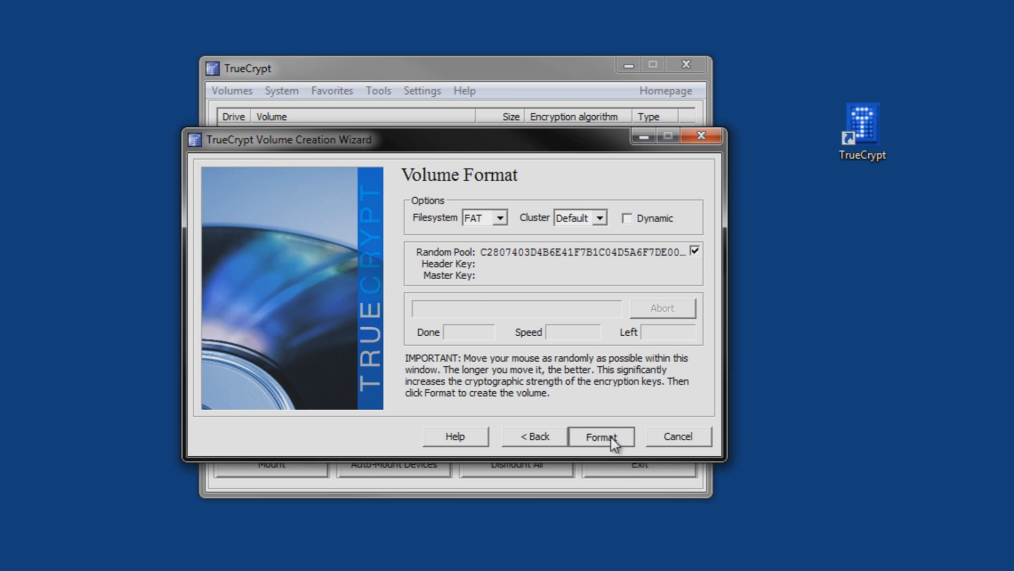
# - Format the new volume and acknowledge the successful-creation message
pyautogui.click(600, 437)
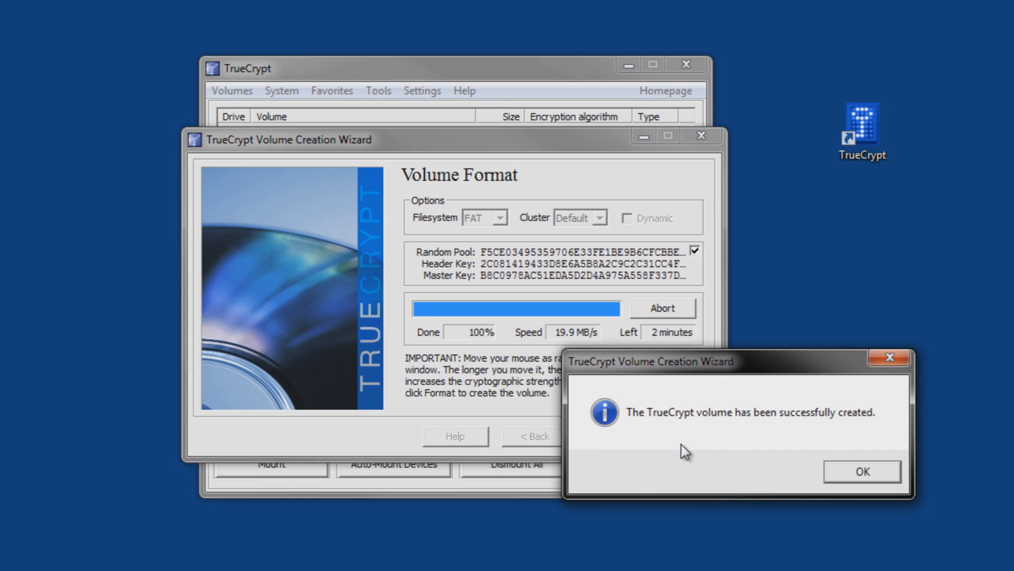
pyautogui.moveTo(601, 317)
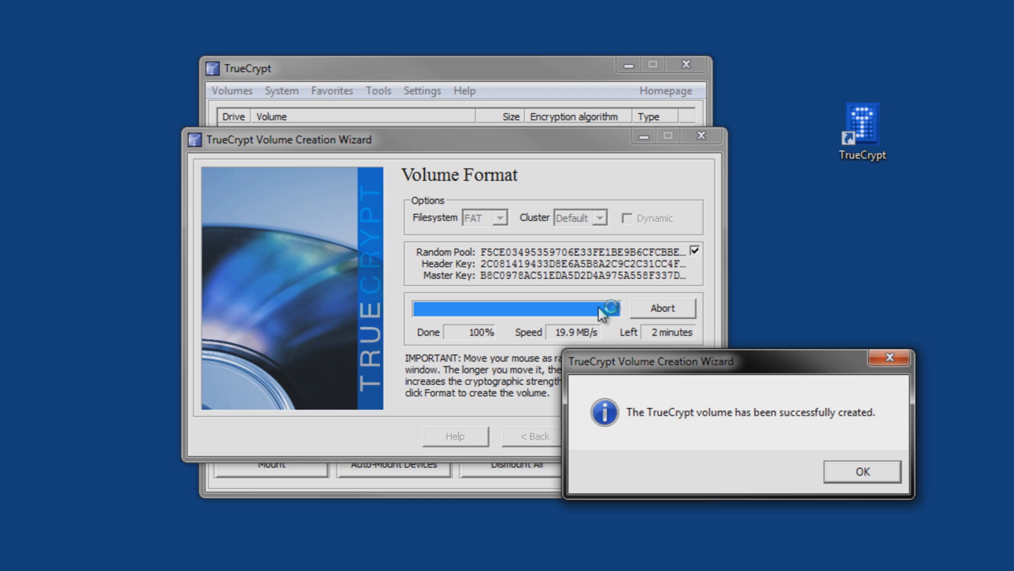
pyautogui.moveTo(596, 319)
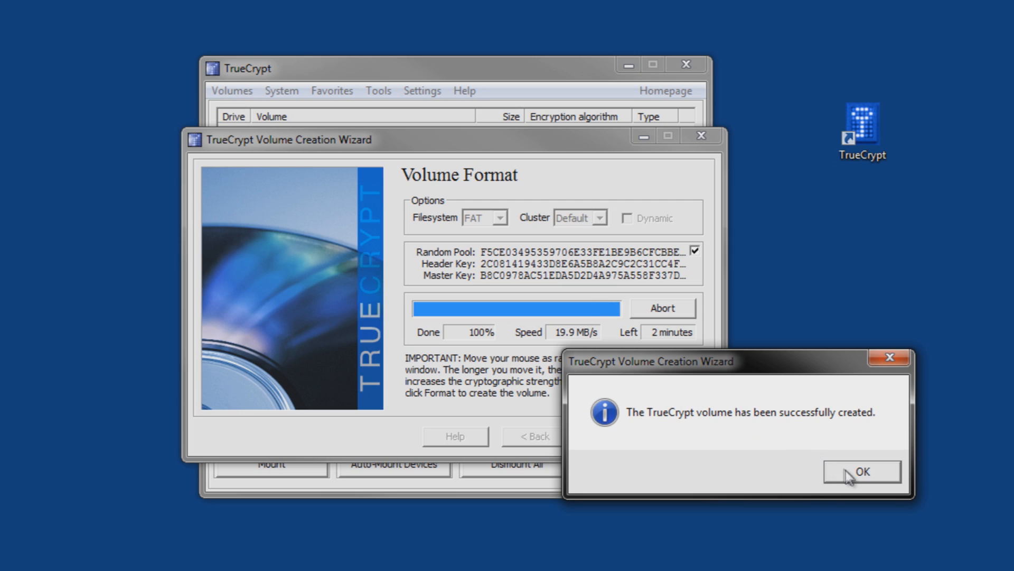
pyautogui.click(861, 471)
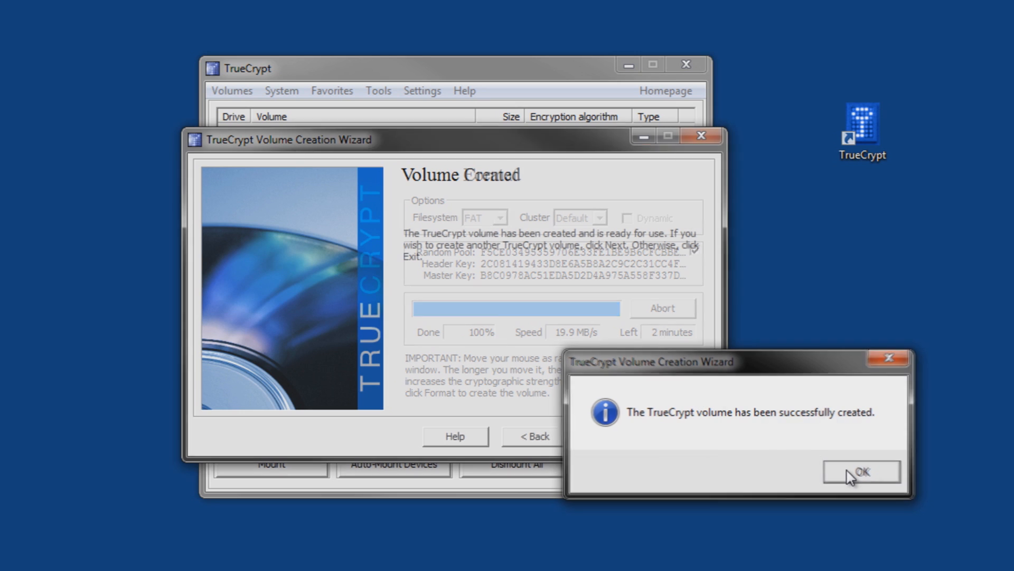
pyautogui.click(860, 472)
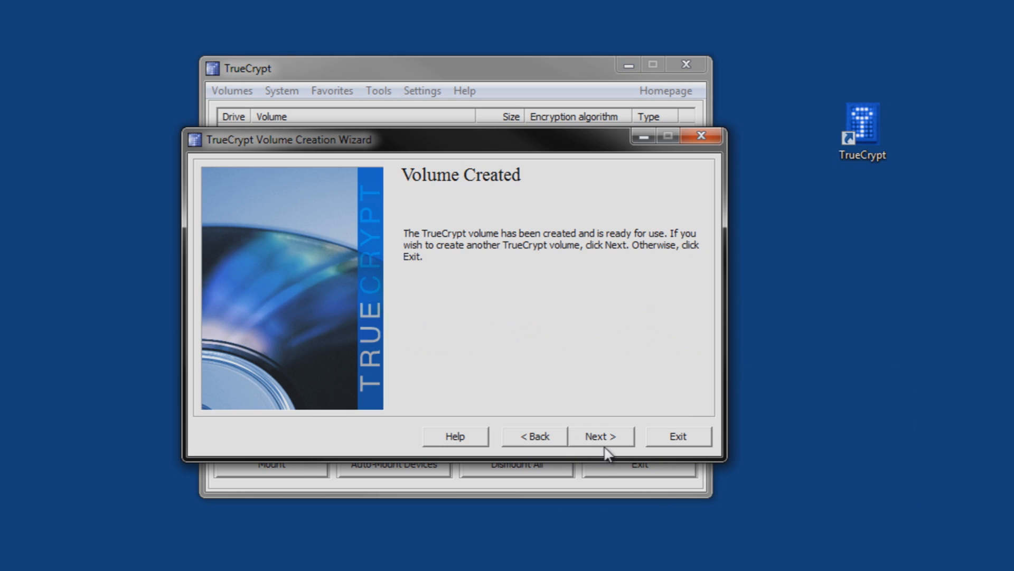
# - Close the wizard and bring up the desktop MySecretStuff file's options to rename it
pyautogui.click(600, 435)
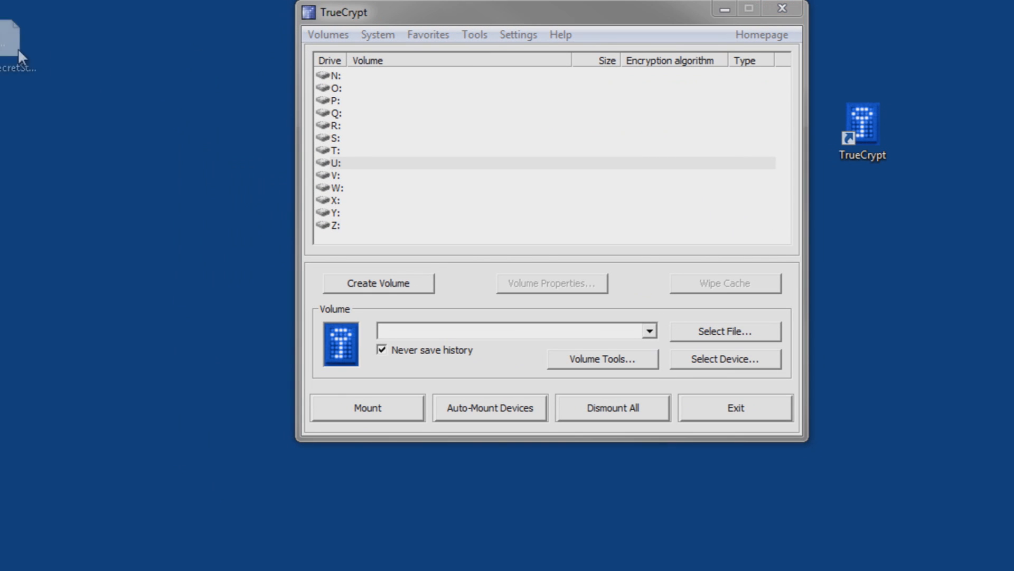
pyautogui.moveTo(13, 33); pyautogui.dragTo(119, 224)
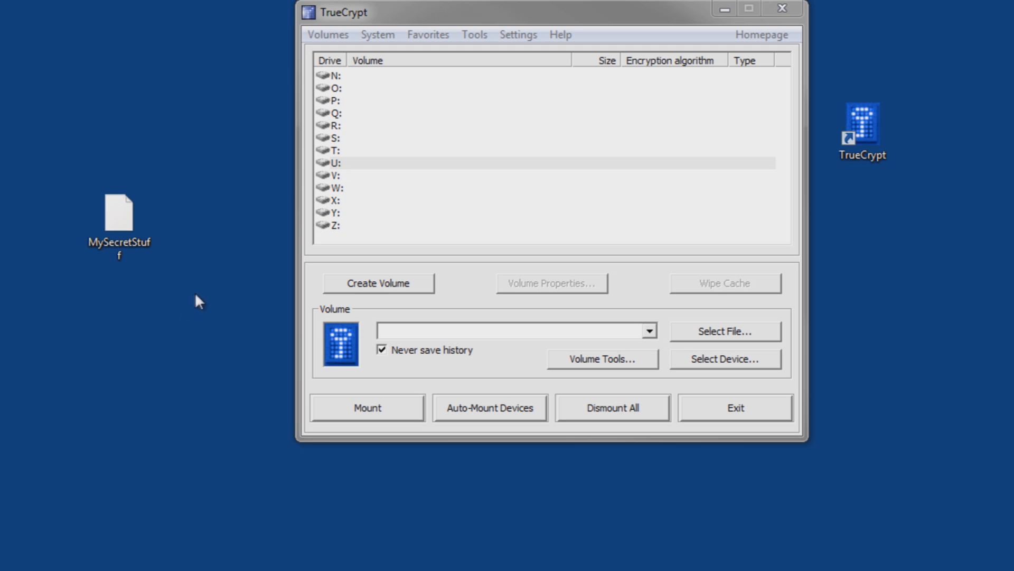
pyautogui.click(119, 216)
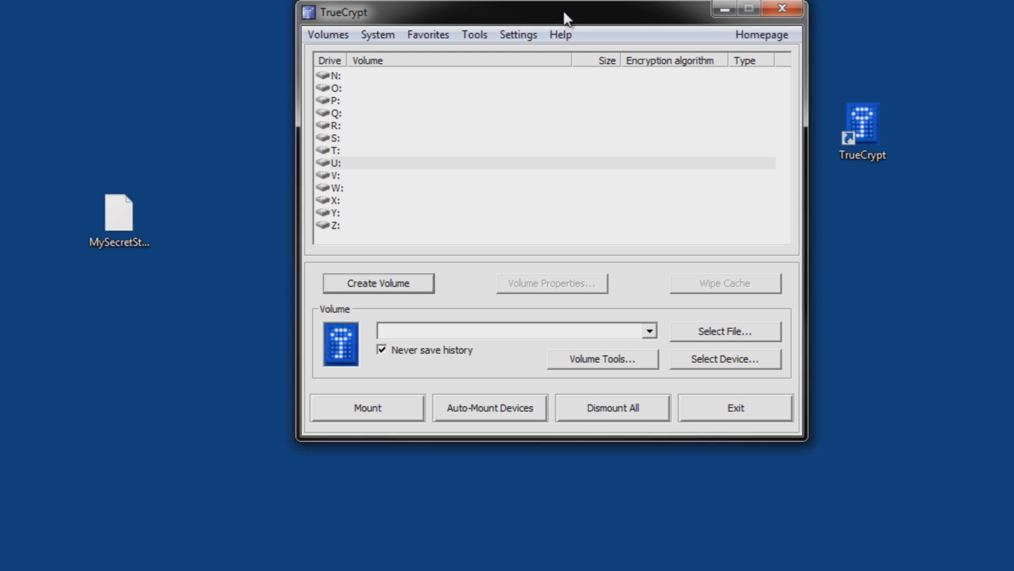
pyautogui.moveTo(308, 196)
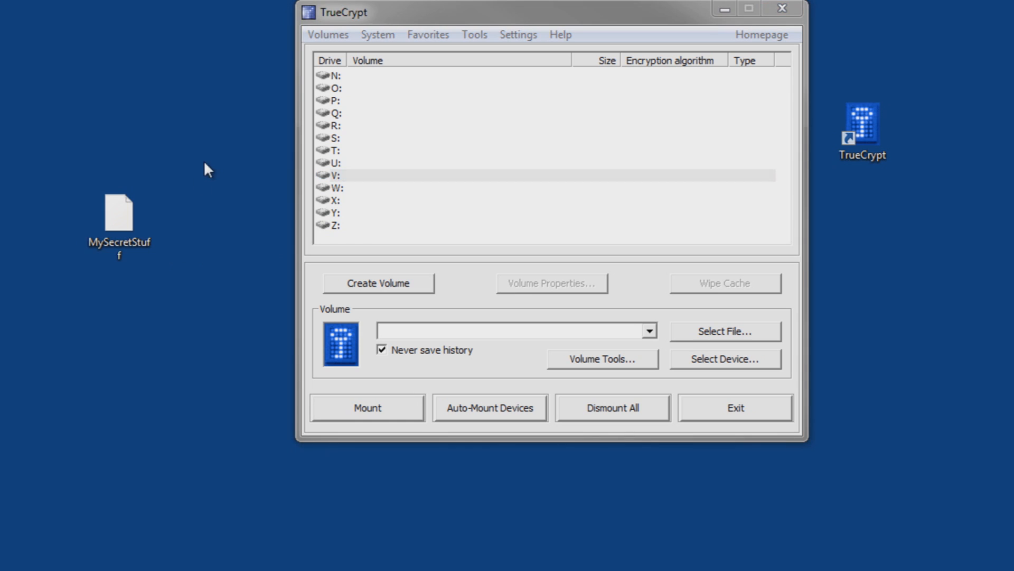
pyautogui.moveTo(192, 313)
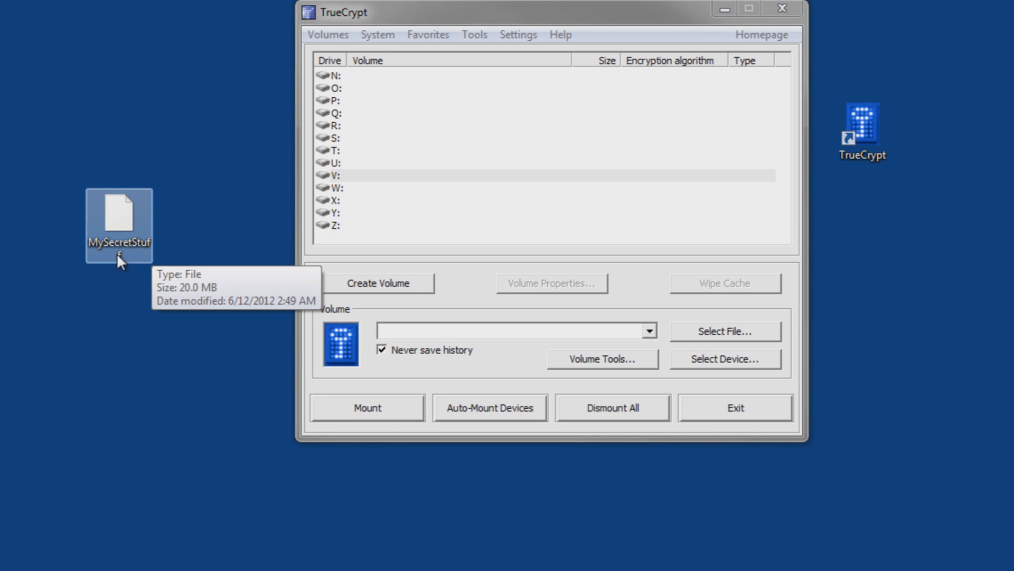
pyautogui.moveTo(129, 335)
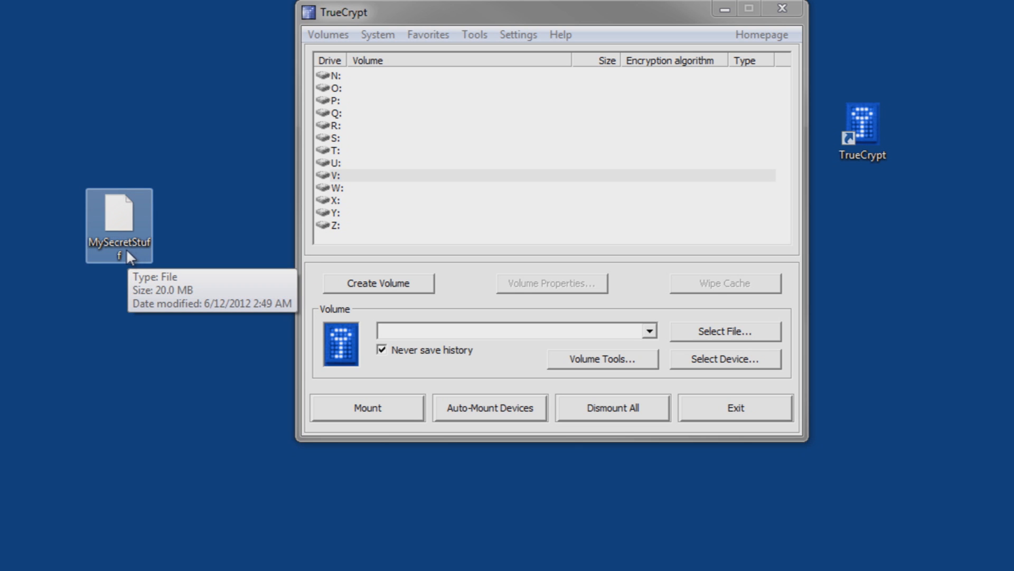
pyautogui.moveTo(126, 231)
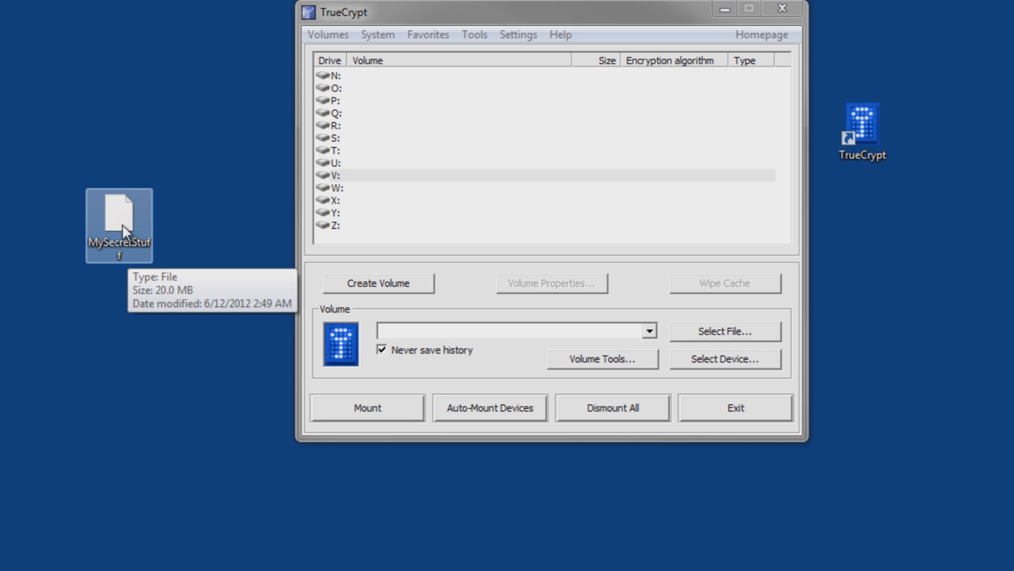
pyautogui.moveTo(132, 256)
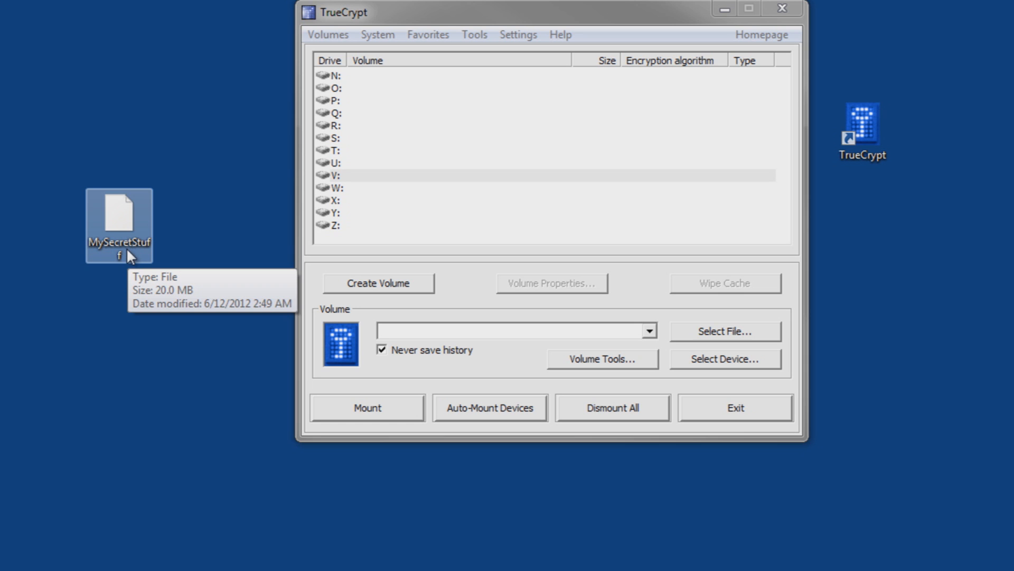
pyautogui.rightClick(119, 223)
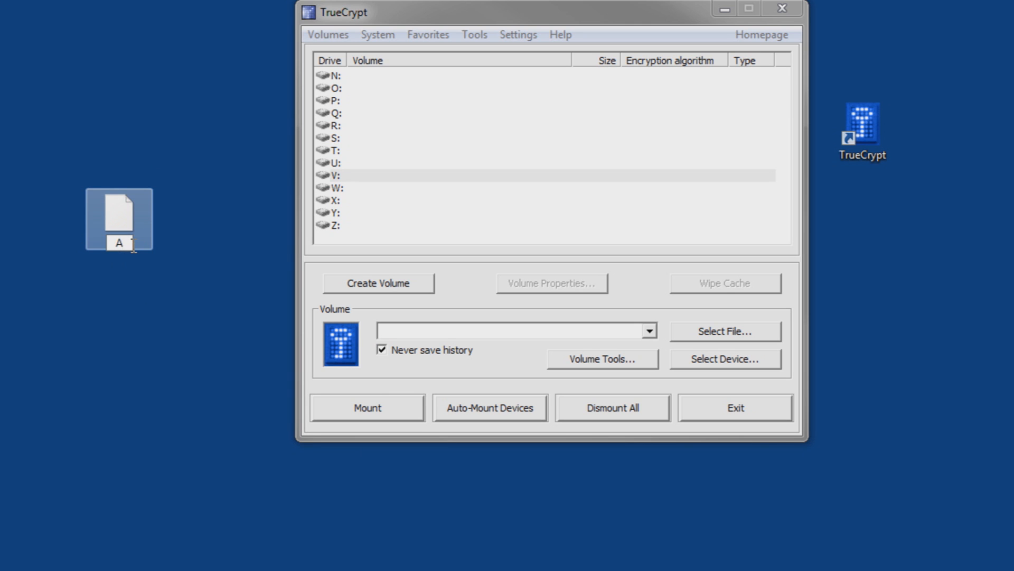
# - Rename MySecretStuff to Accounting.xls, accepting the extension-change warning
pyautogui.write('Accounting')
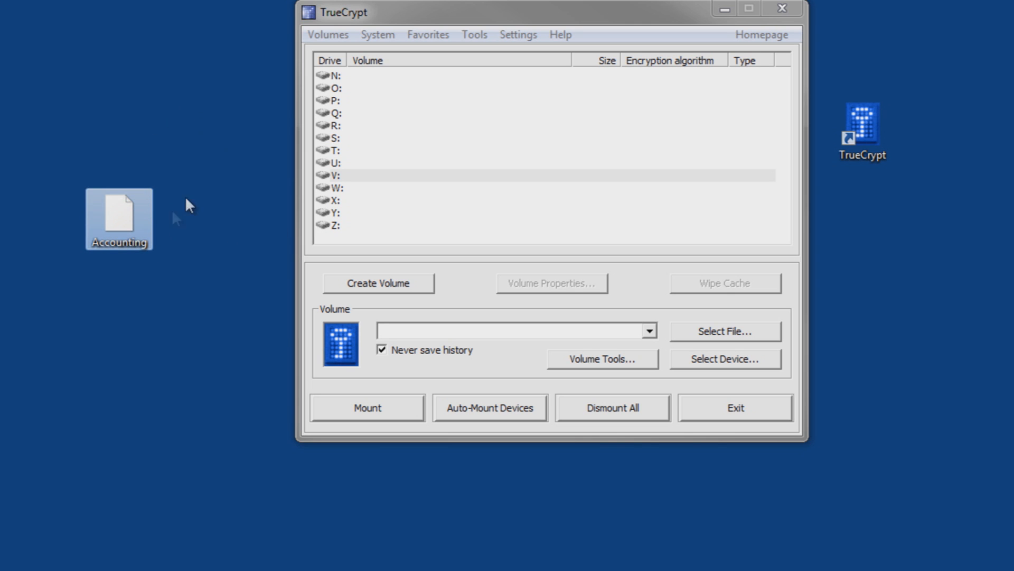
pyautogui.moveTo(120, 212)
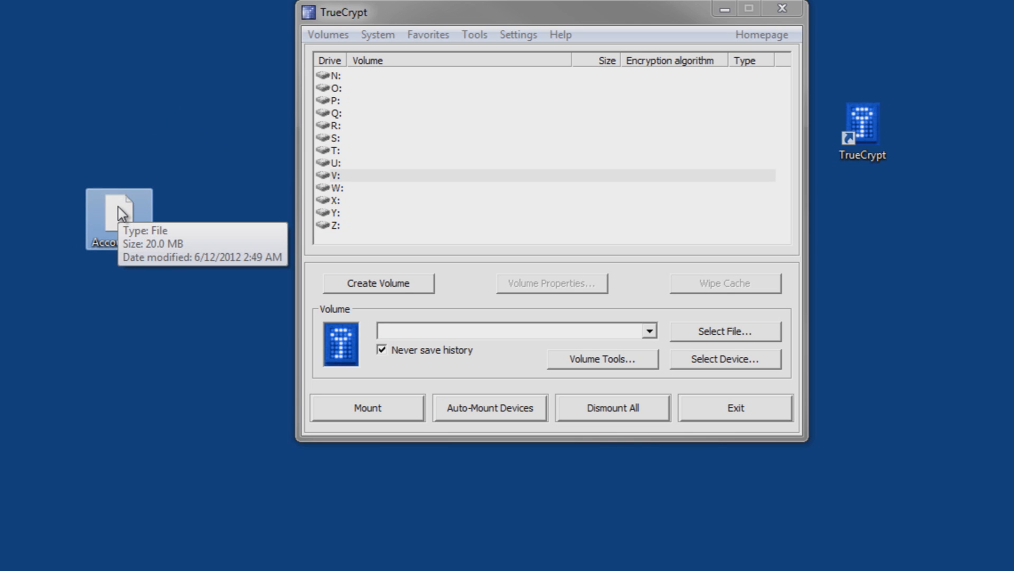
pyautogui.moveTo(150, 243)
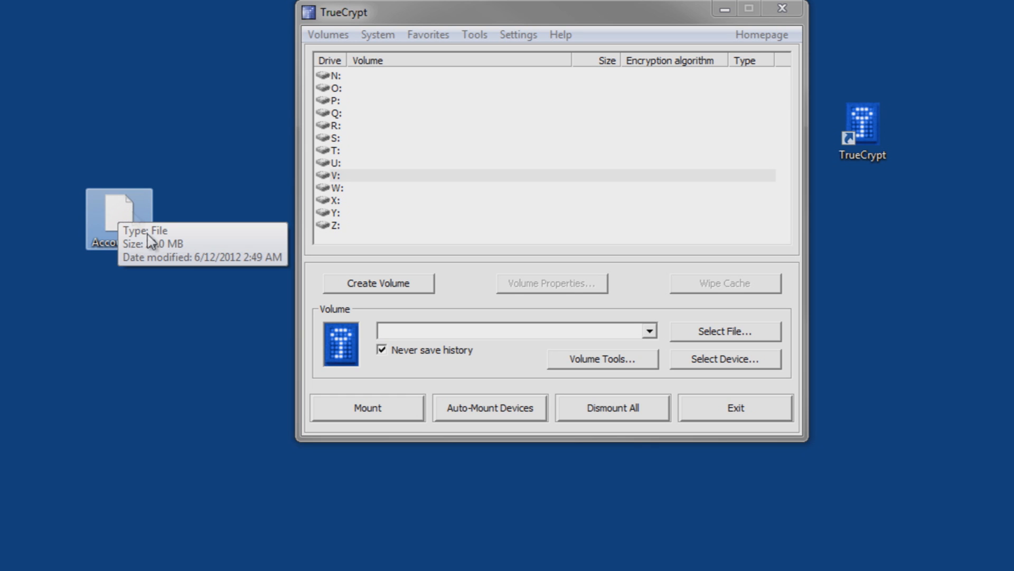
pyautogui.moveTo(85, 299)
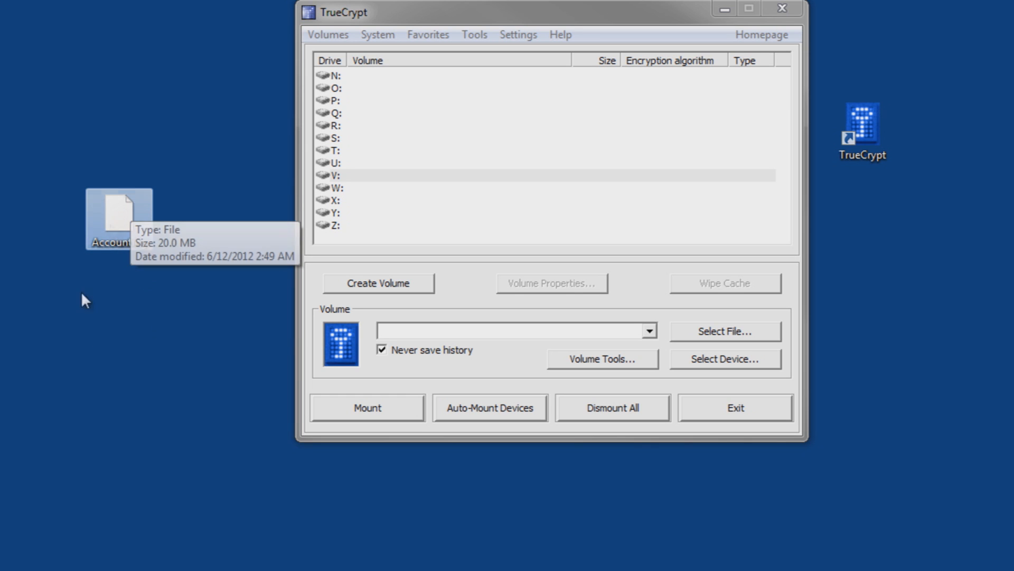
pyautogui.moveTo(160, 307)
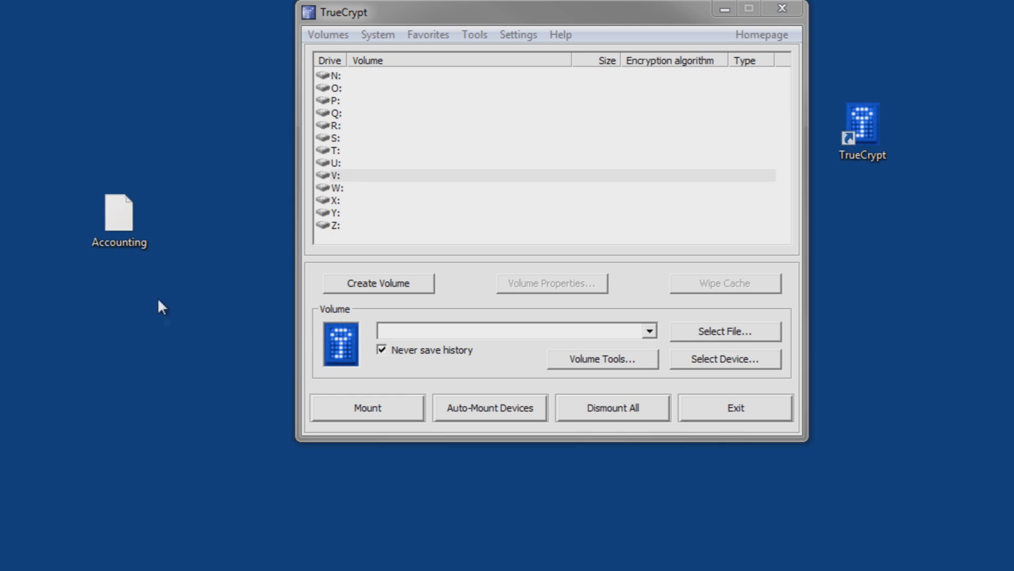
pyautogui.click(119, 218)
pyautogui.write('.xls')
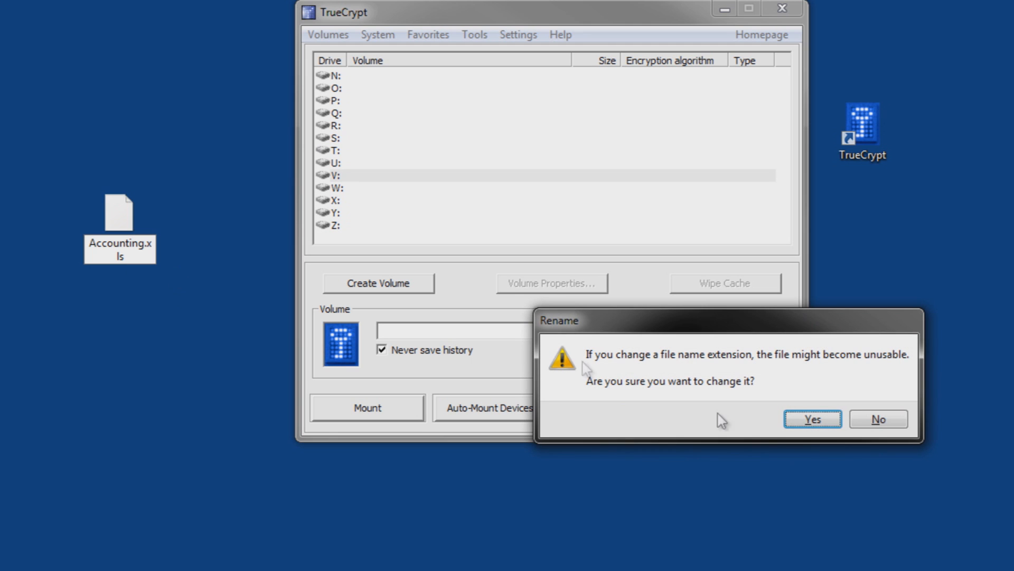
pyautogui.click(812, 418)
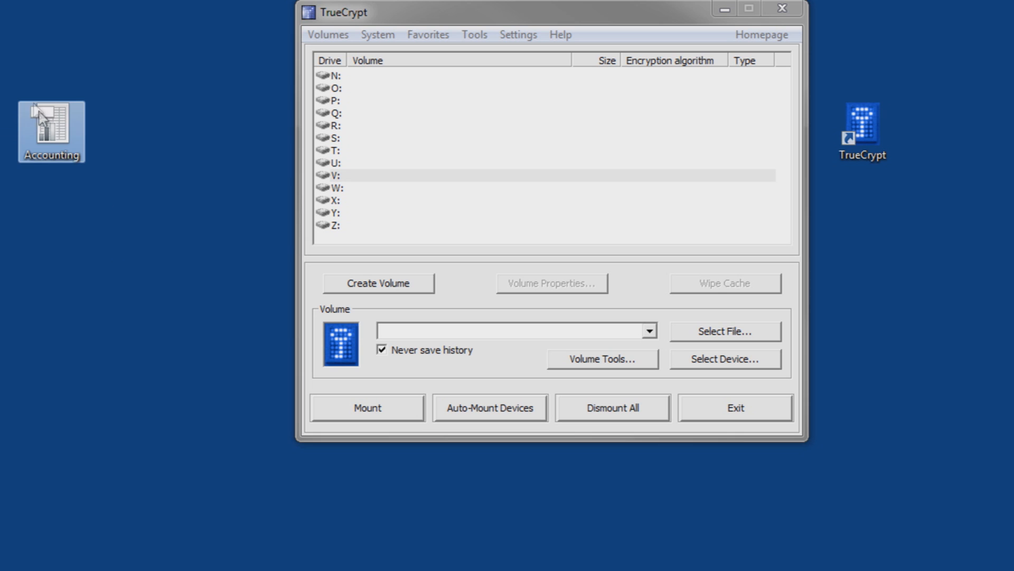
# - Move the disguised Accounting.xls file back to its desktop spot
pyautogui.moveTo(50, 131); pyautogui.dragTo(119, 218)
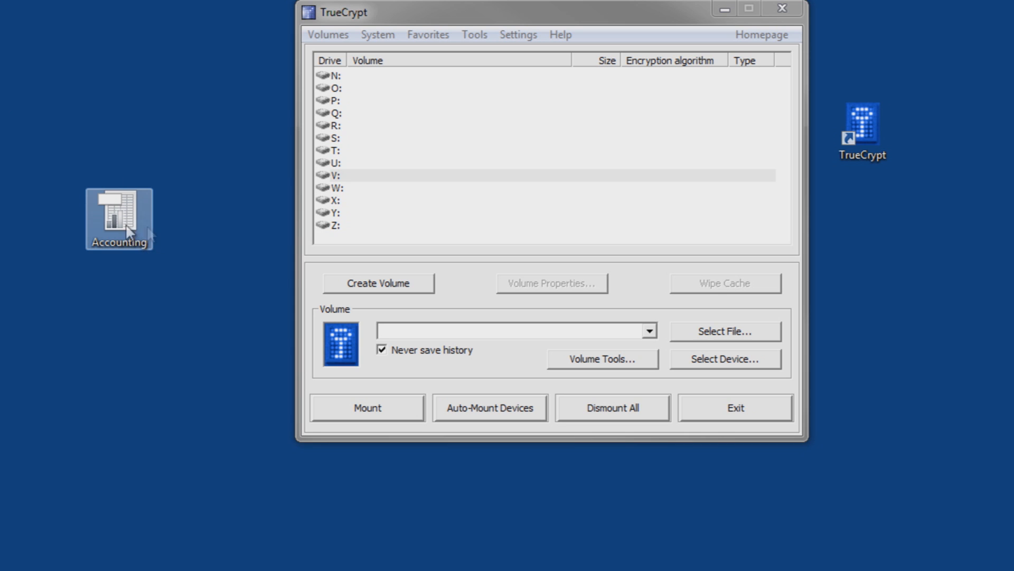
pyautogui.moveTo(129, 232)
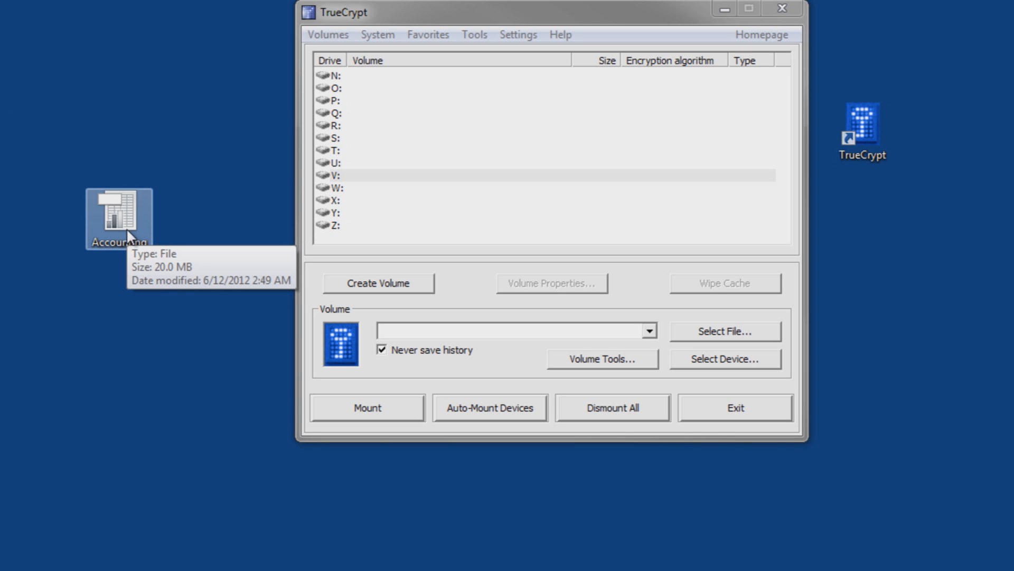
pyautogui.moveTo(160, 225)
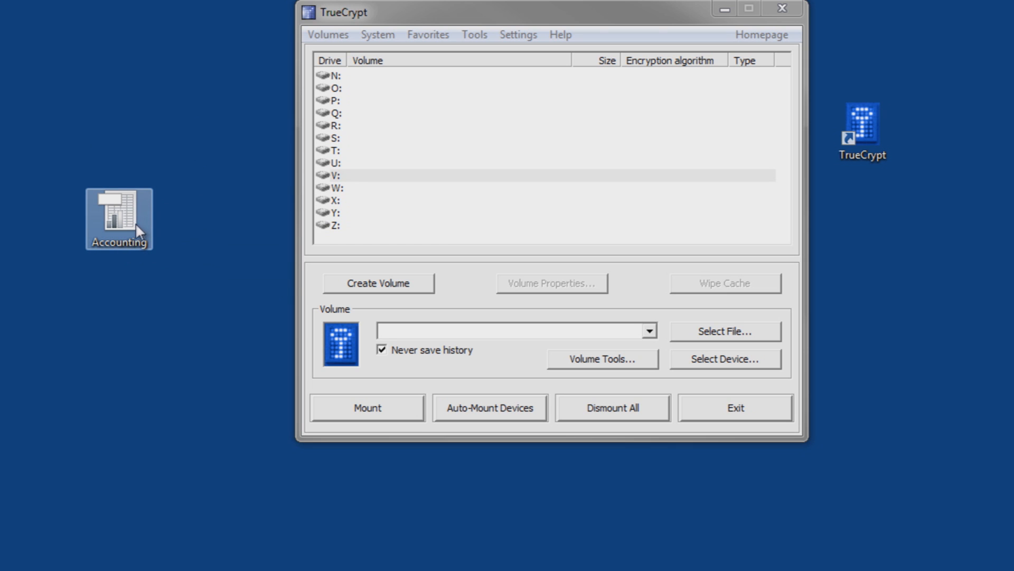
pyautogui.moveTo(133, 229)
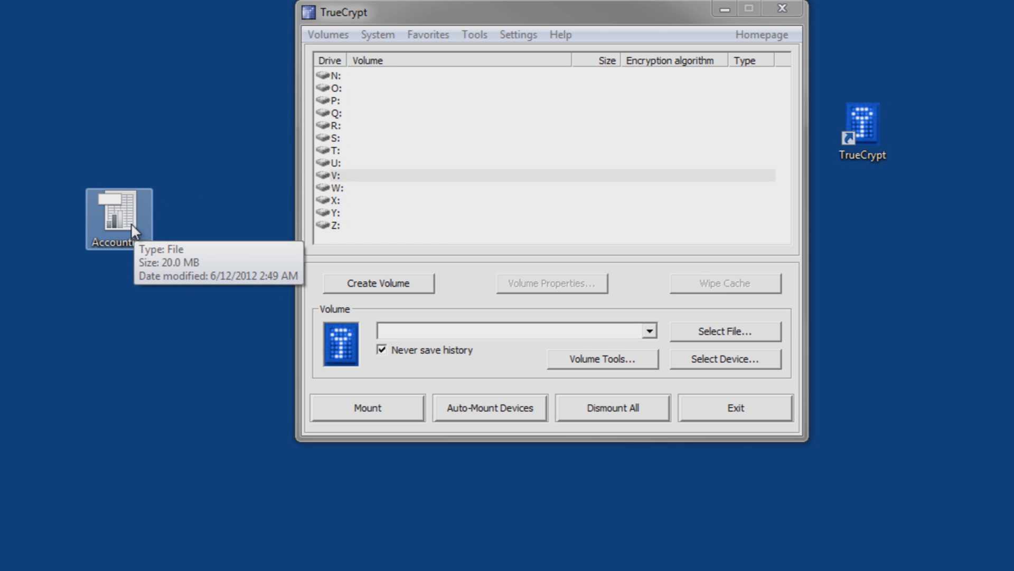
pyautogui.moveTo(339, 171)
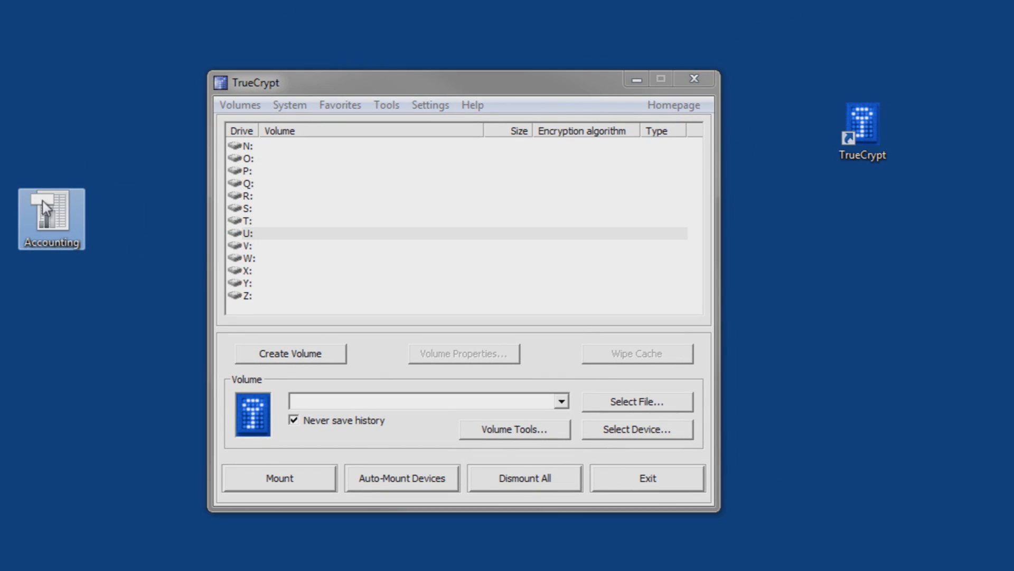
pyautogui.moveTo(65, 253)
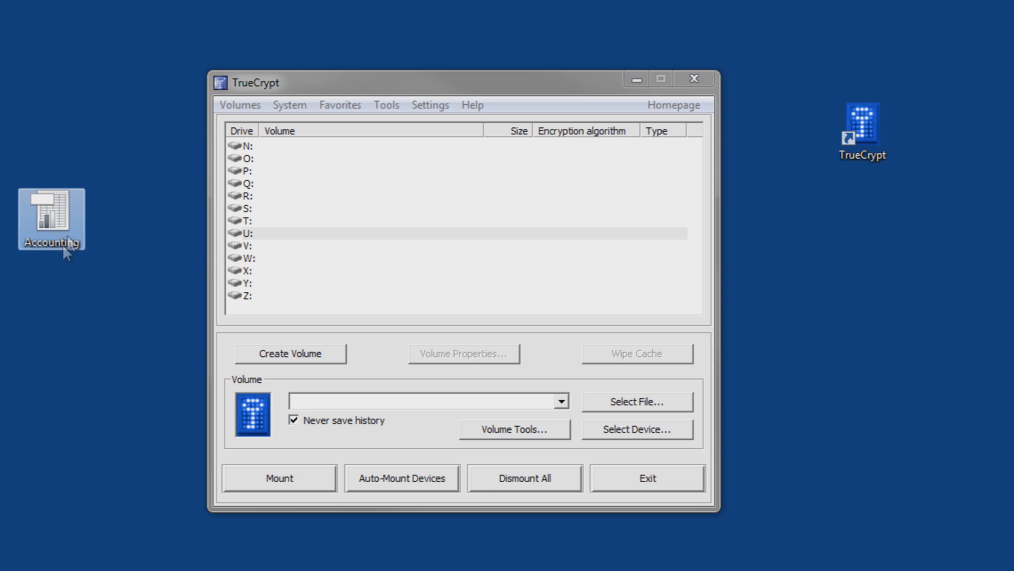
pyautogui.moveTo(55, 223)
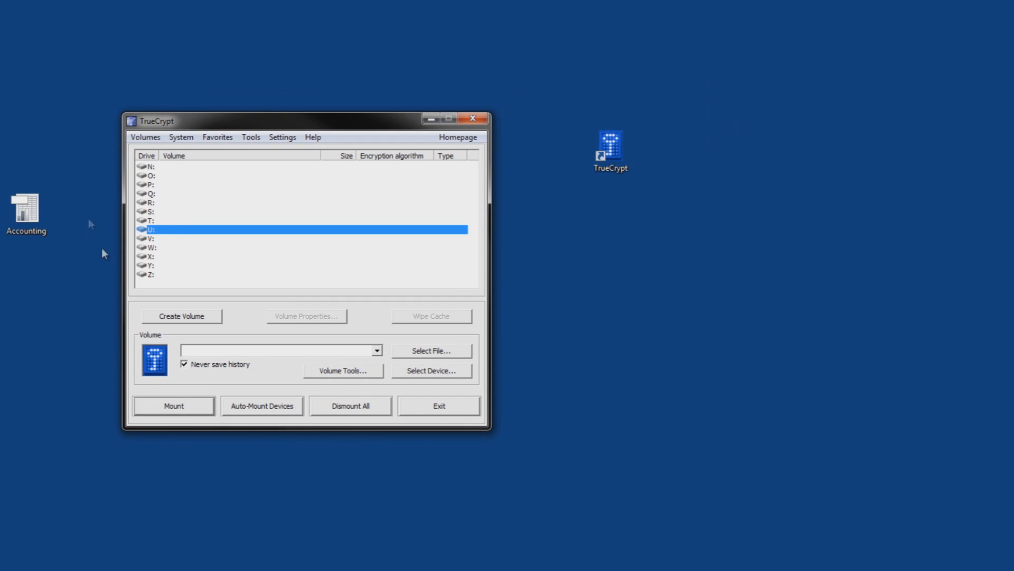
pyautogui.moveTo(64, 214)
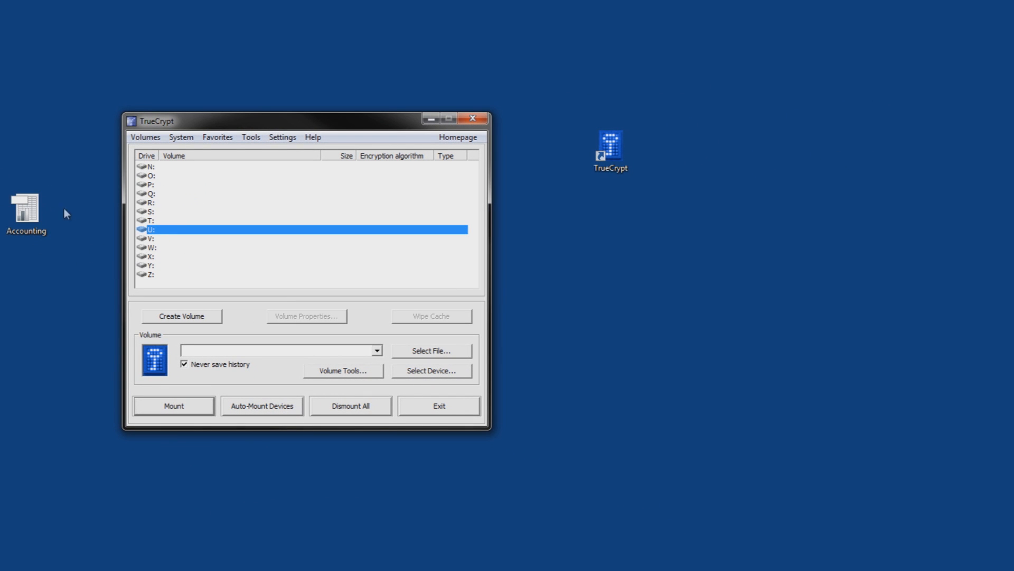
pyautogui.moveTo(57, 219)
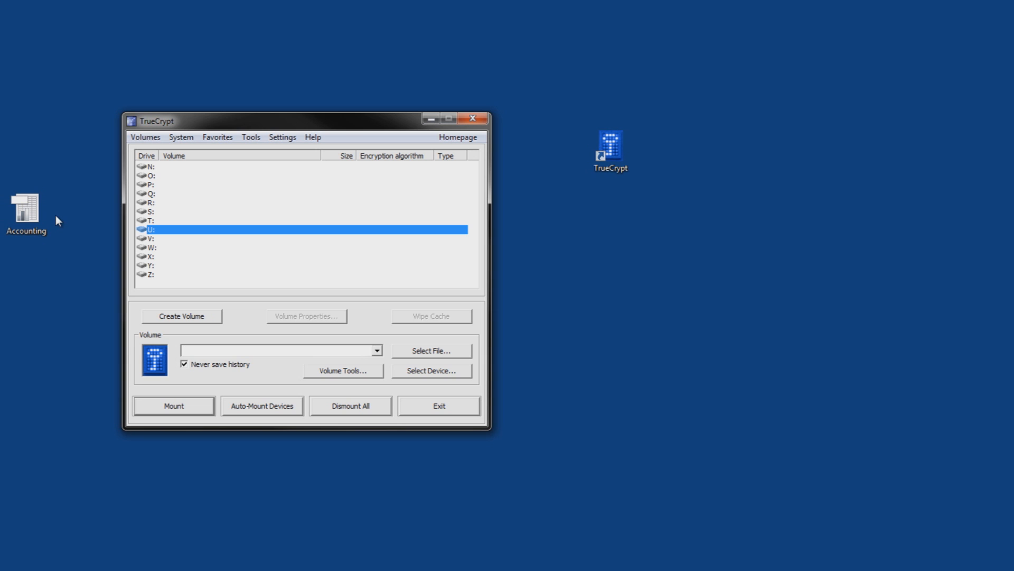
pyautogui.moveTo(222, 128)
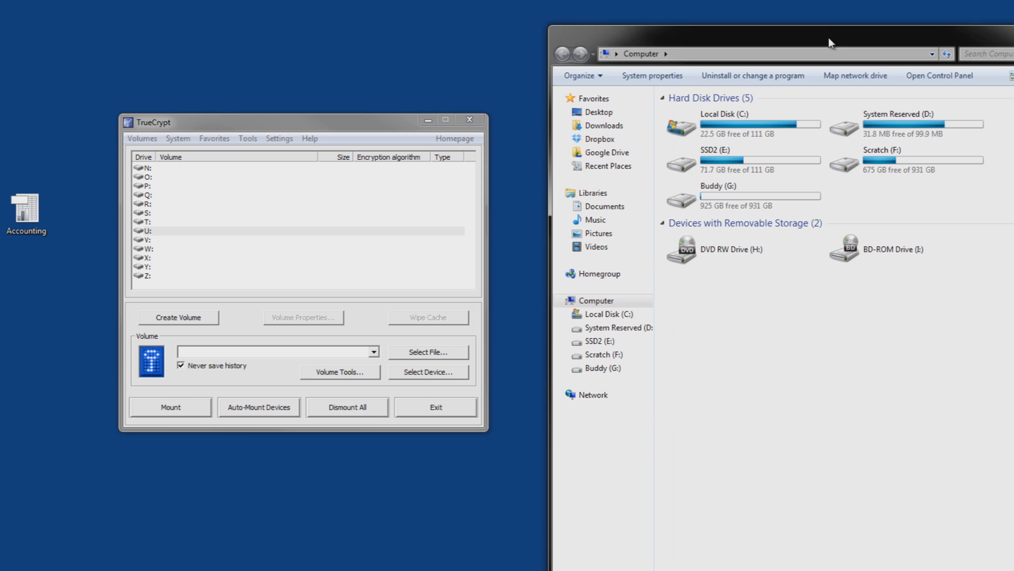
pyautogui.moveTo(747, 126)
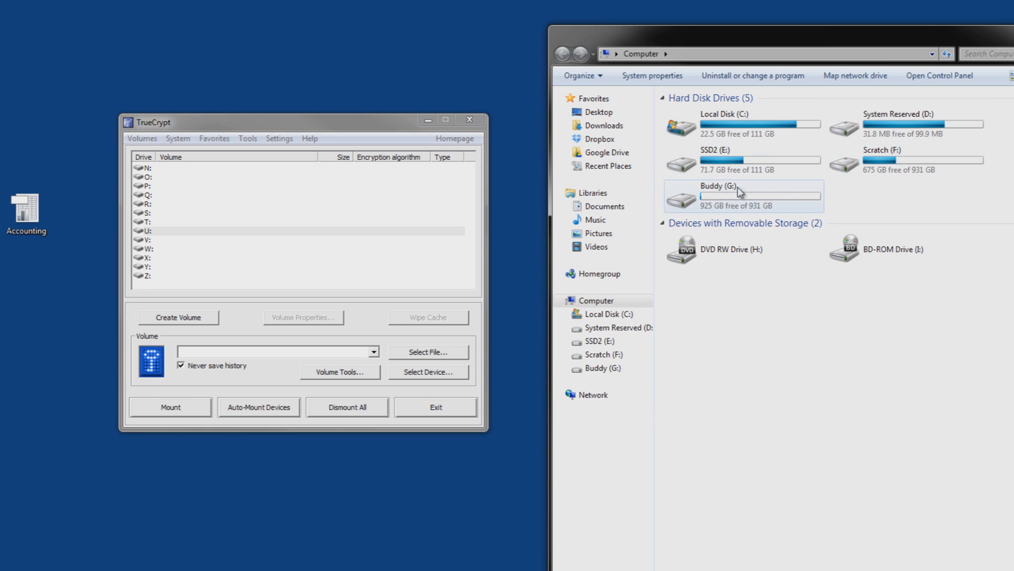
pyautogui.moveTo(919, 294)
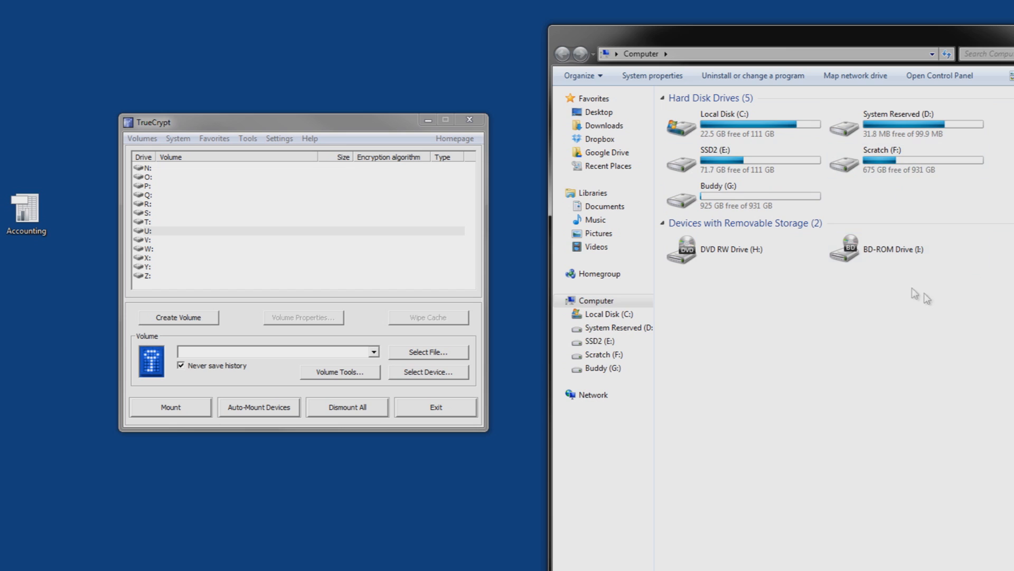
pyautogui.moveTo(900, 218)
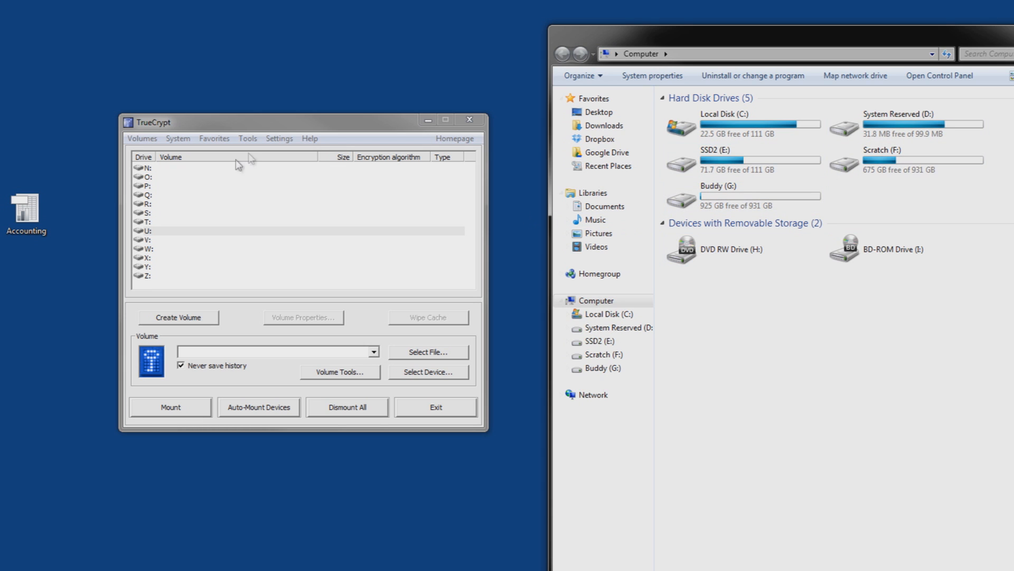
# - Select drive letter U in the TrueCrypt drive list for mounting
pyautogui.click(161, 168)
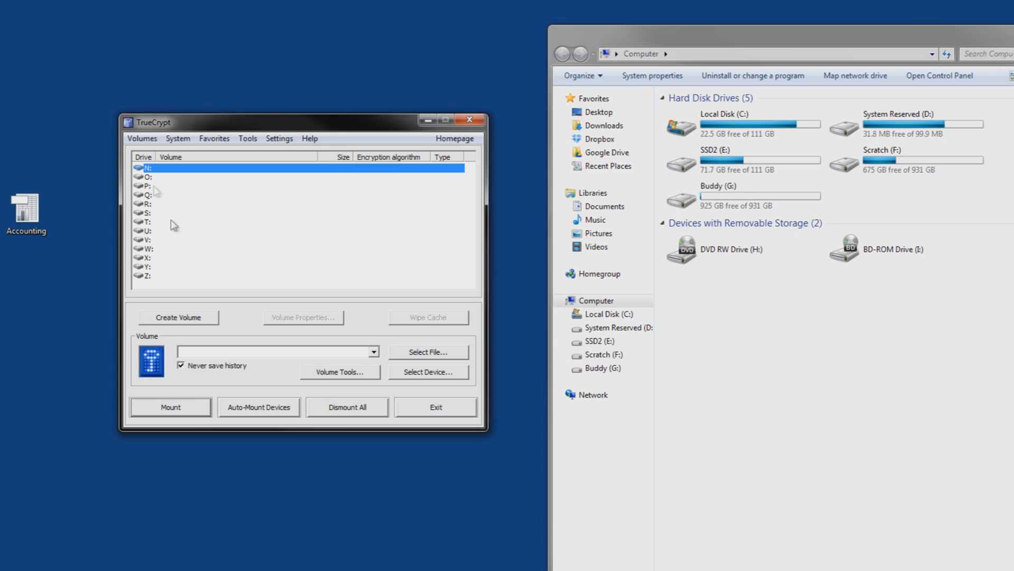
pyautogui.moveTo(199, 183)
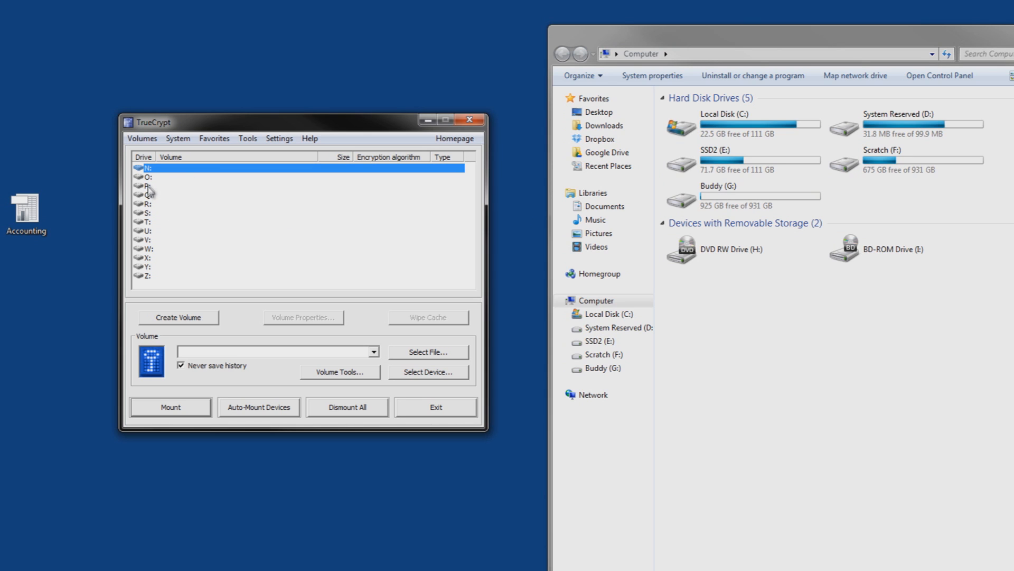
pyautogui.moveTo(157, 226)
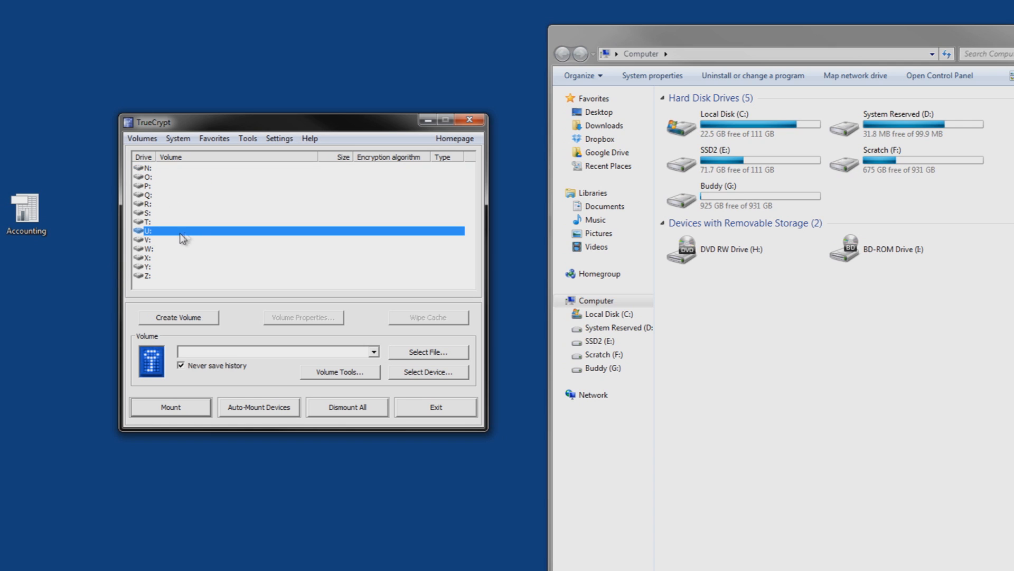
pyautogui.moveTo(151, 276)
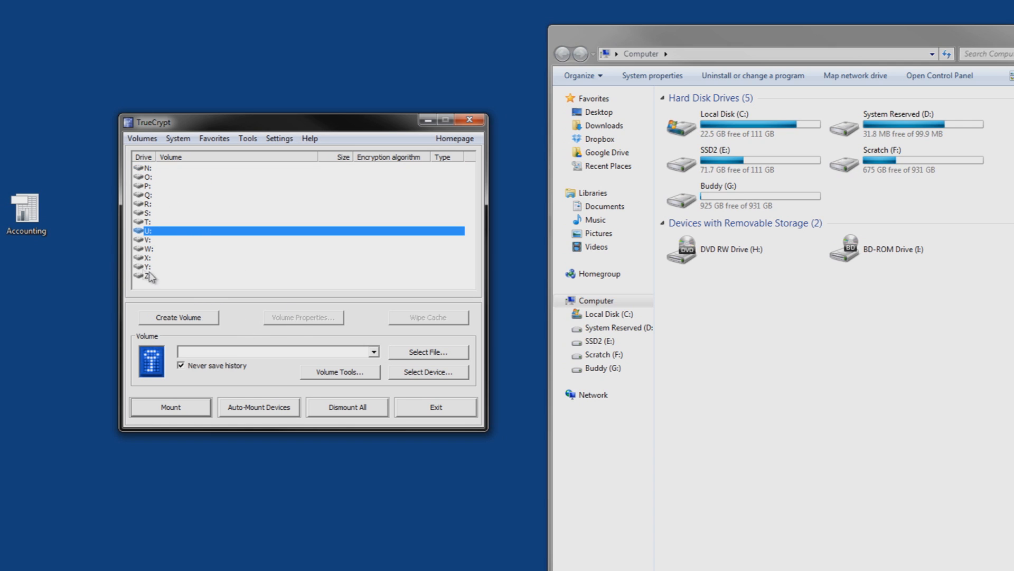
pyautogui.moveTo(154, 270)
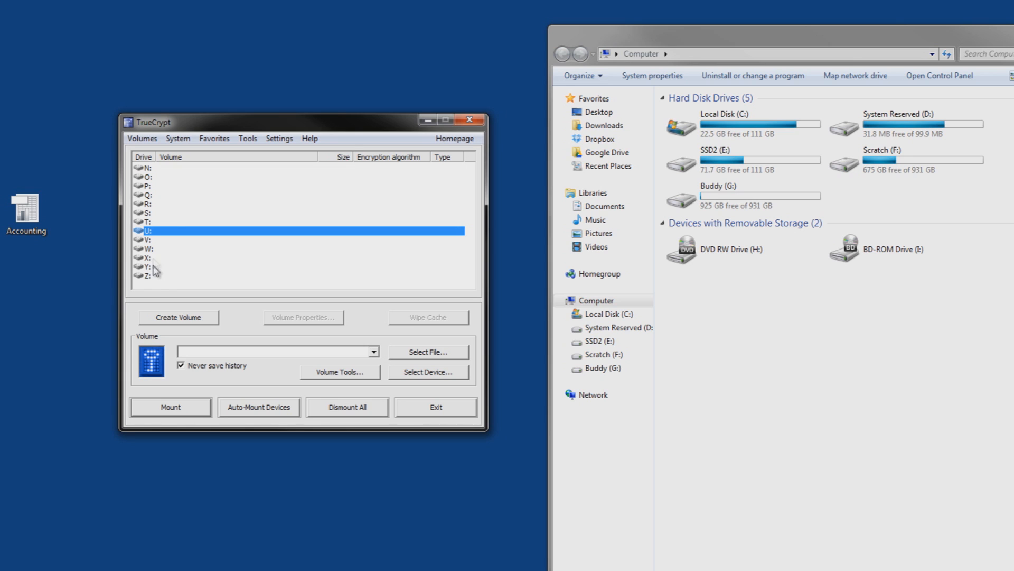
pyautogui.moveTo(138, 249)
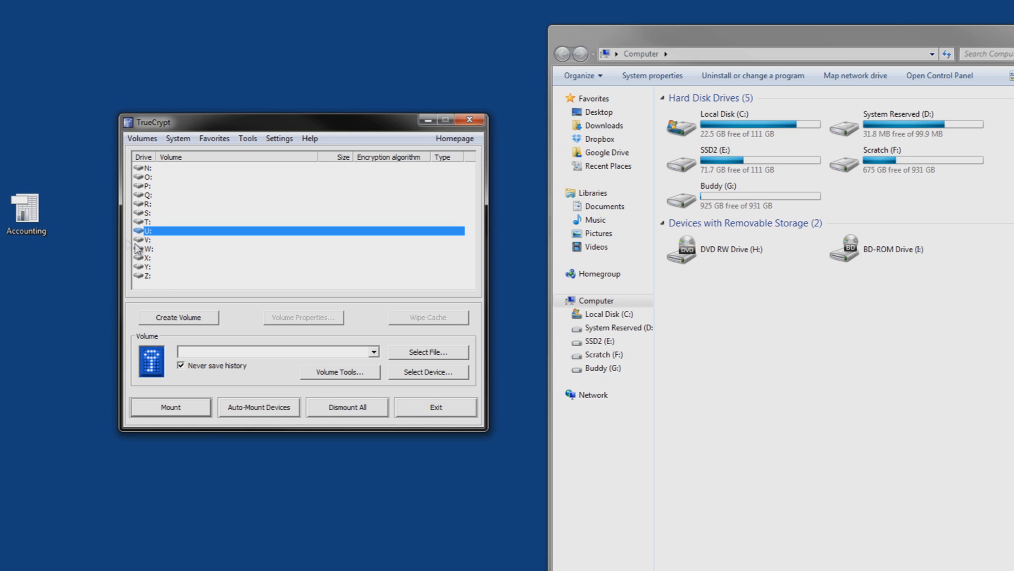
pyautogui.moveTo(212, 308)
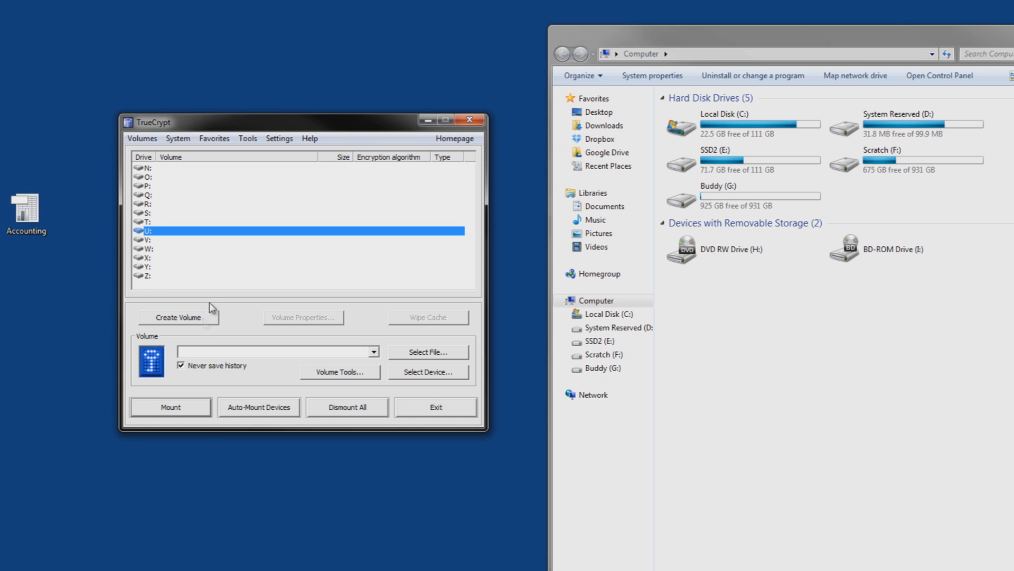
pyautogui.moveTo(286, 328)
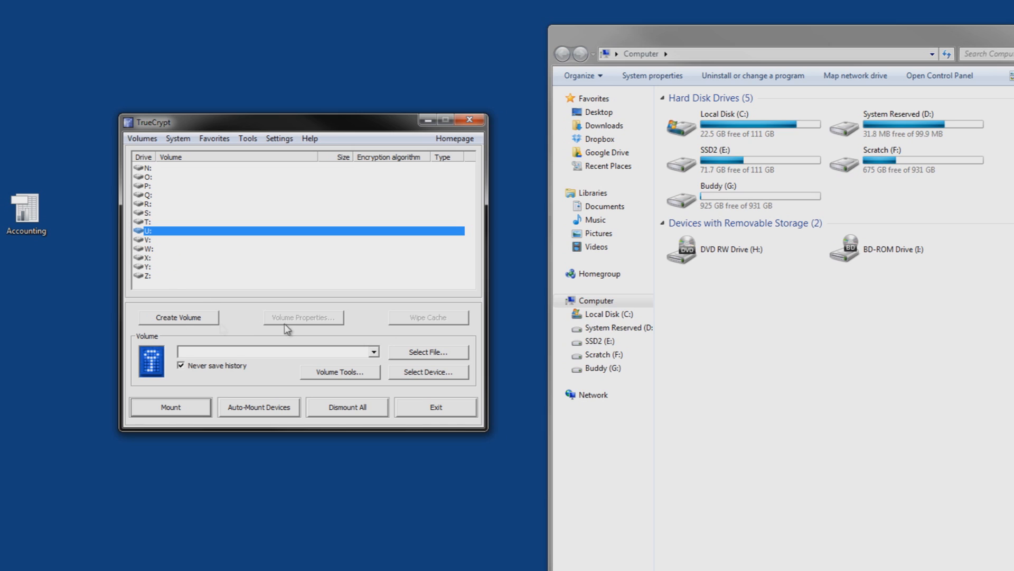
pyautogui.moveTo(247, 434)
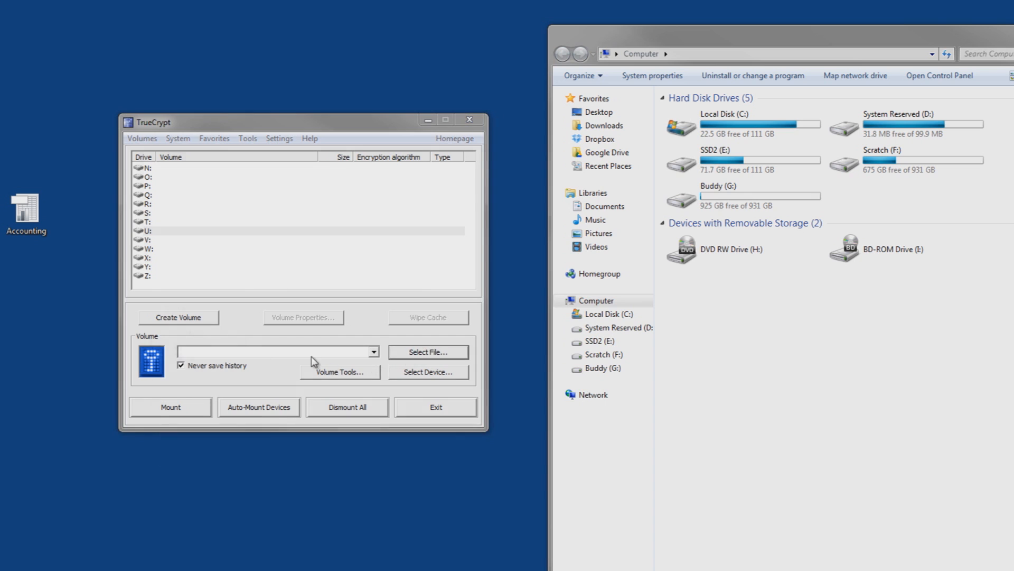
# - Select Accounting.xls on the Desktop as the TrueCrypt volume to mount
pyautogui.click(428, 351)
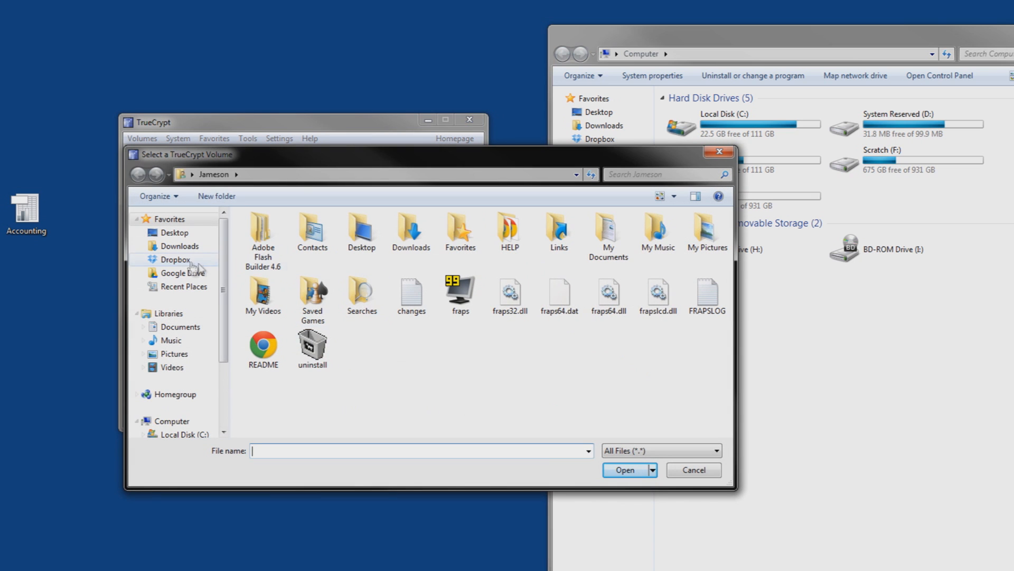
pyautogui.click(174, 232)
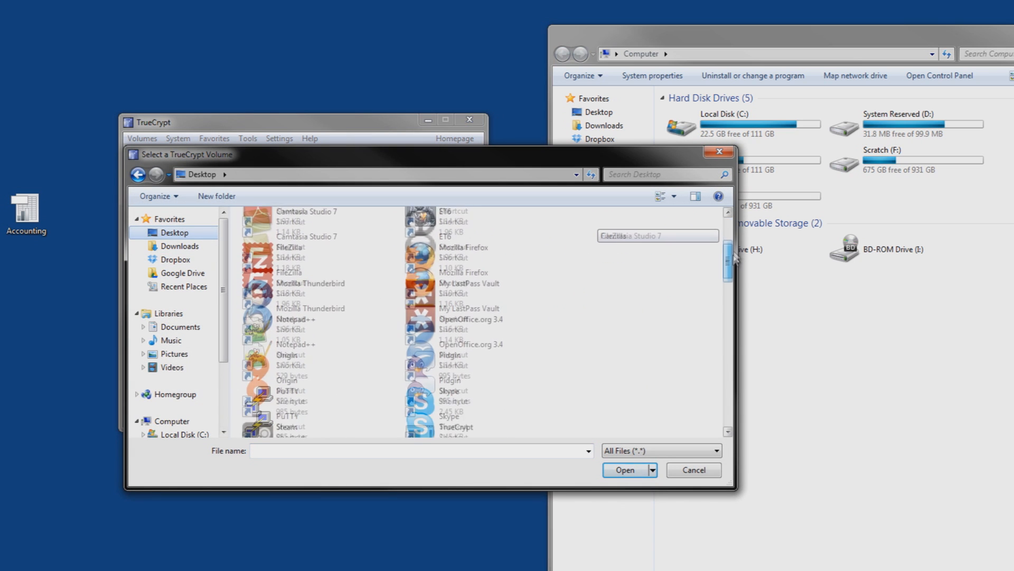
pyautogui.scroll(-3)
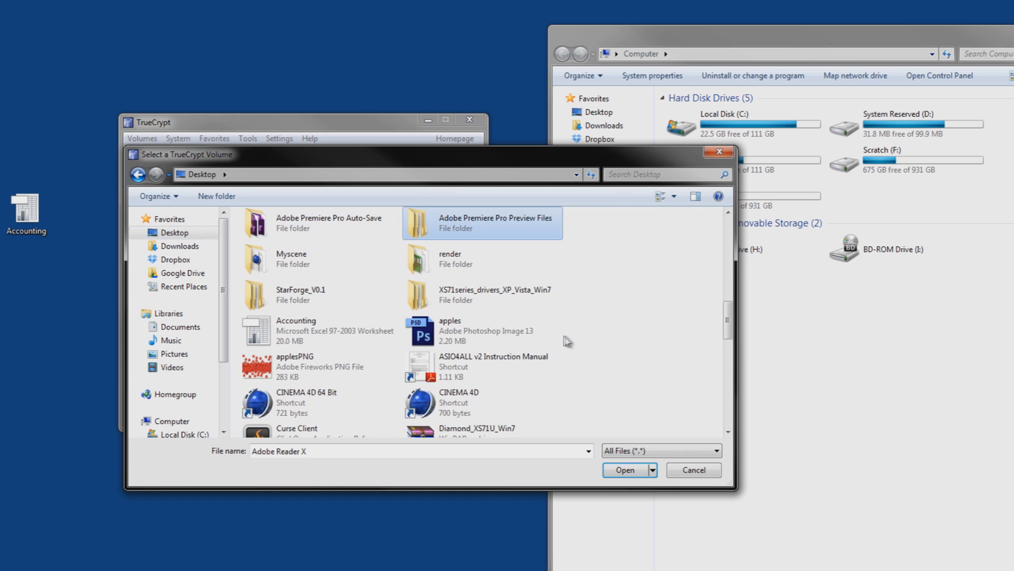
pyautogui.click(320, 330)
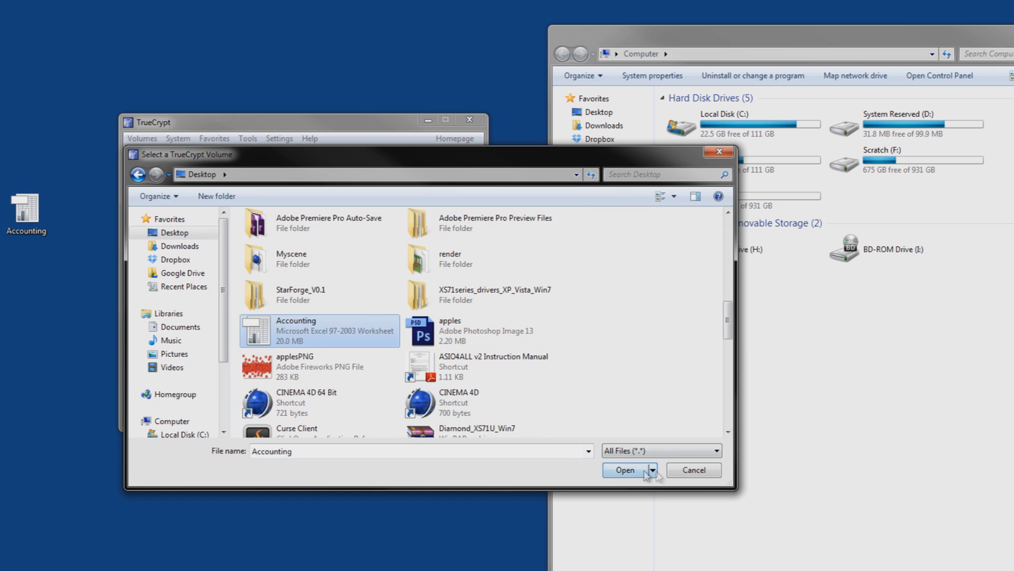
pyautogui.moveTo(498, 406)
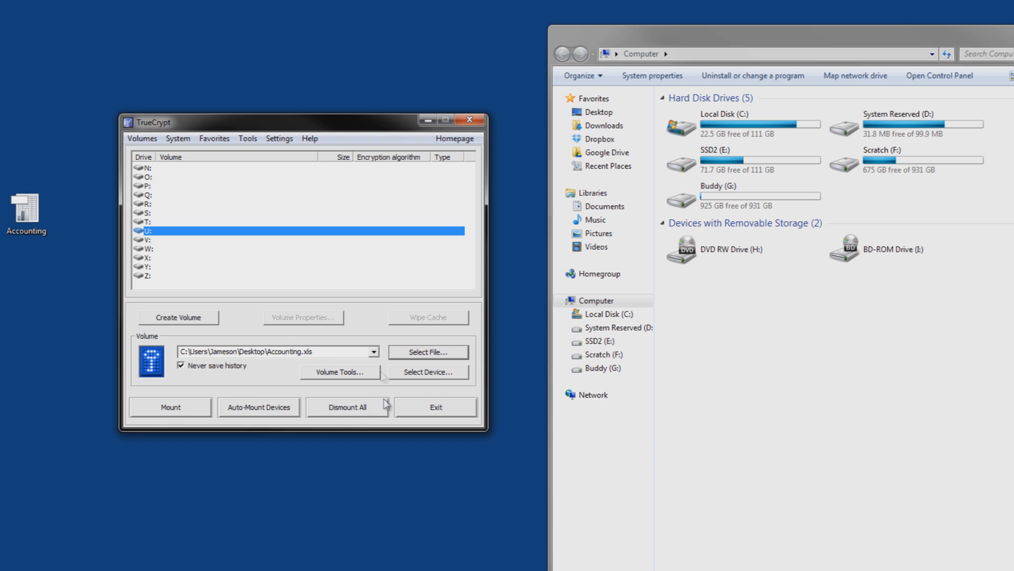
pyautogui.moveTo(156, 240)
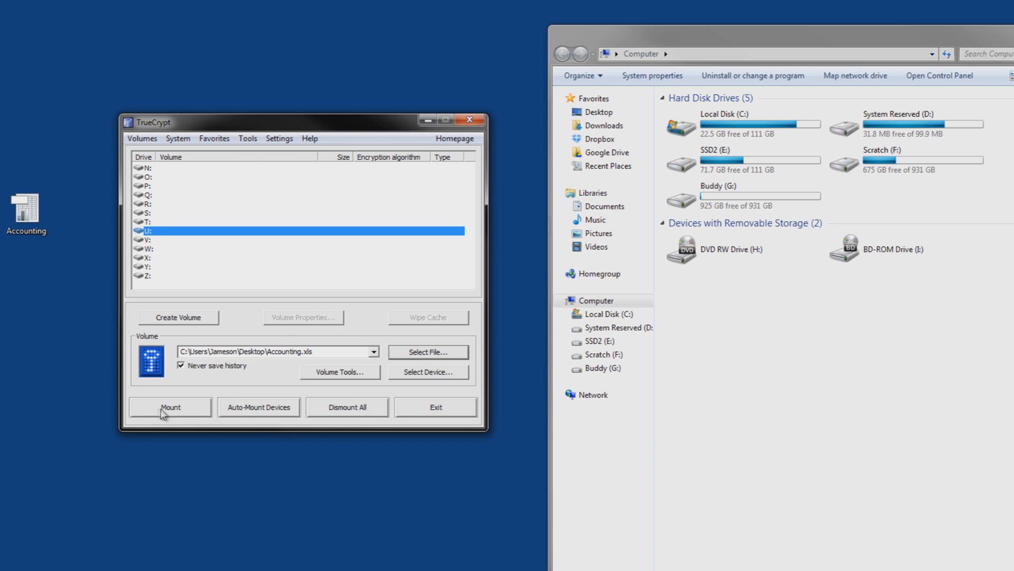
# - Begin mounting Accounting.xls, enter its password and enable keyfile use
pyautogui.click(170, 407)
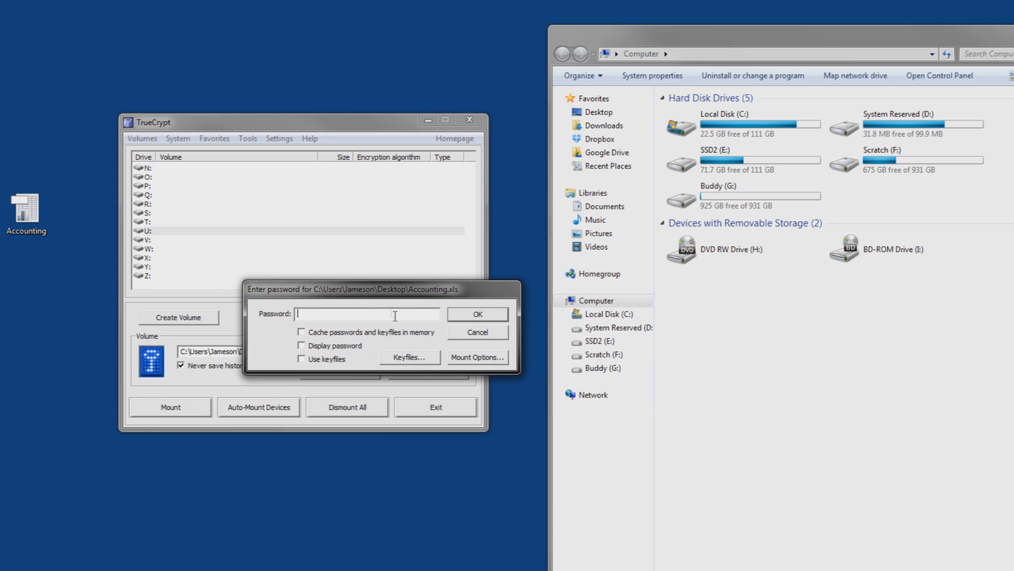
pyautogui.click(301, 359)
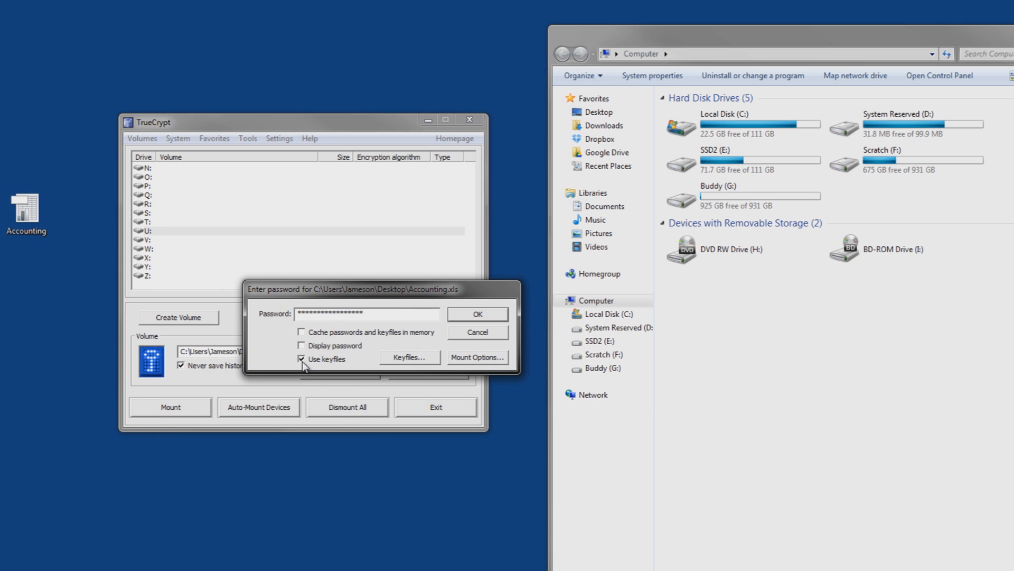
pyautogui.click(301, 345)
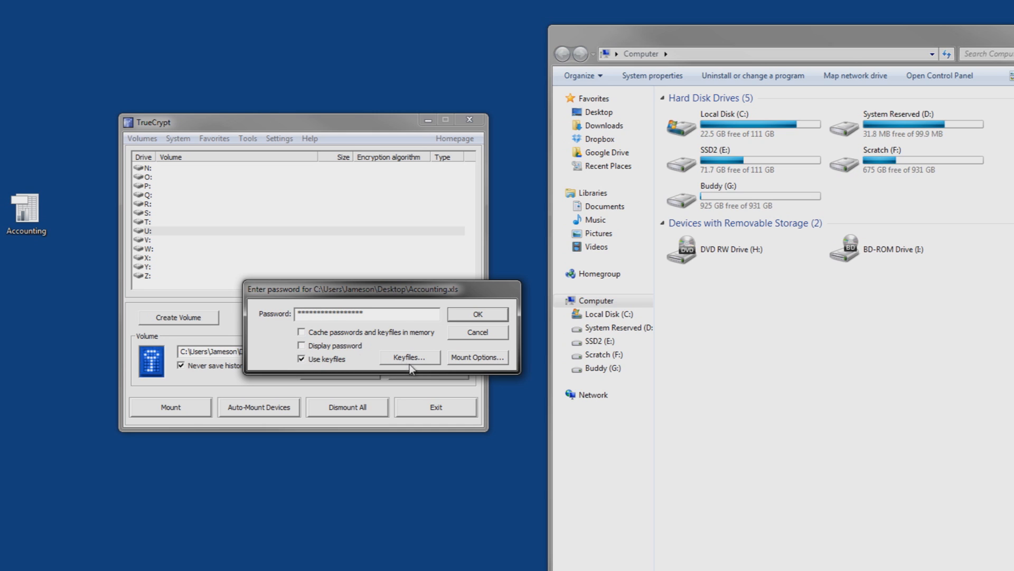
# - Mount Accounting.xls as drive U using the three PNG keyfiles, then view the new U: disk
pyautogui.click(408, 357)
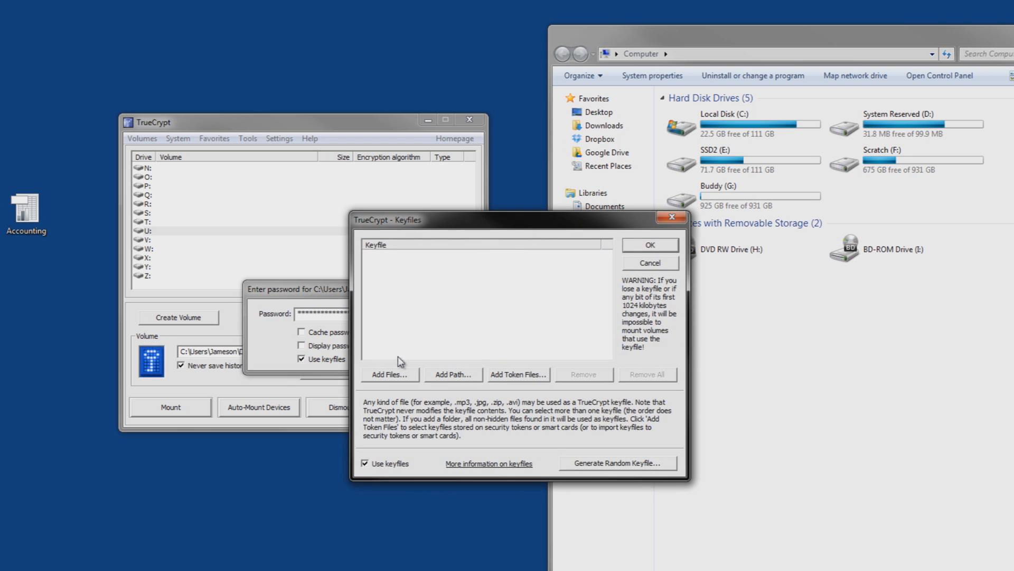
pyautogui.moveTo(405, 390)
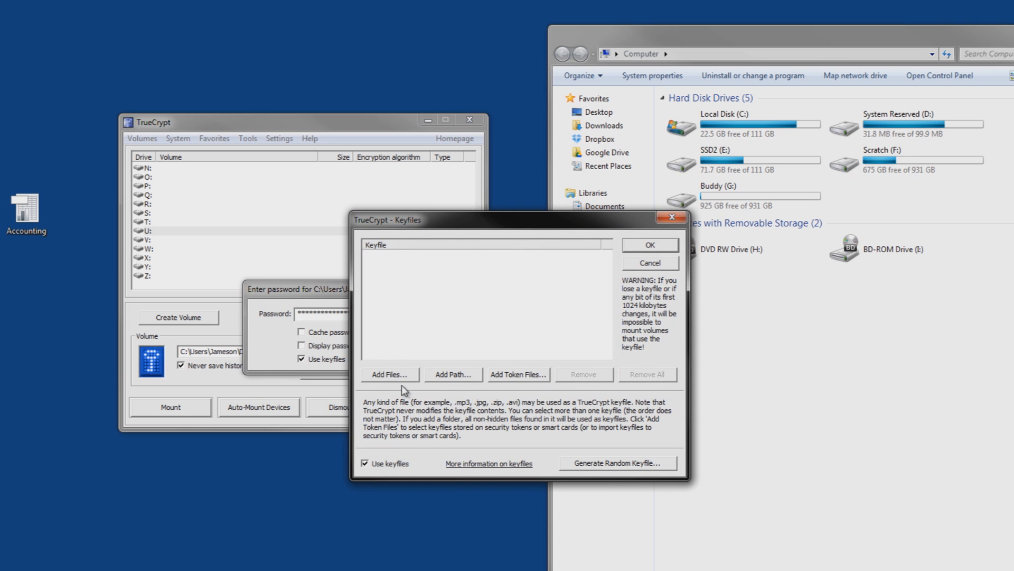
pyautogui.click(388, 374)
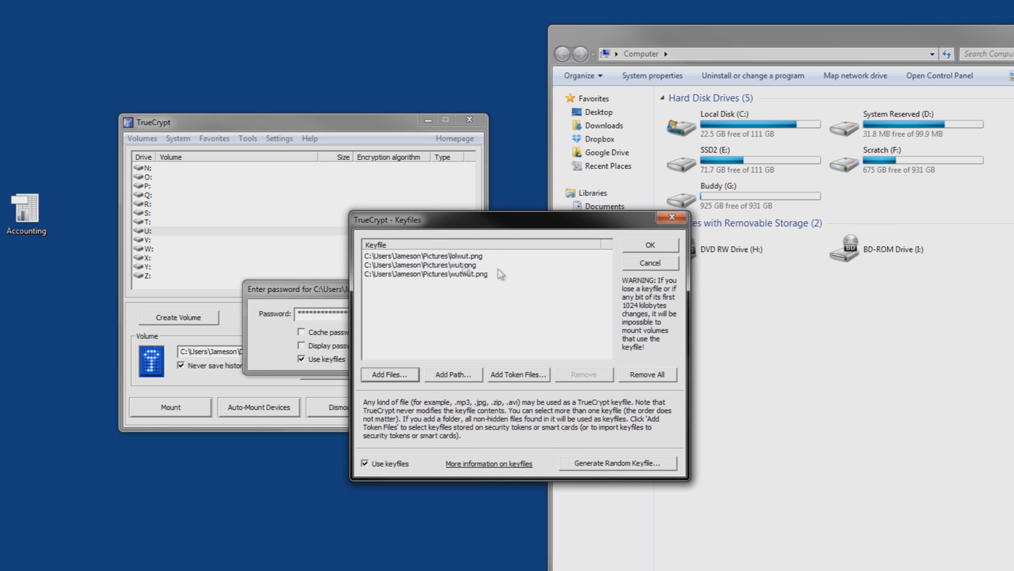
pyautogui.moveTo(503, 267)
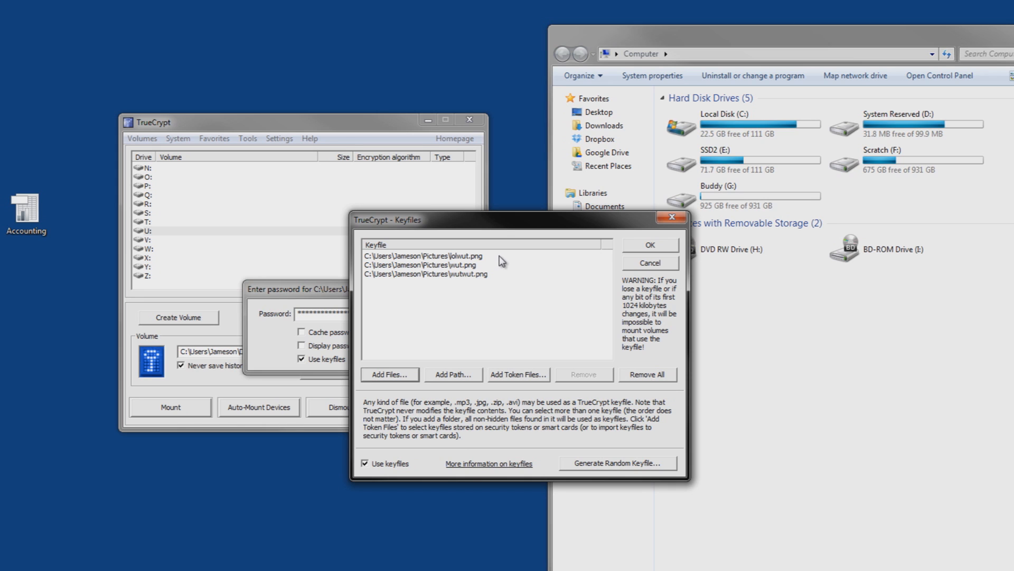
pyautogui.moveTo(653, 279)
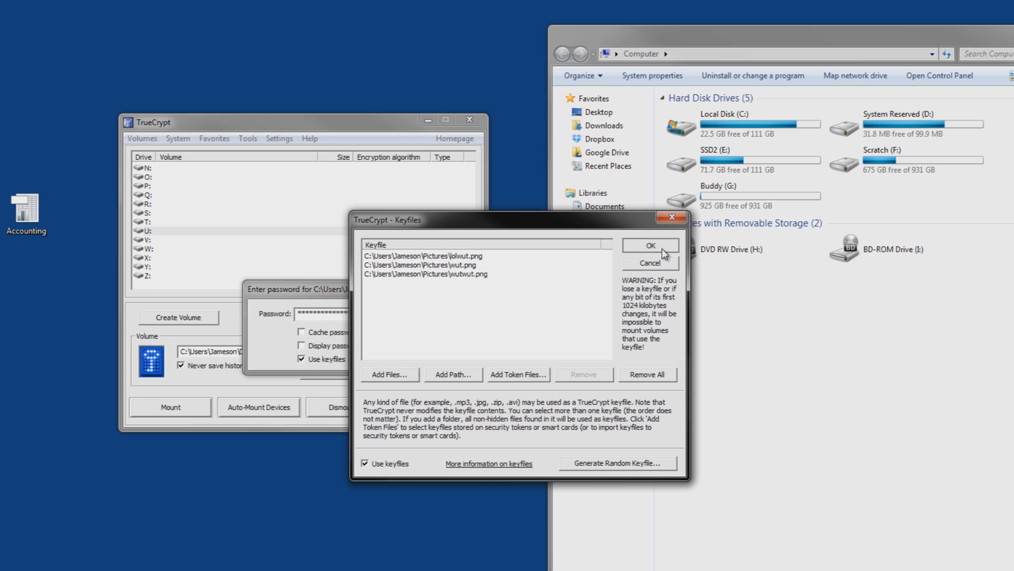
pyautogui.click(650, 245)
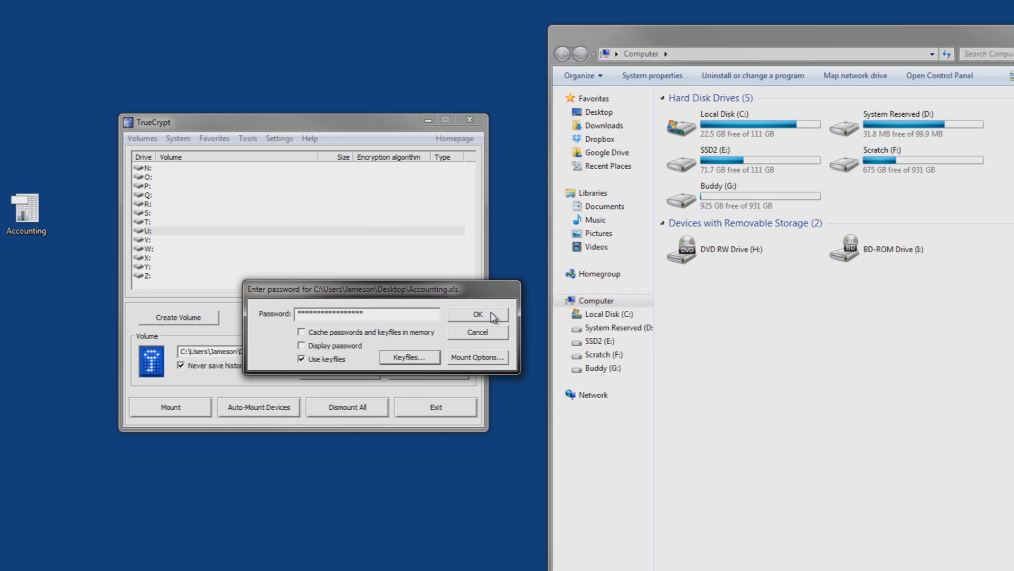
pyautogui.click(478, 314)
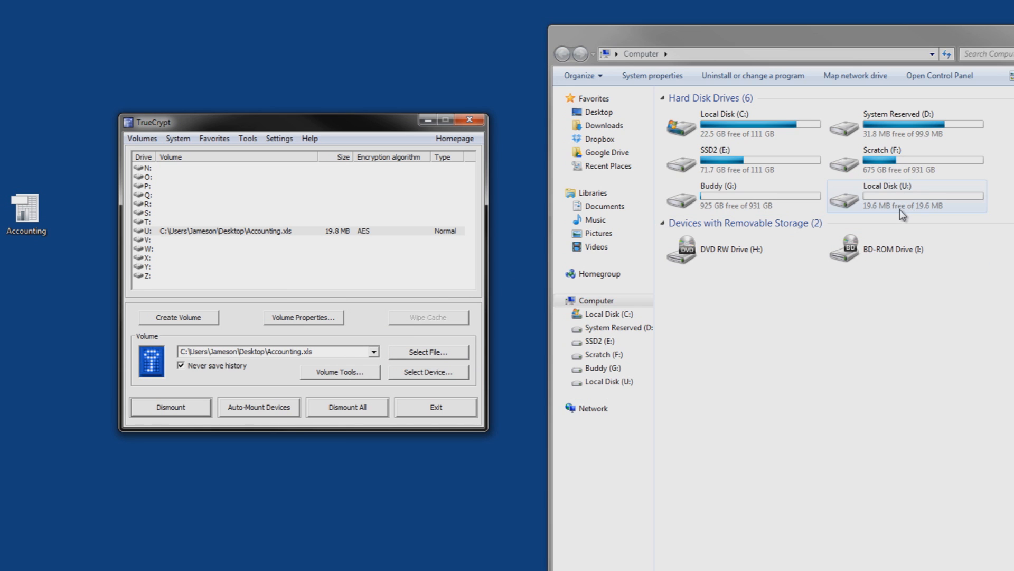
pyautogui.doubleClick(906, 196)
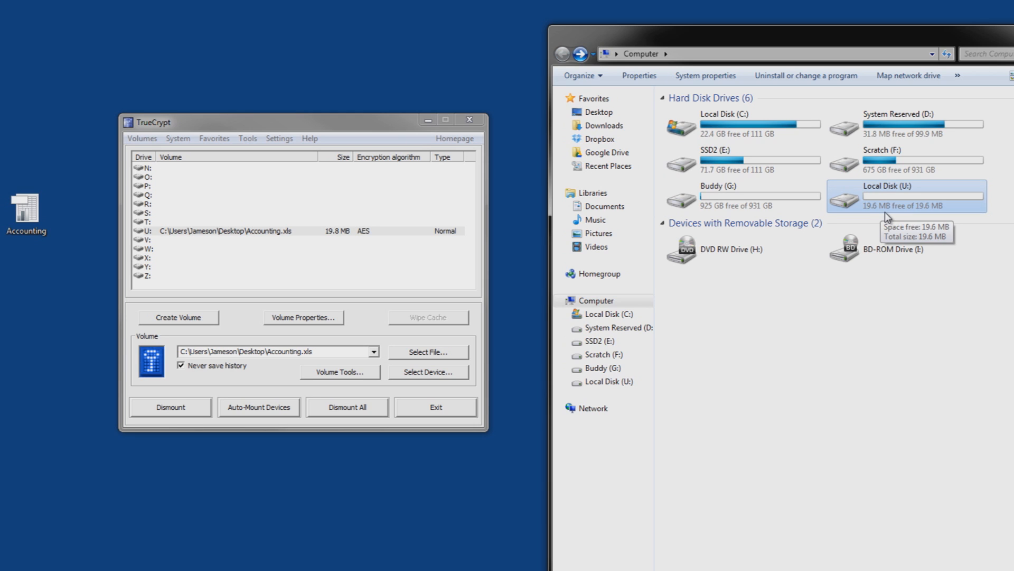
pyautogui.moveTo(899, 211)
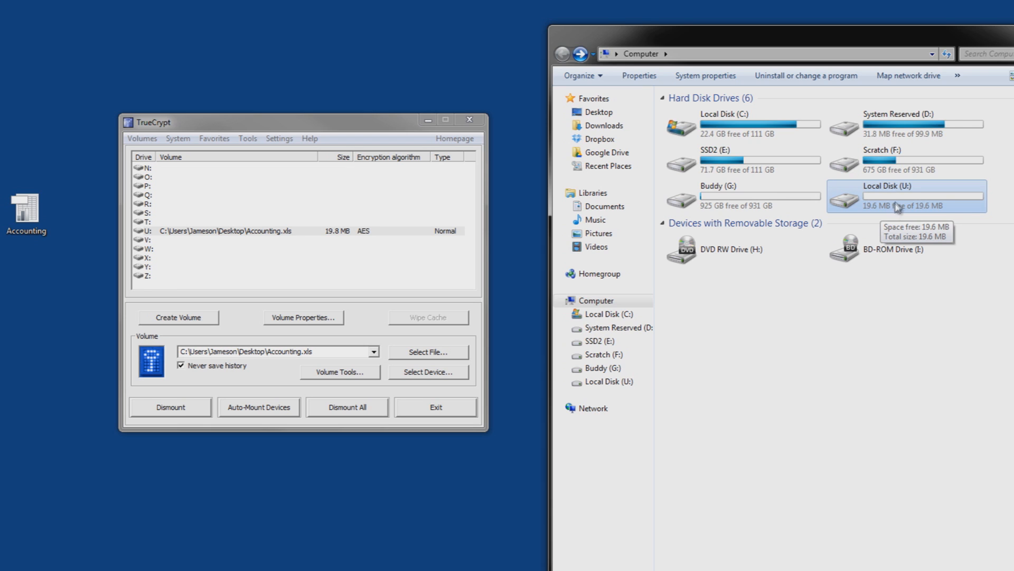
# - Create a text document named PeopleIHaveACrushOn on drive U: and open it in Notepad
pyautogui.doubleClick(905, 196)
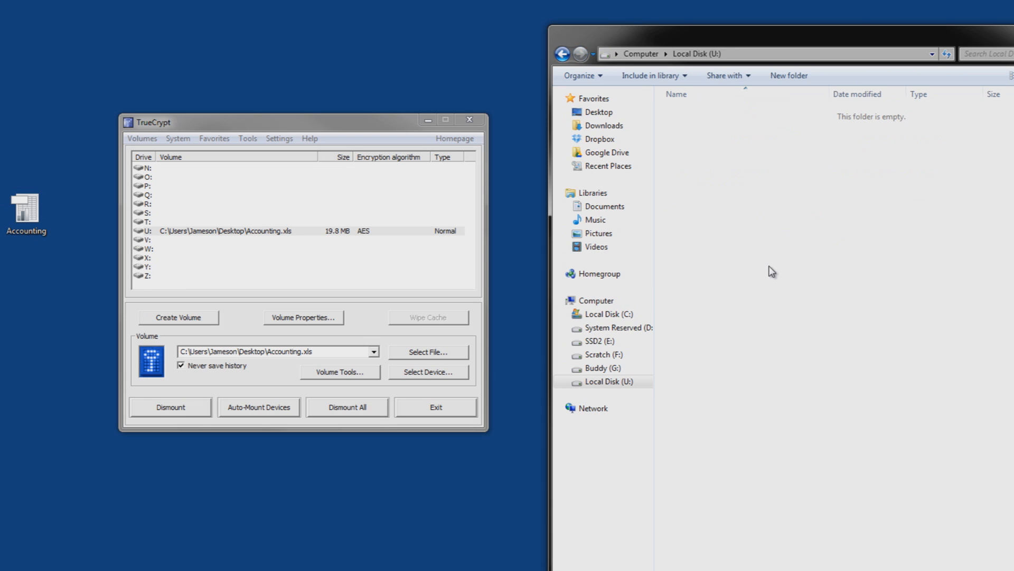
pyautogui.rightClick(770, 272)
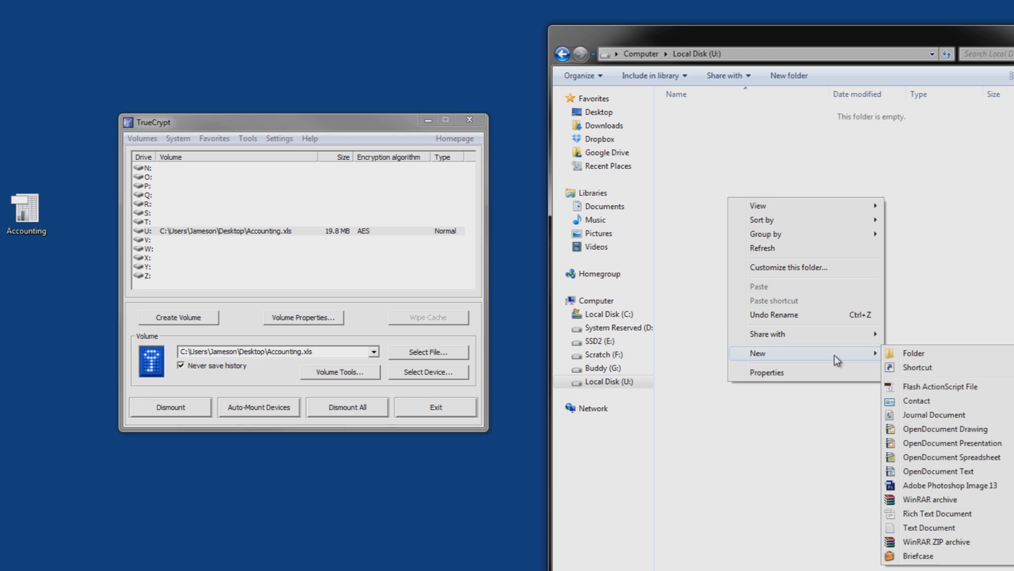
pyautogui.moveTo(928, 527)
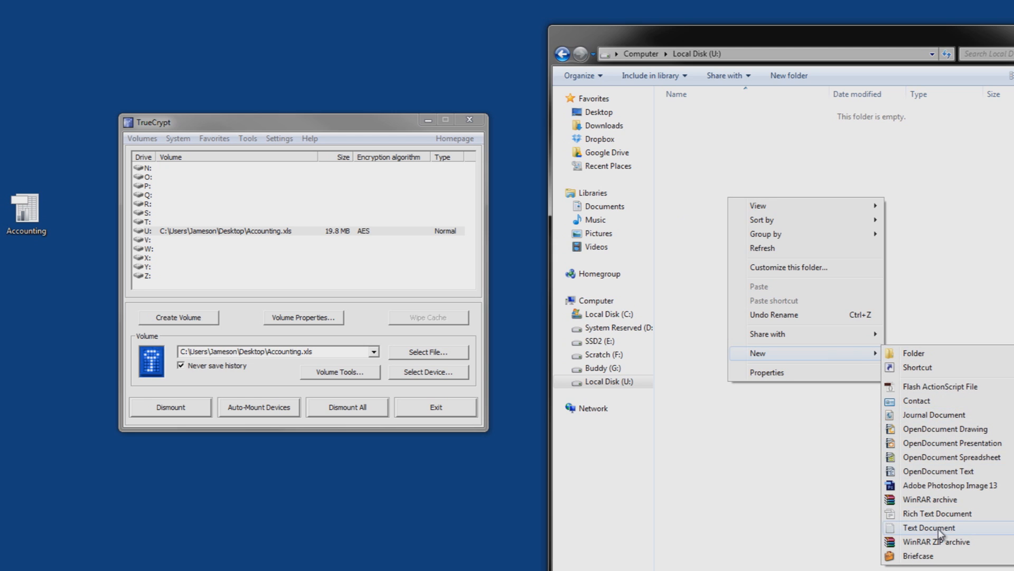
pyautogui.click(930, 527)
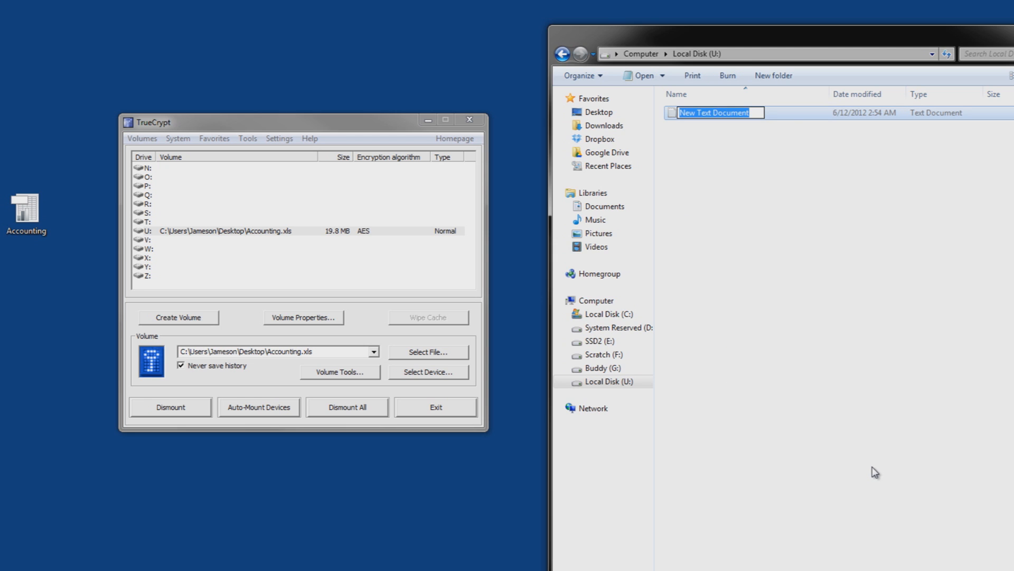
pyautogui.write('People')
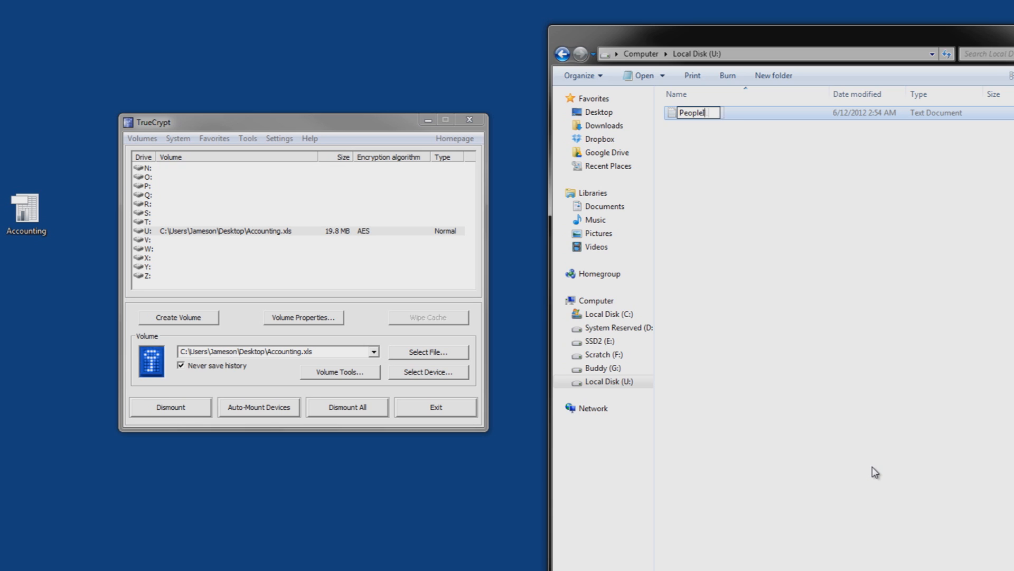
pyautogui.write('IHaveACrushOn')
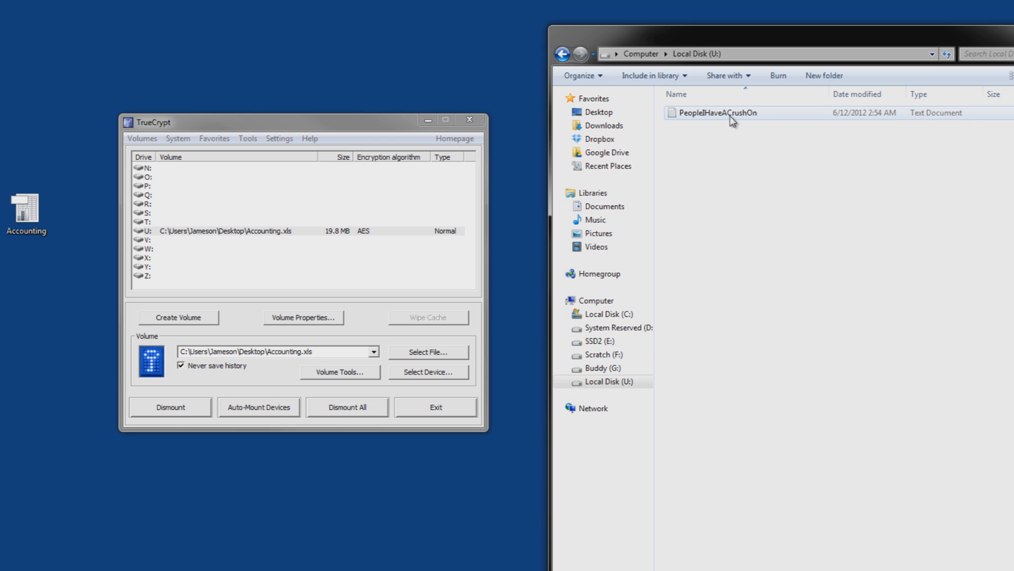
pyautogui.doubleClick(713, 112)
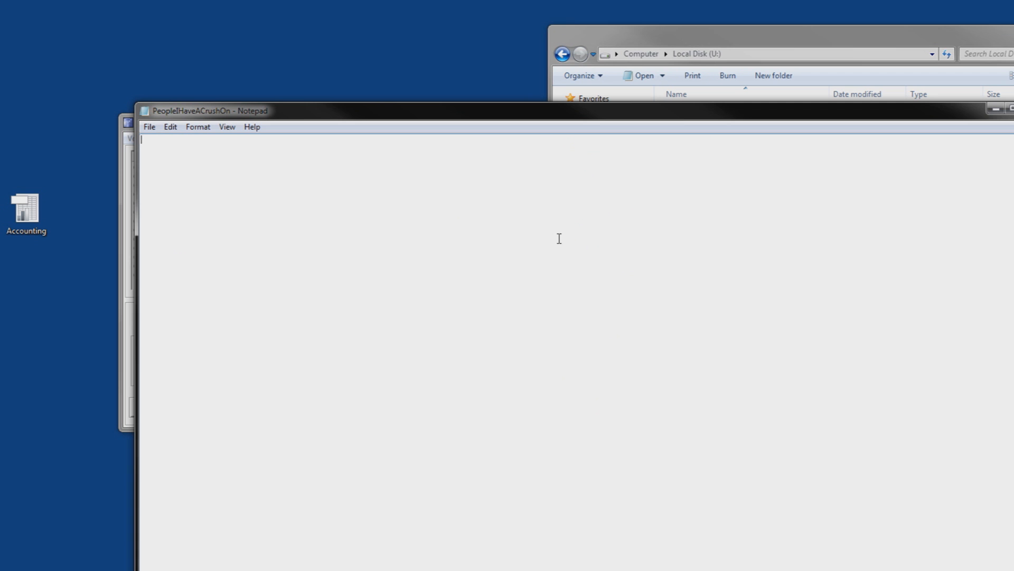
# - Write the list: bill cosby, Neil Degrasse Tyson, that fat chick down the road
pyautogui.write('bill cisby')
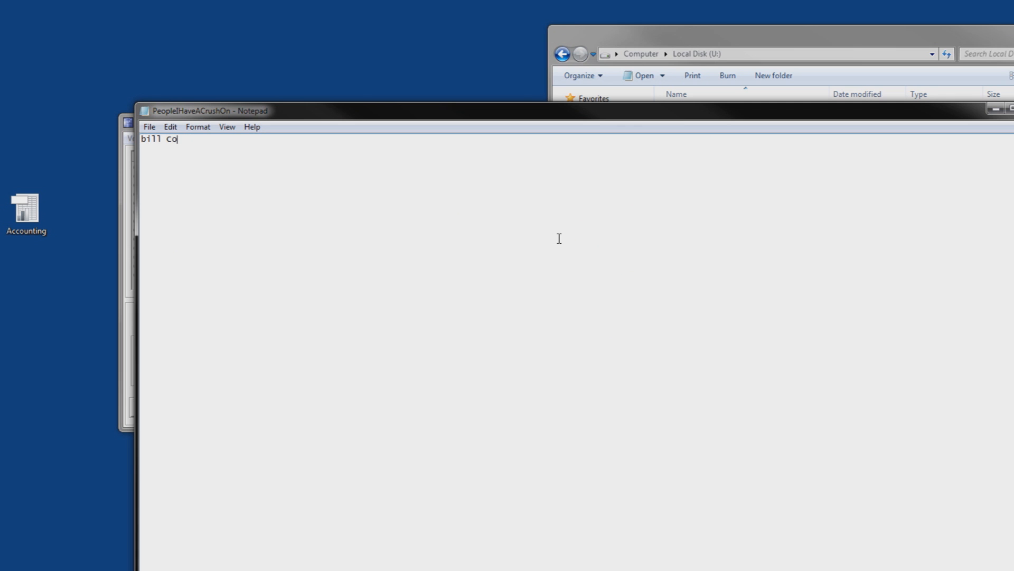
pyautogui.press('Backspace')
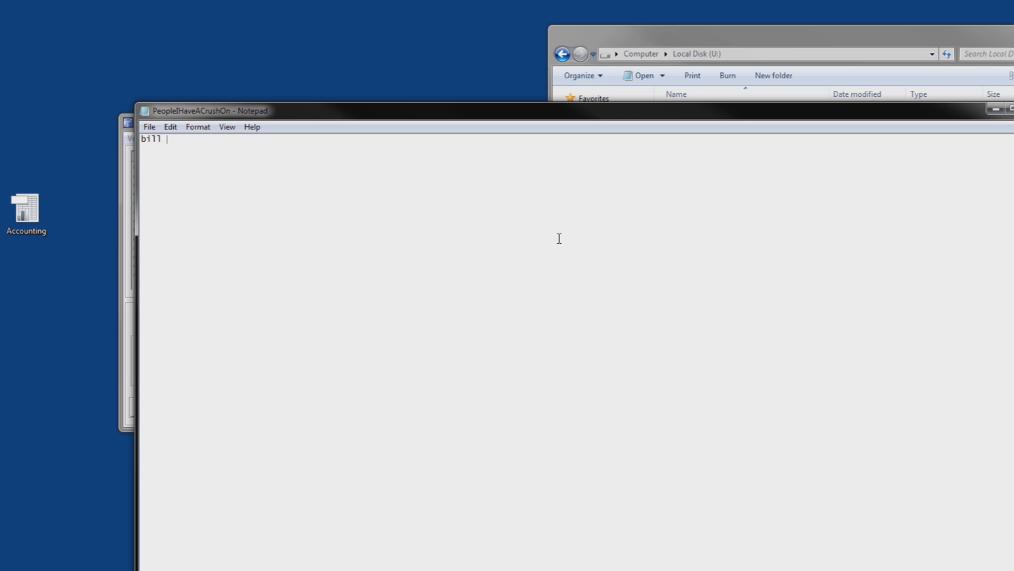
pyautogui.write('cosby')
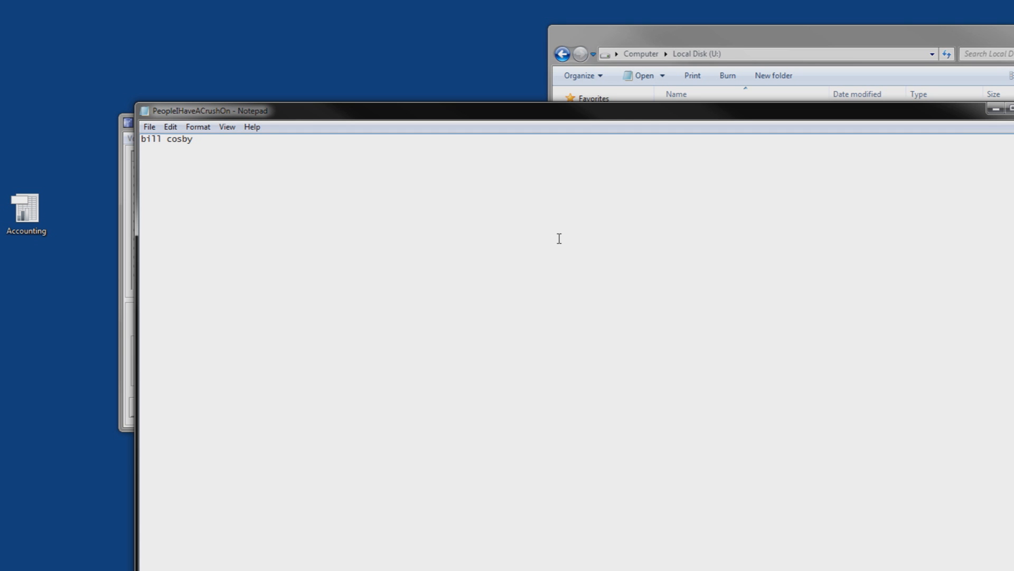
pyautogui.write('Neil Degre')
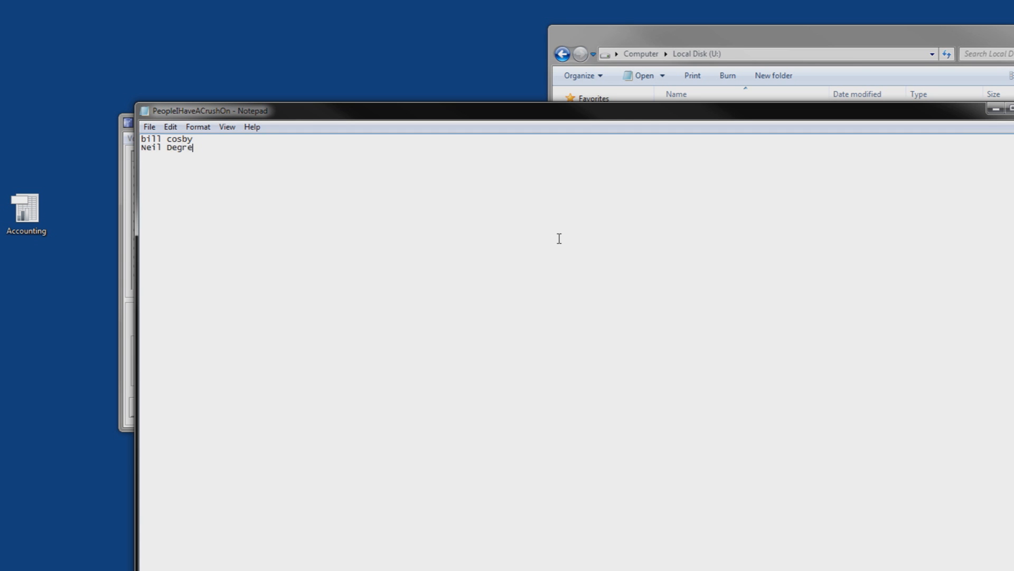
pyautogui.write('as')
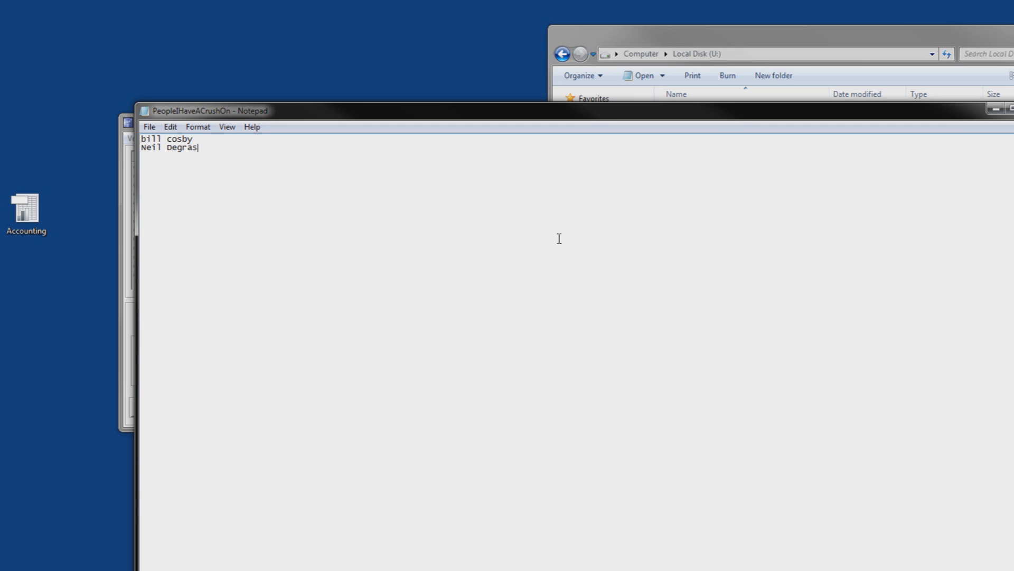
pyautogui.write('se')
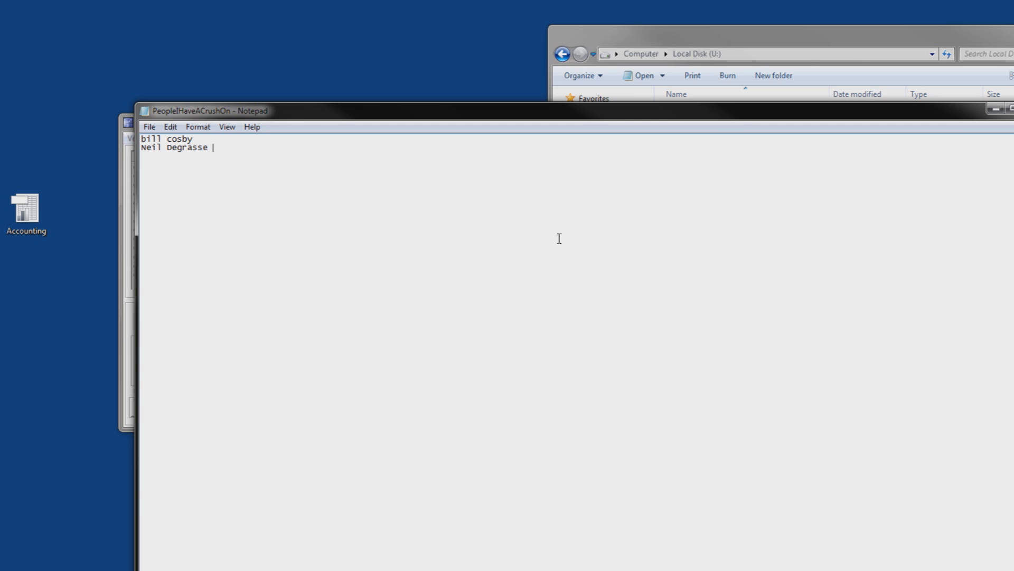
pyautogui.write('Tyson')
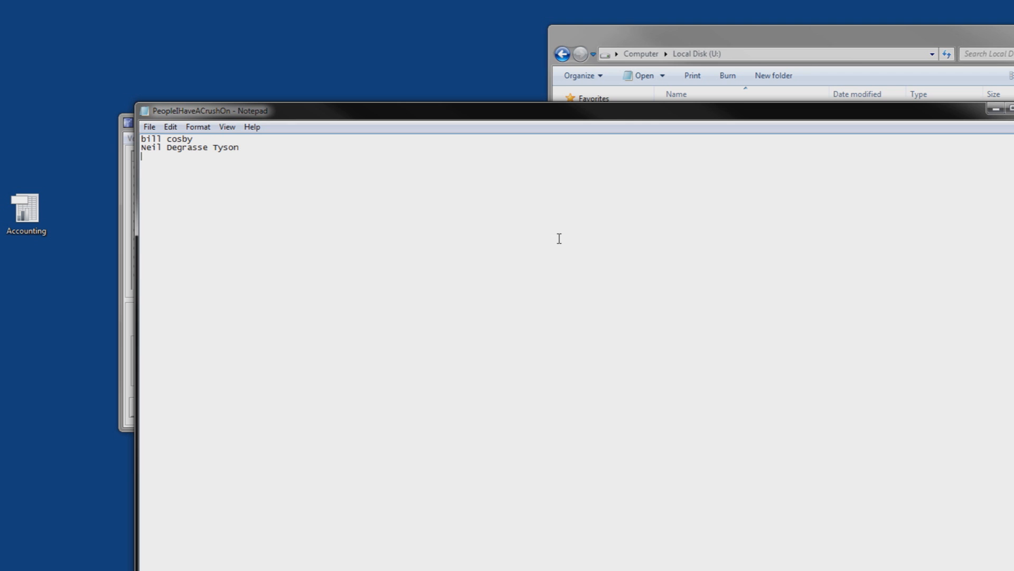
pyautogui.write('that')
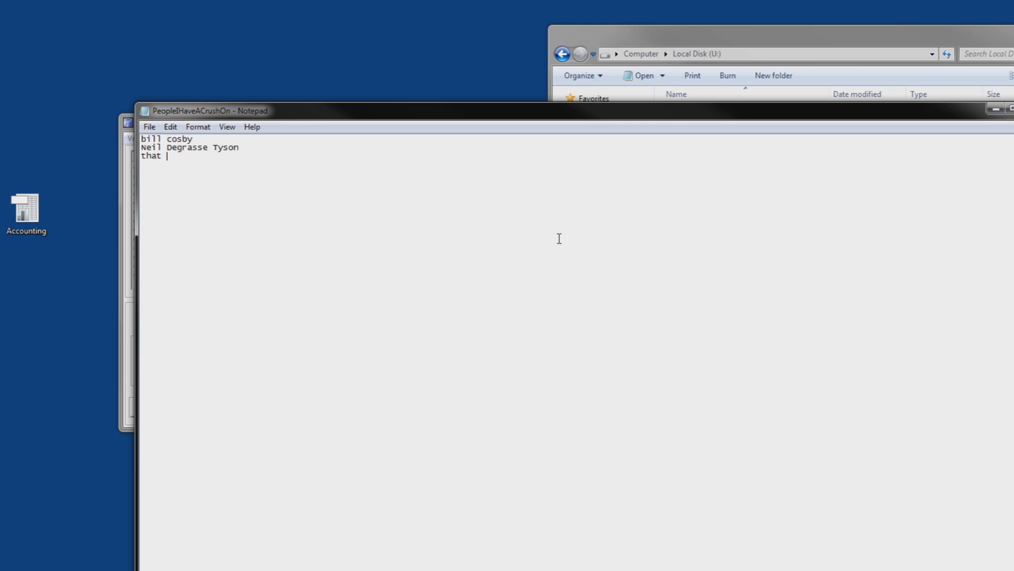
pyautogui.write('fat chick down th')
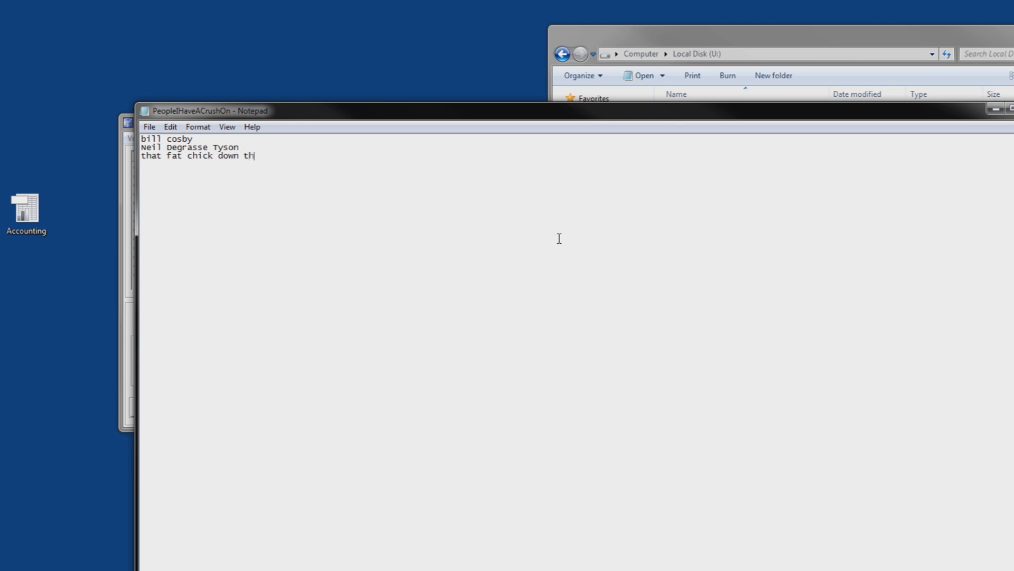
pyautogui.write('e road.')
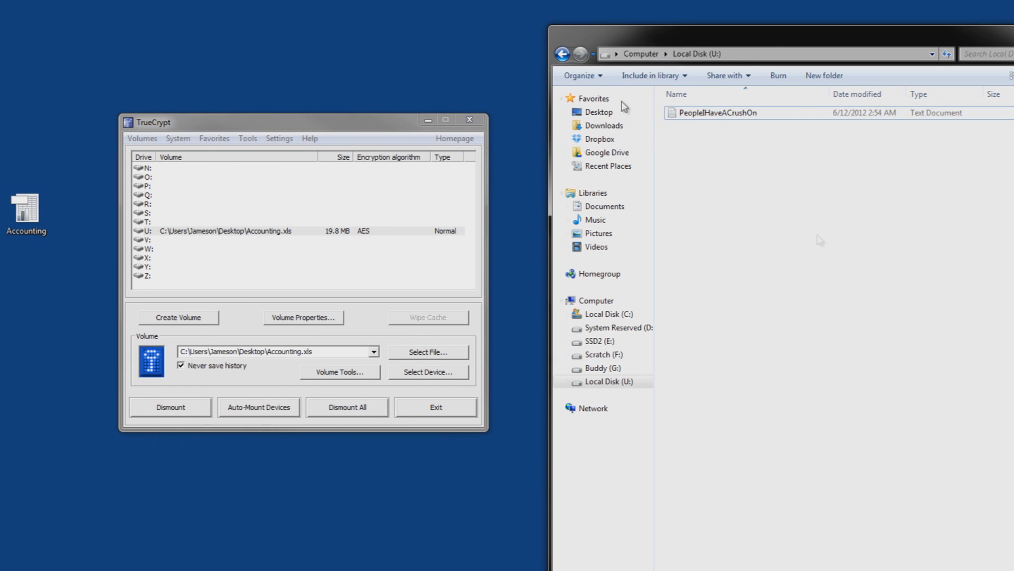
# - Drag the note onto the desktop, delete that copy, and go up to the Computer drive list
pyautogui.moveTo(713, 112); pyautogui.dragTo(367, 29)
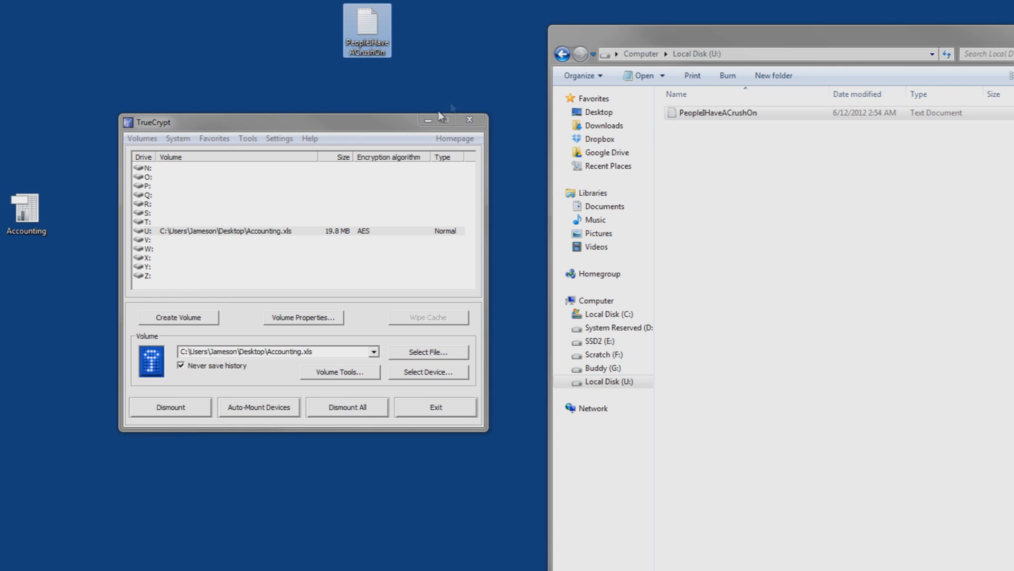
pyautogui.moveTo(434, 58)
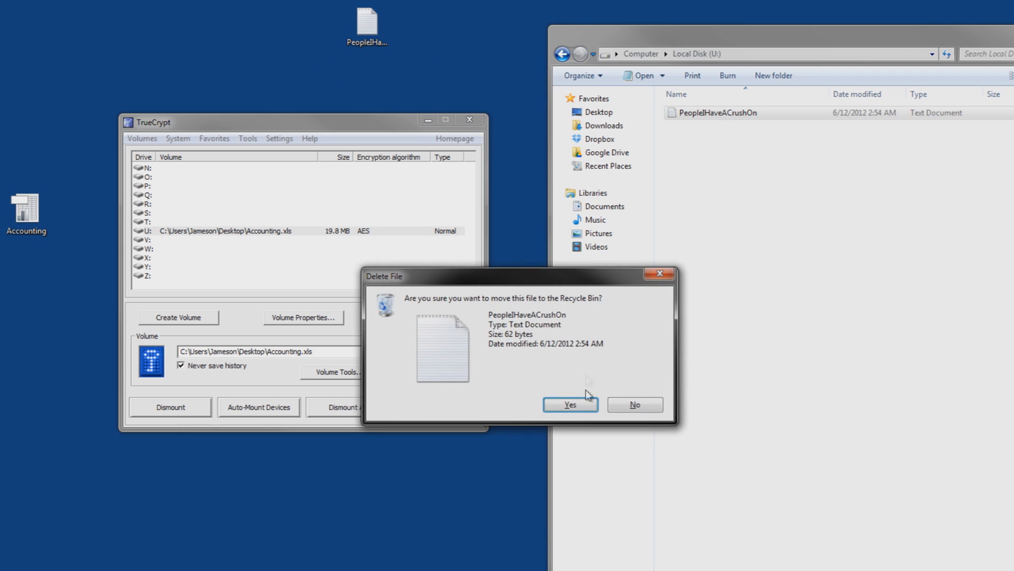
pyautogui.click(633, 404)
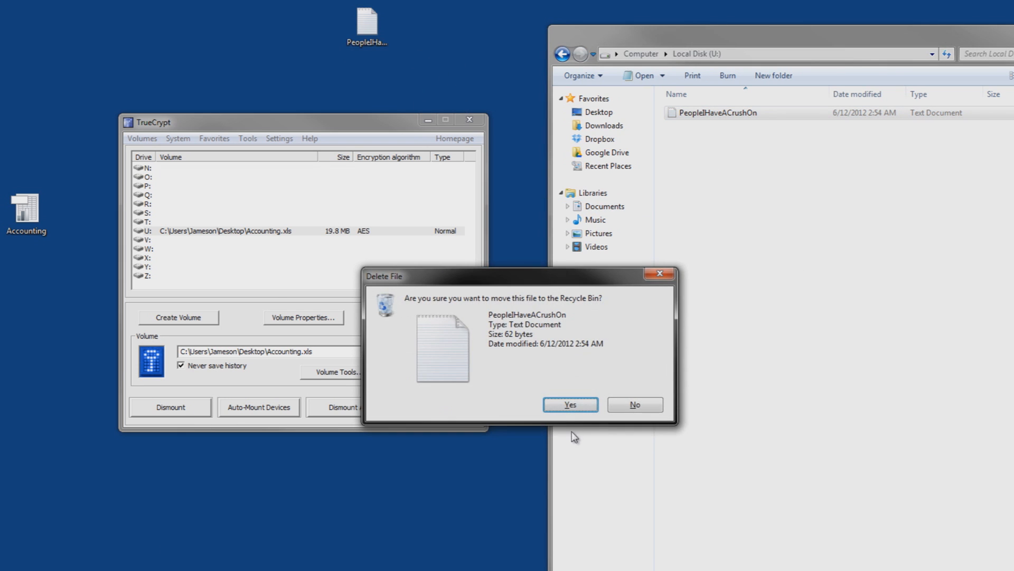
pyautogui.click(634, 404)
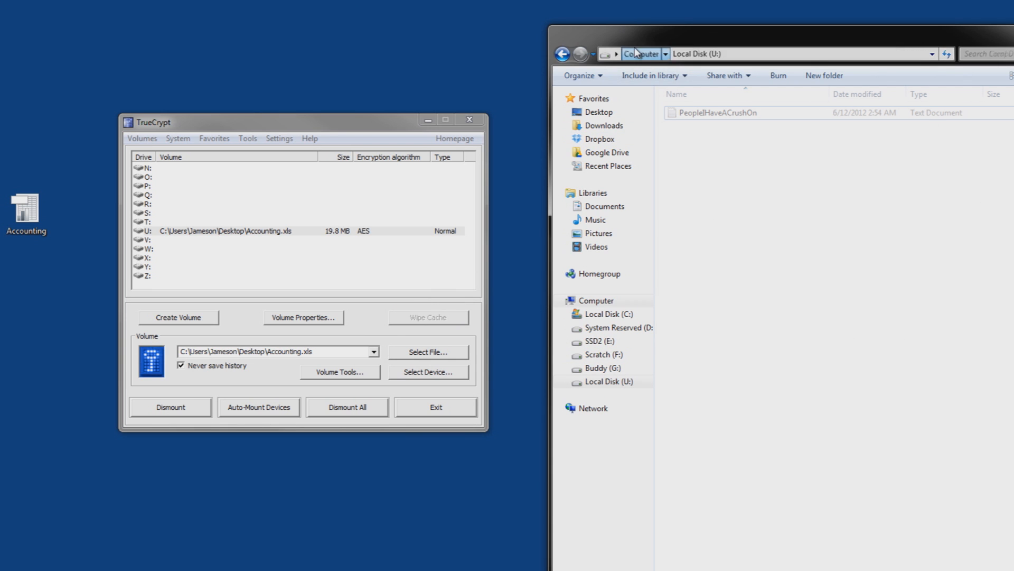
pyautogui.click(640, 54)
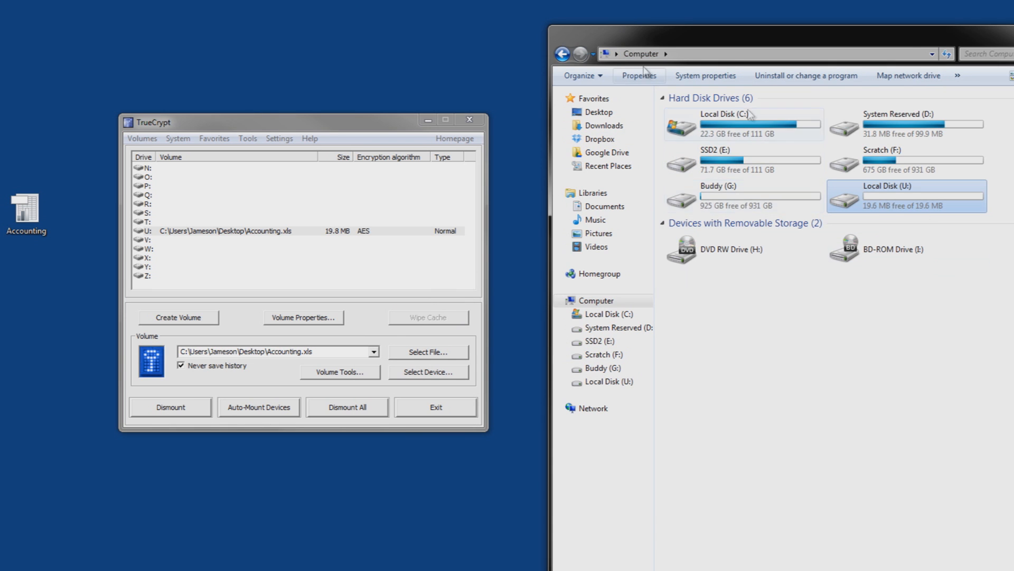
# - Check PeopleIHaveACrushOn is still on drive U:, then return to the Computer drive list
pyautogui.doubleClick(906, 195)
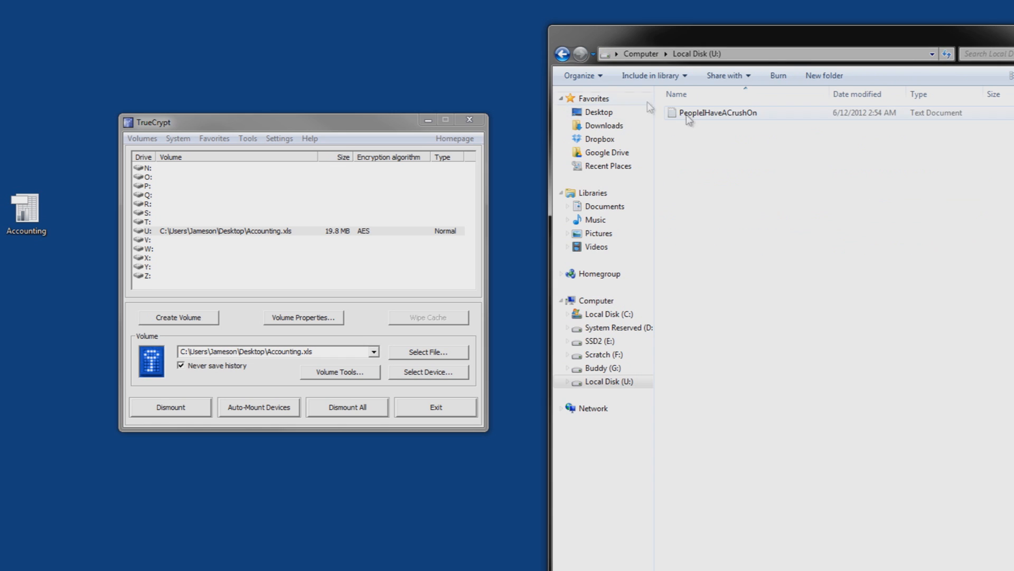
pyautogui.click(718, 112)
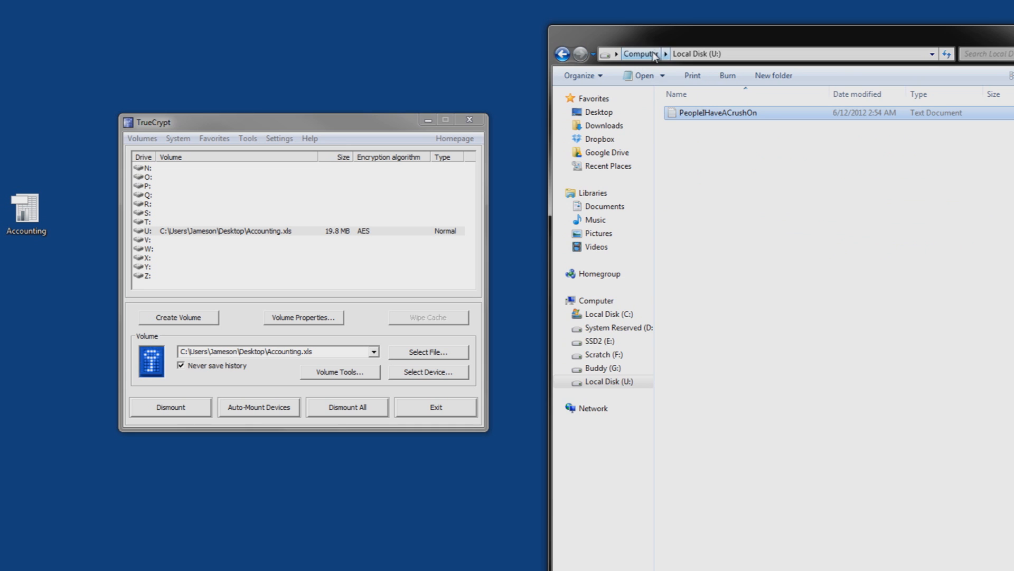
pyautogui.click(640, 54)
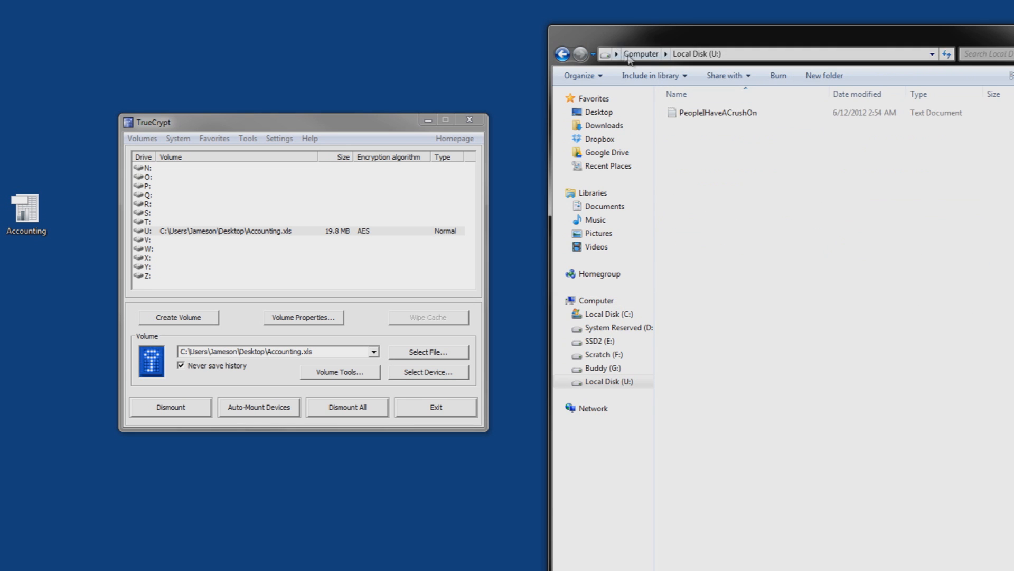
pyautogui.click(640, 54)
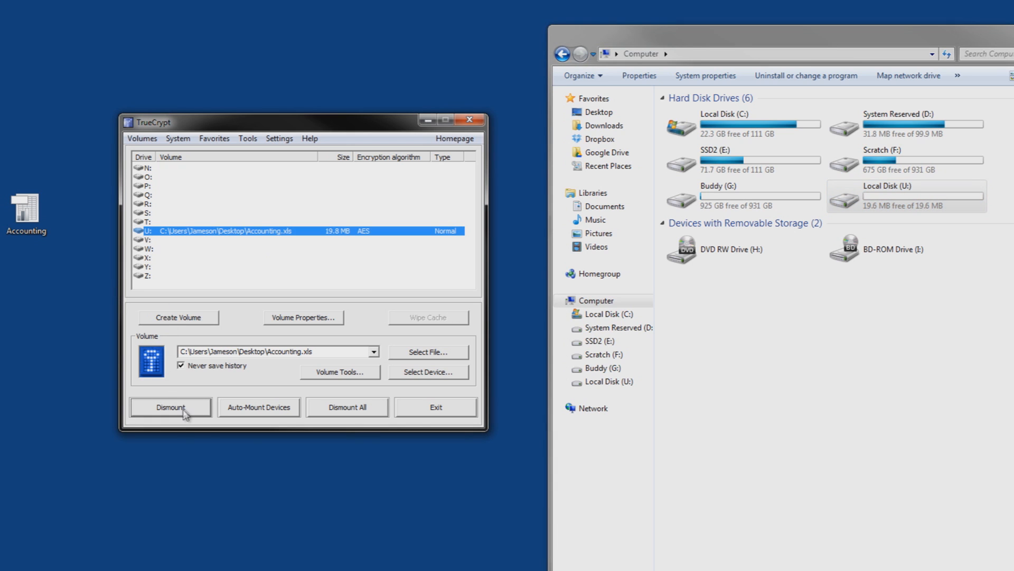
# - Dismount drive U: and move the Accounting container to the desktop's top-left corner
pyautogui.click(170, 407)
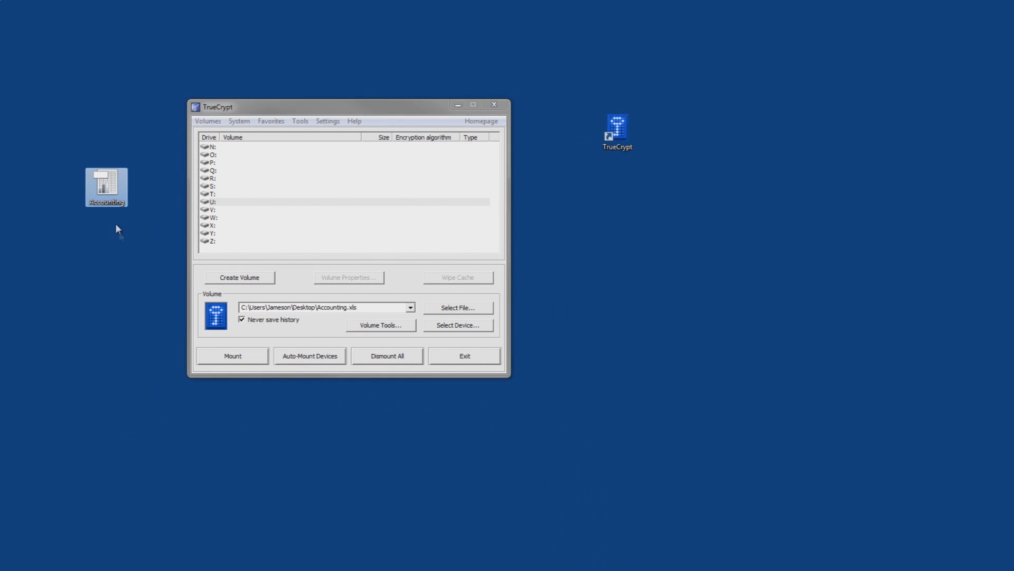
pyautogui.moveTo(105, 186); pyautogui.dragTo(63, 76)
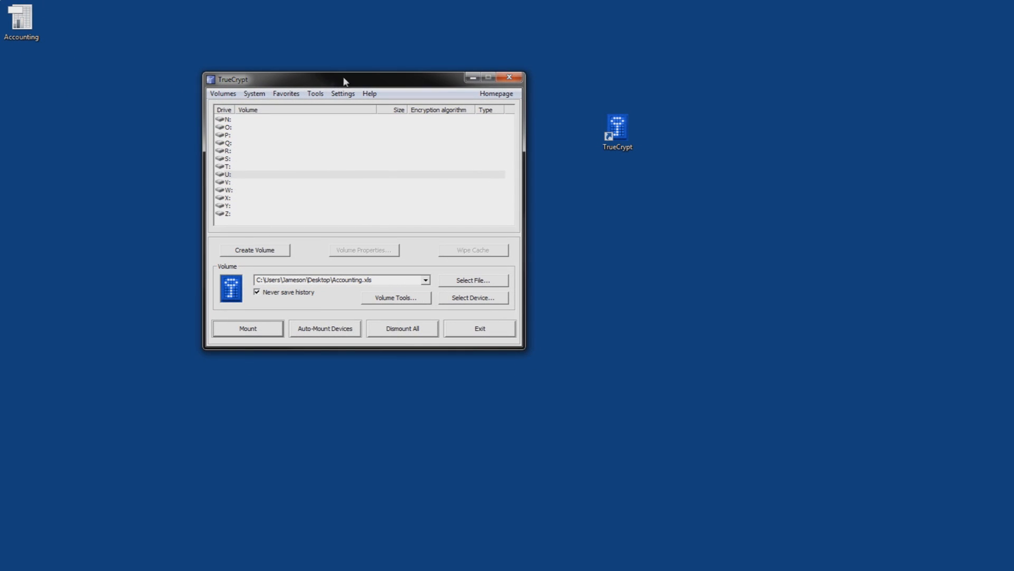
pyautogui.click(496, 93)
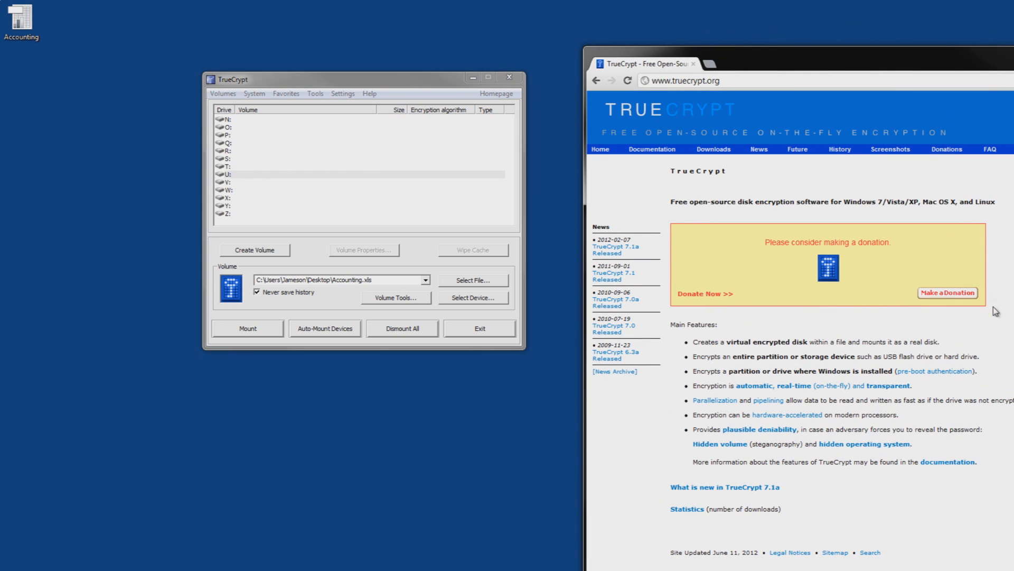
pyautogui.moveTo(738, 282)
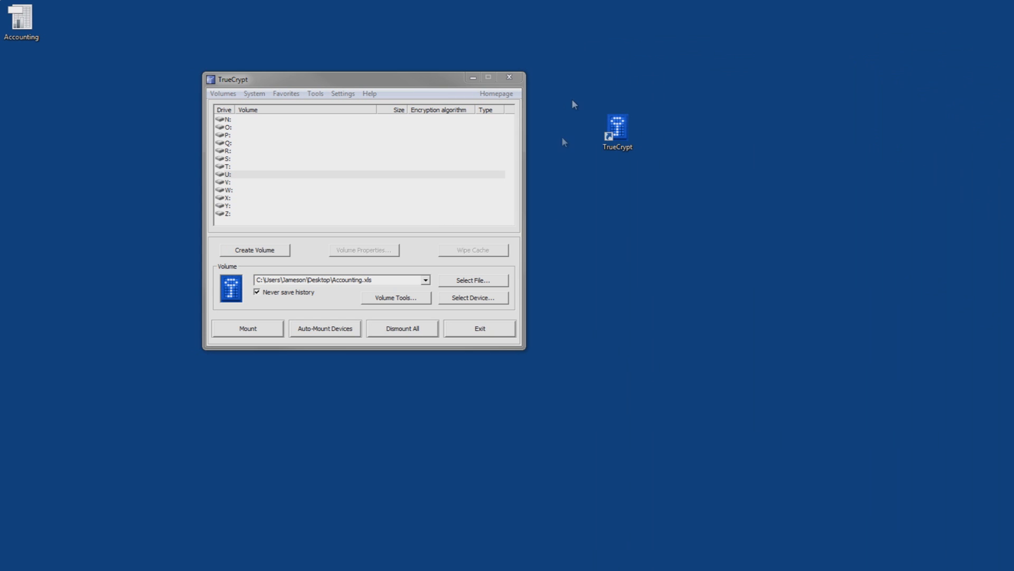
# - Place the TrueCrypt shortcut beside Accounting at top-left and clear TrueCrypt's volume path
pyautogui.moveTo(616, 128); pyautogui.dragTo(64, 21)
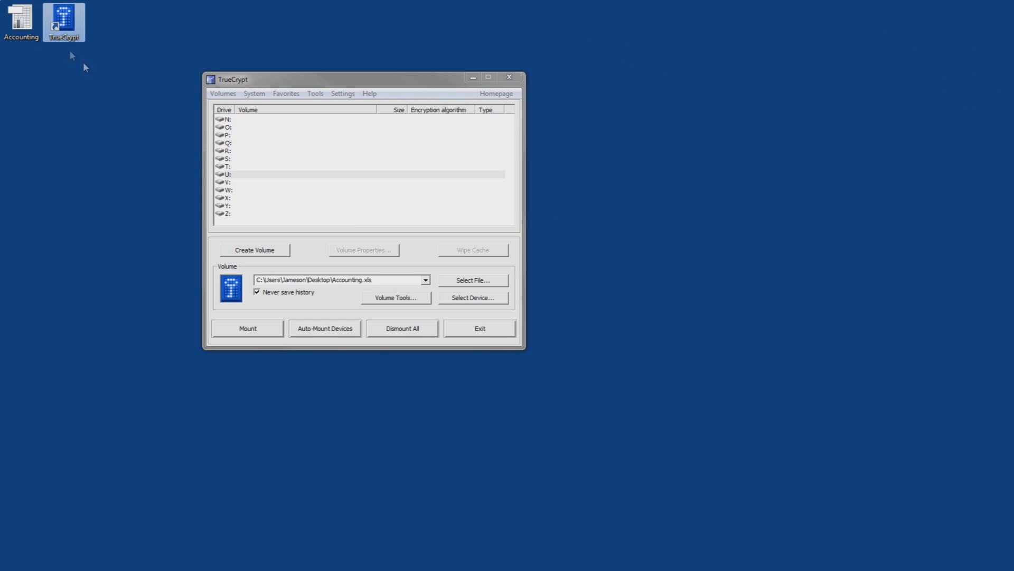
pyautogui.moveTo(406, 93)
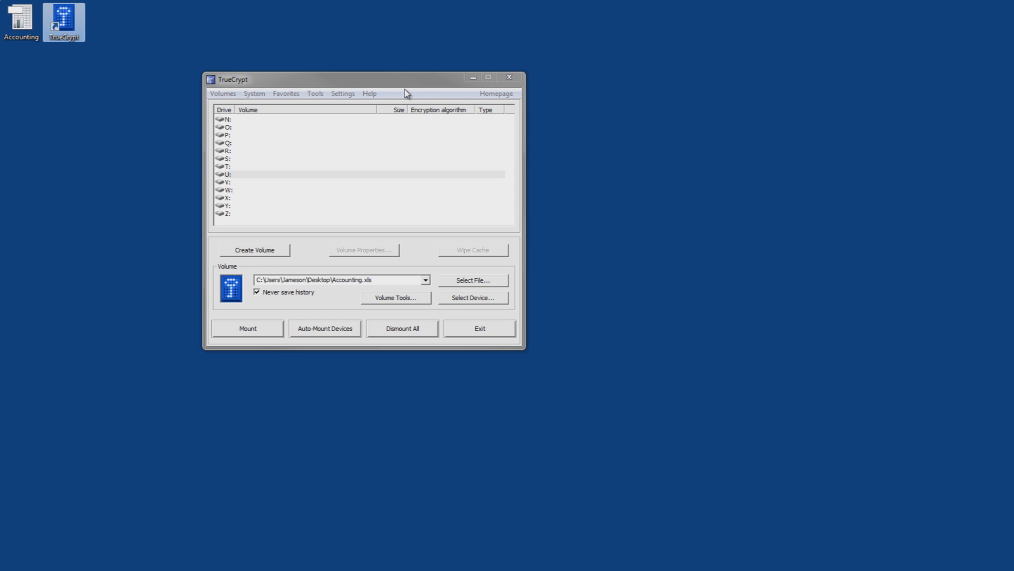
pyautogui.moveTo(359, 77)
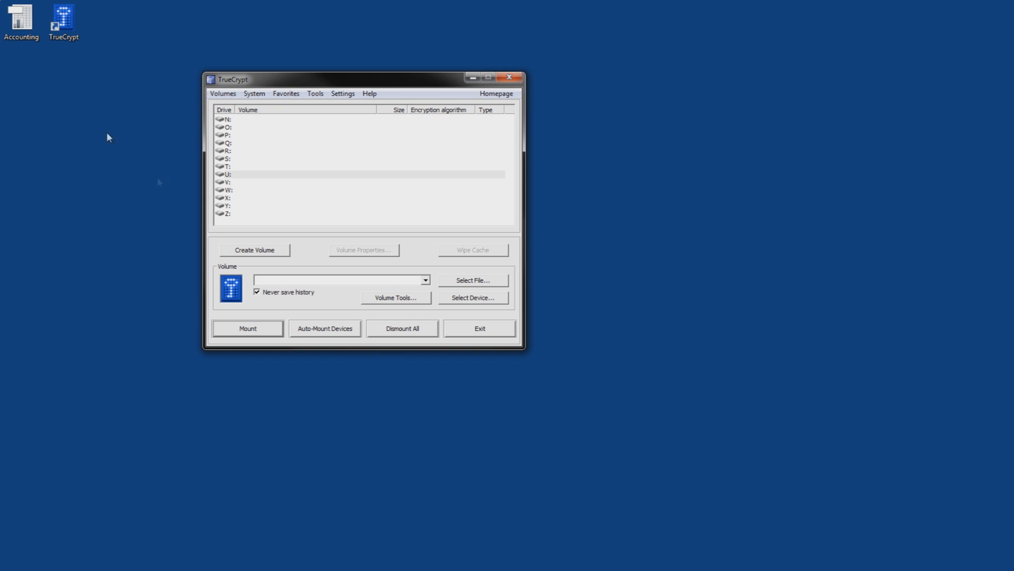
pyautogui.click(21, 19)
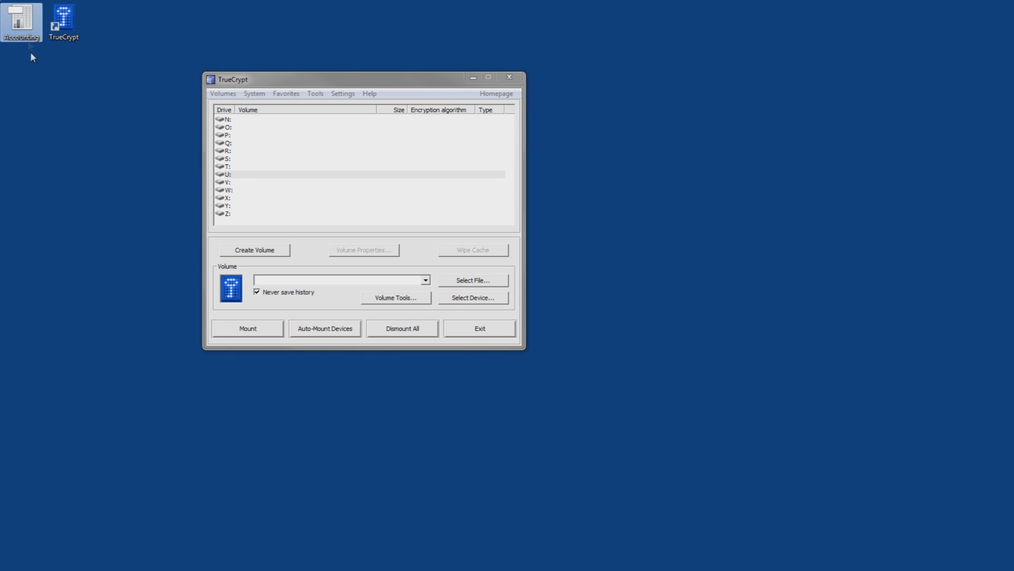
pyautogui.moveTo(83, 65)
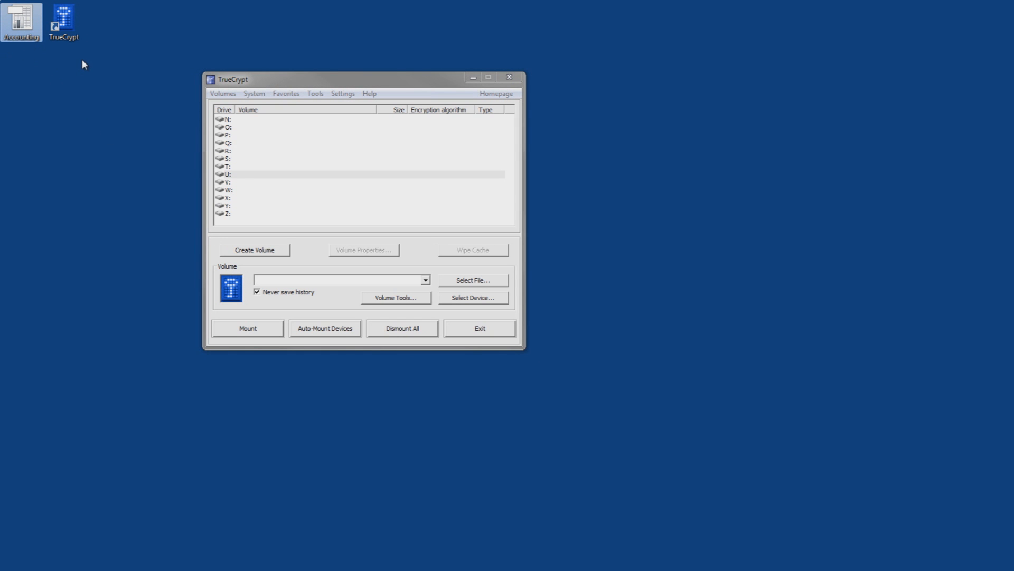
pyautogui.moveTo(341, 82)
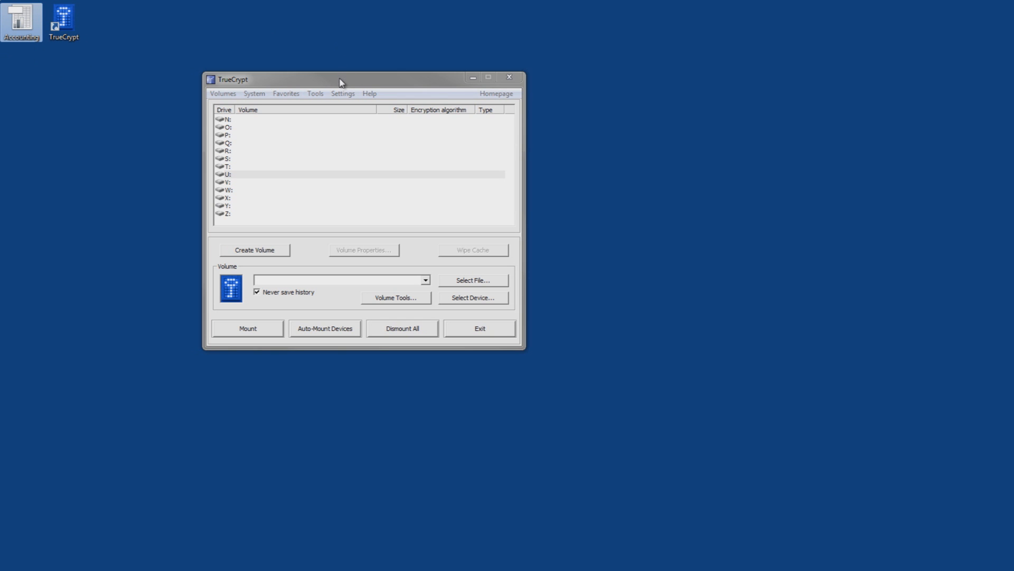
pyautogui.moveTo(345, 80)
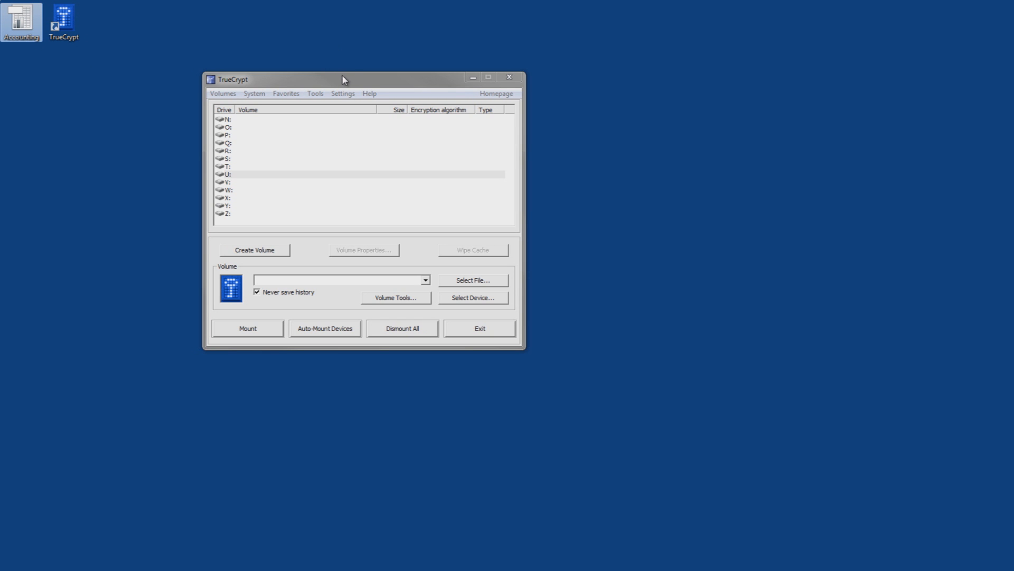
pyautogui.moveTo(344, 85)
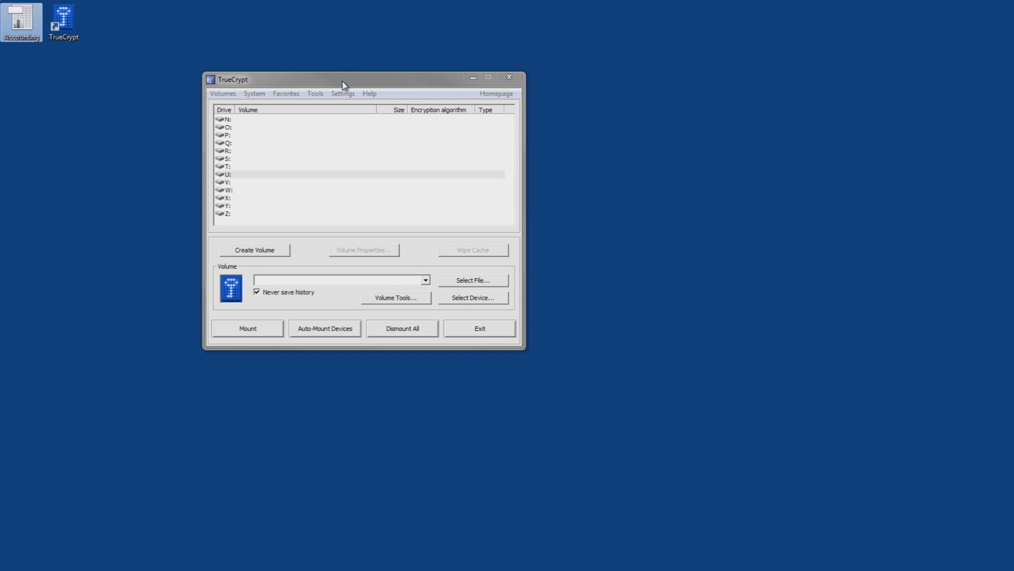
pyautogui.moveTo(318, 263)
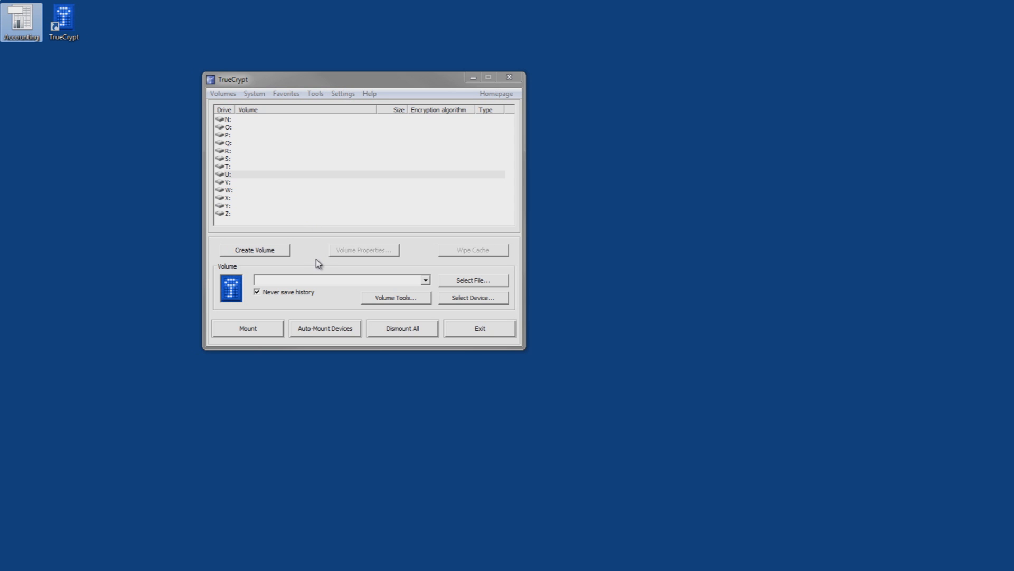